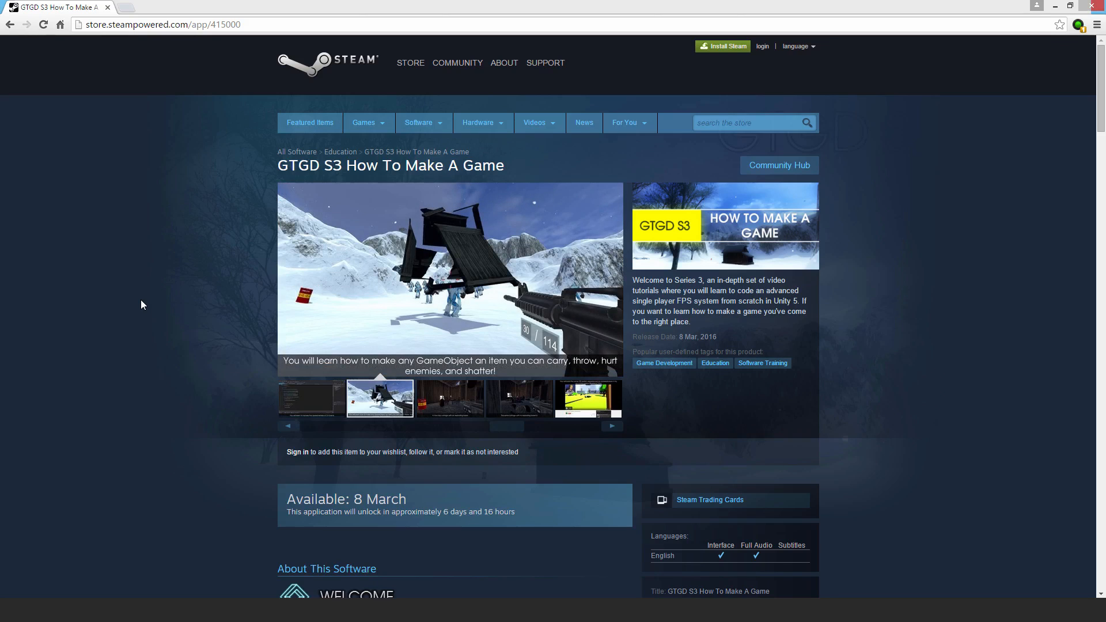
- Display the fourth gallery screenshot, the cottage with no exploding barrel
{"action": "left_click", "coordinate": [449, 398]}
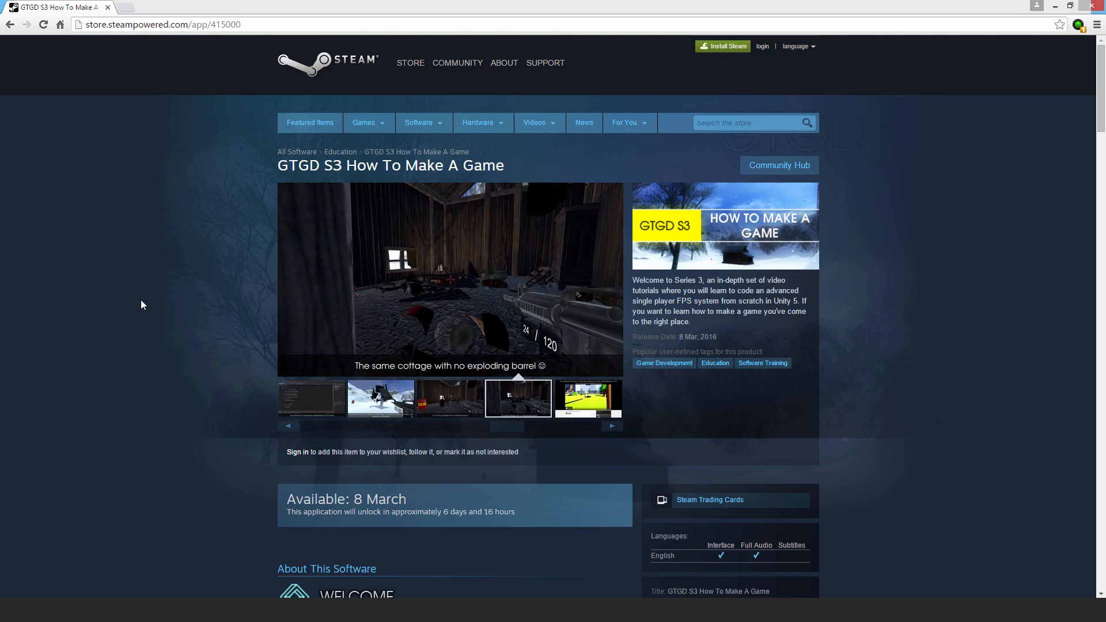
{"action": "mouse_move", "coordinate": [319, 440]}
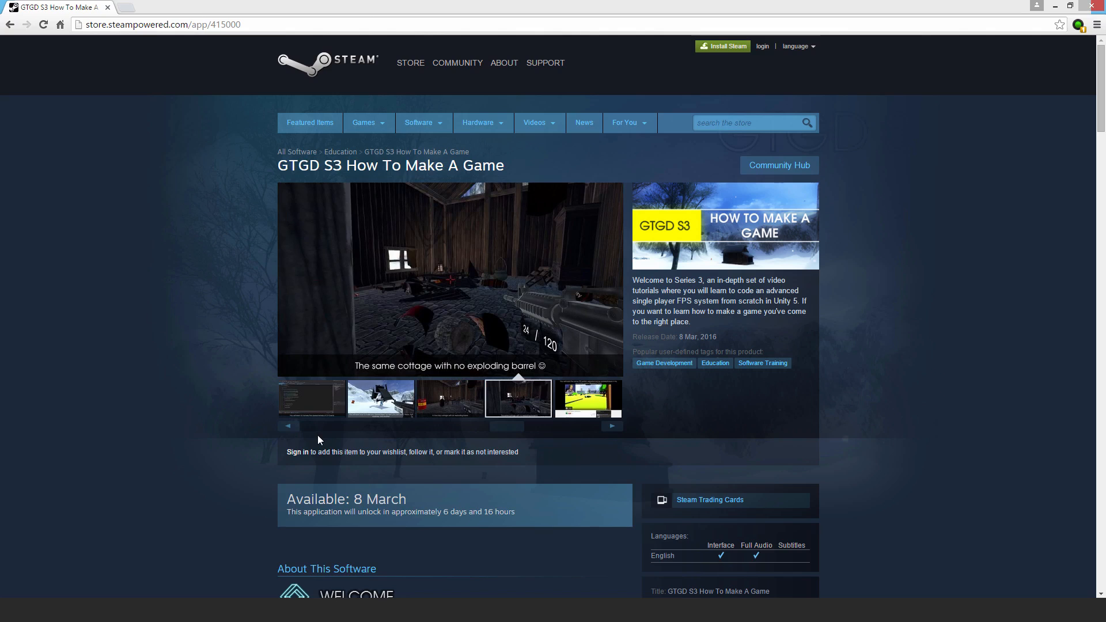
{"action": "mouse_move", "coordinate": [314, 180]}
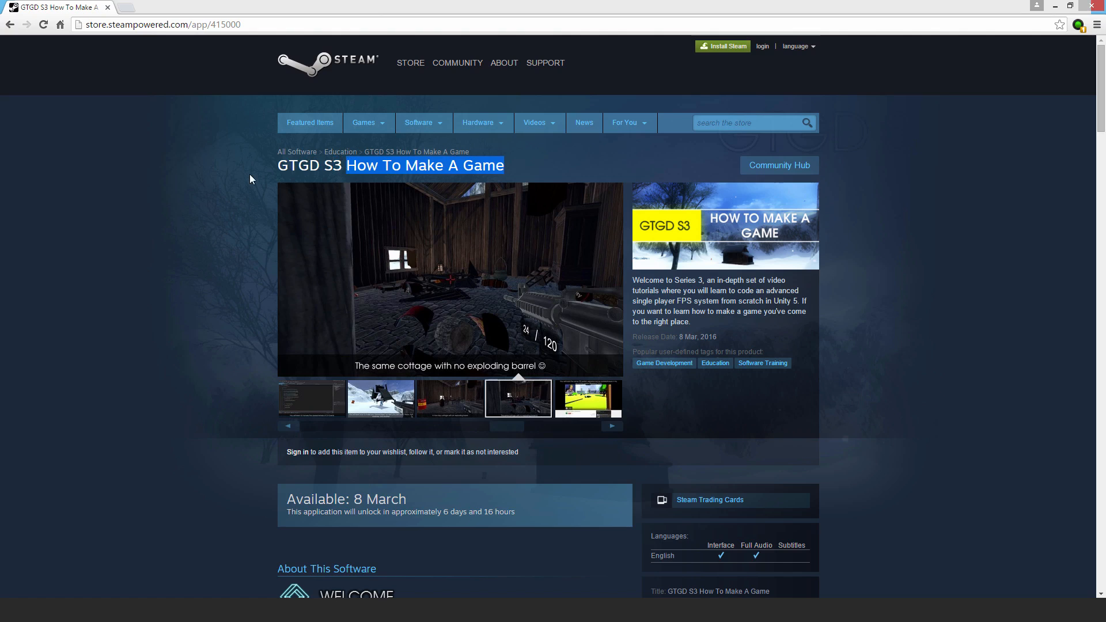
- Cycle the gallery to the snowy screenshot about carrying, throwing and shattering GameObjects
{"action": "left_click", "coordinate": [587, 398]}
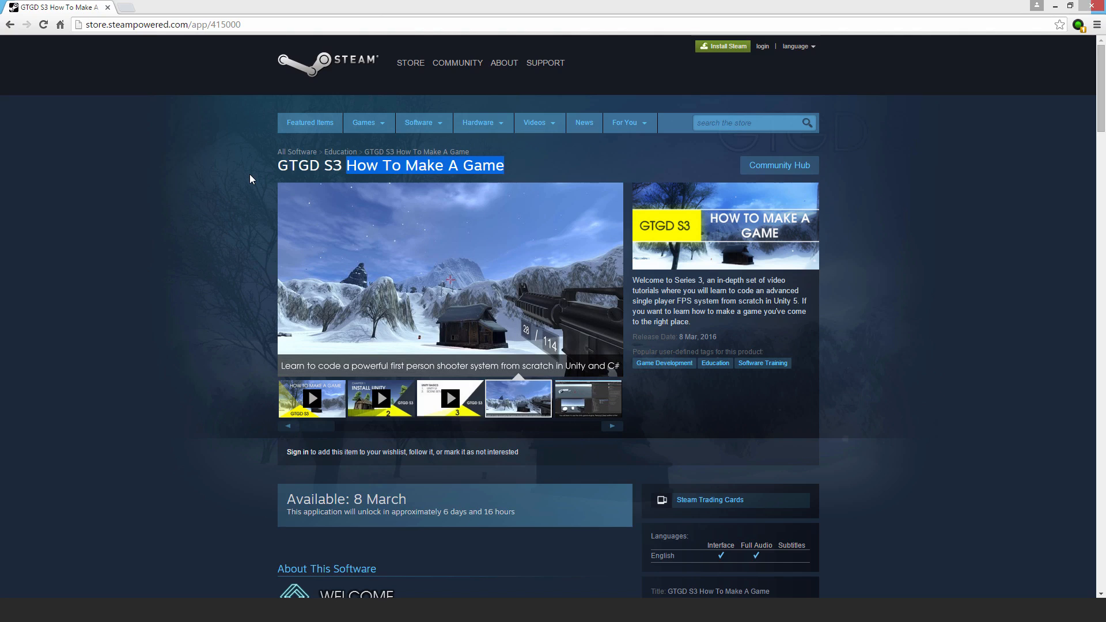
{"action": "left_click", "coordinate": [586, 398]}
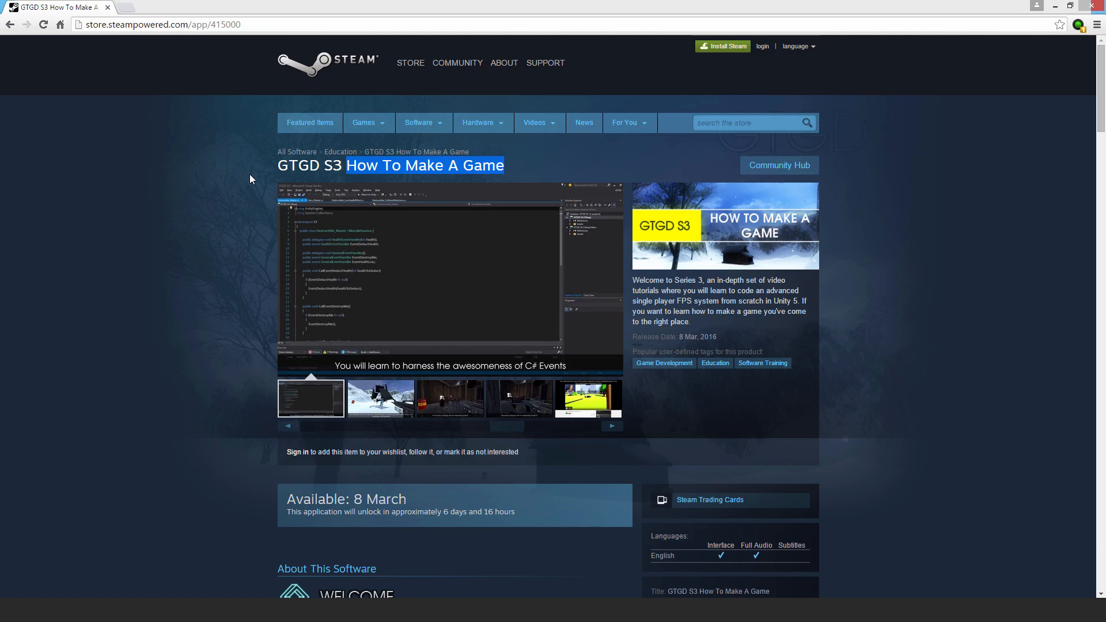
{"action": "left_click", "coordinate": [380, 398]}
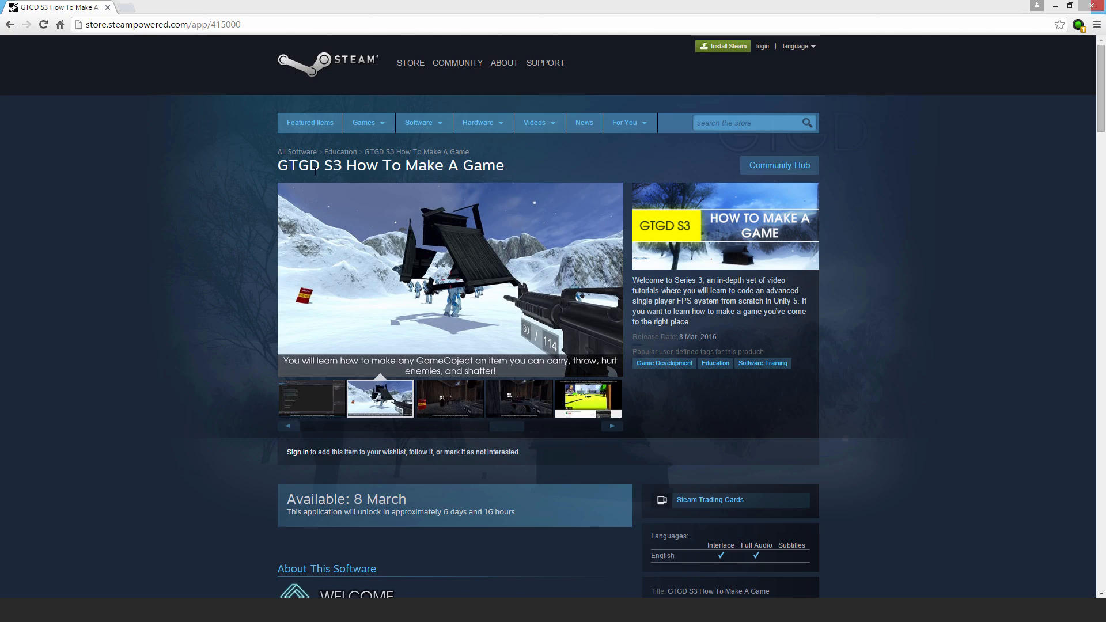
- Browse the gallery thumbnails to reach the jacksepticeye FPS-from-scratch screenshot
{"action": "left_click", "coordinate": [449, 397]}
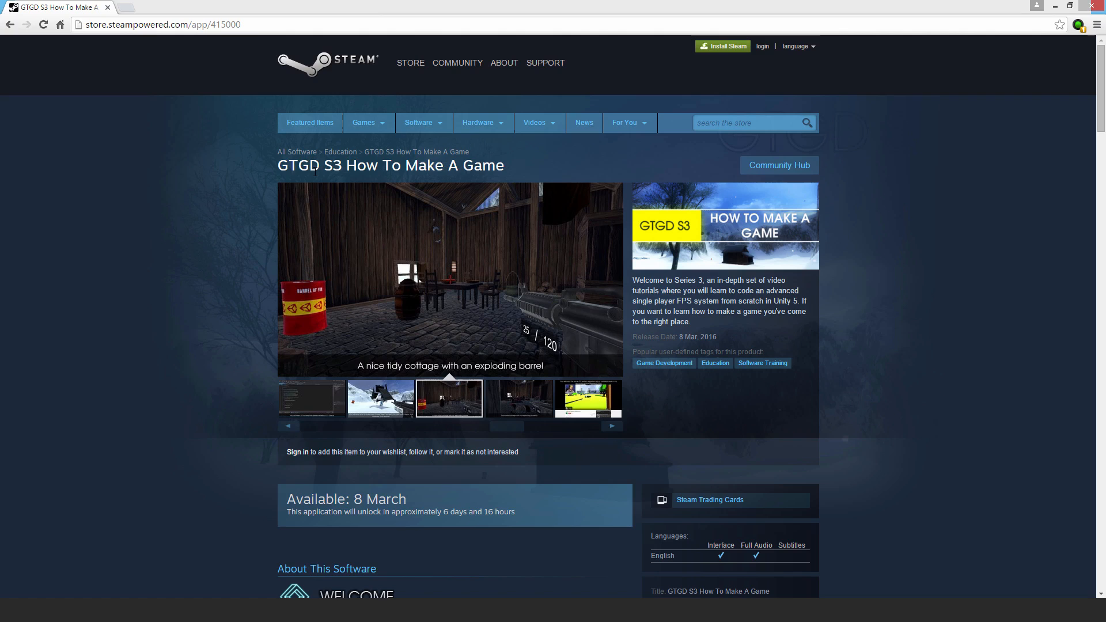
{"action": "left_click", "coordinate": [534, 122]}
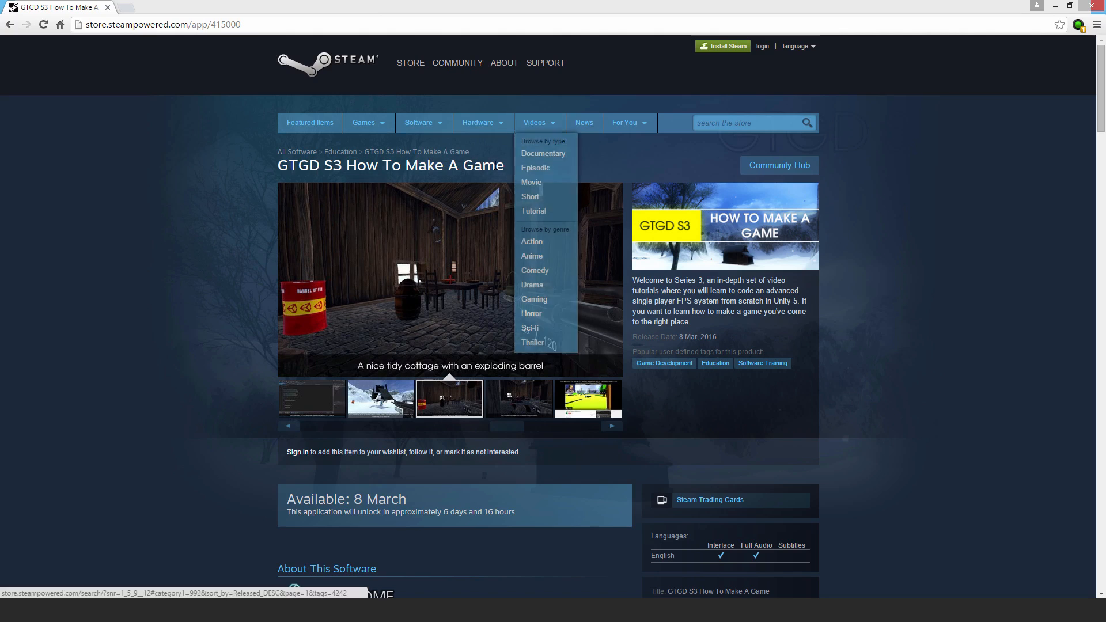
{"action": "left_click", "coordinate": [518, 398]}
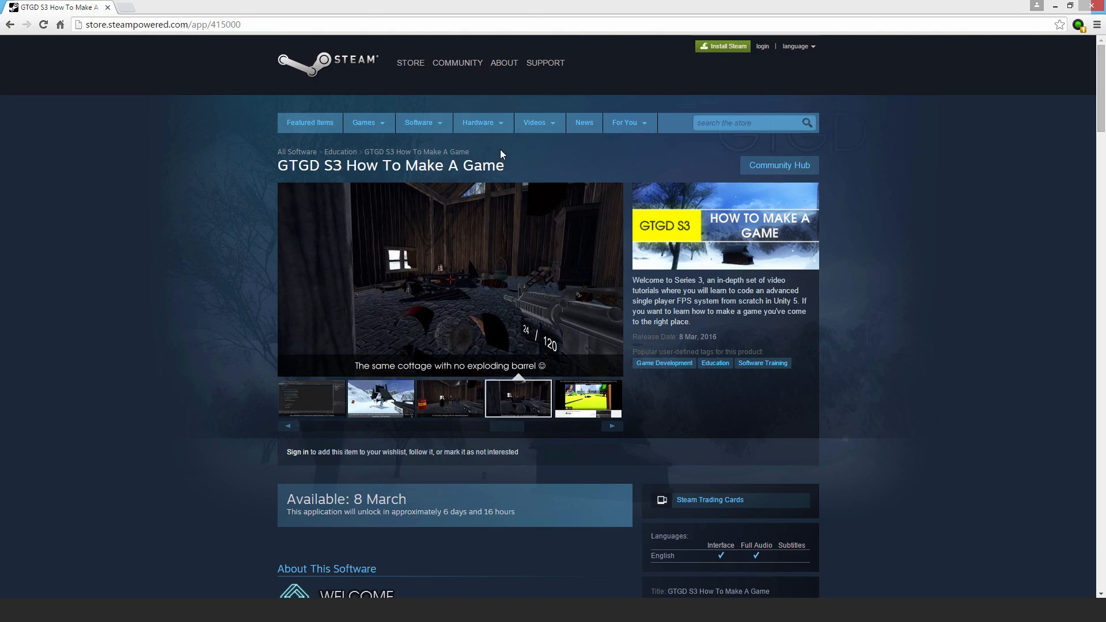
{"action": "left_click", "coordinate": [587, 398]}
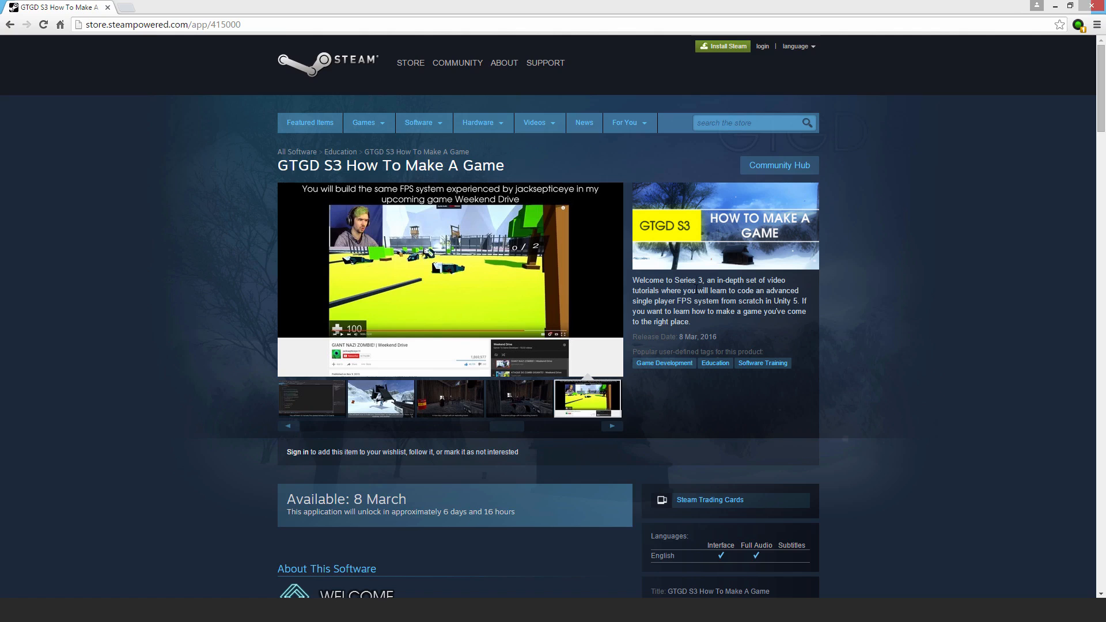
{"action": "mouse_move", "coordinate": [703, 311]}
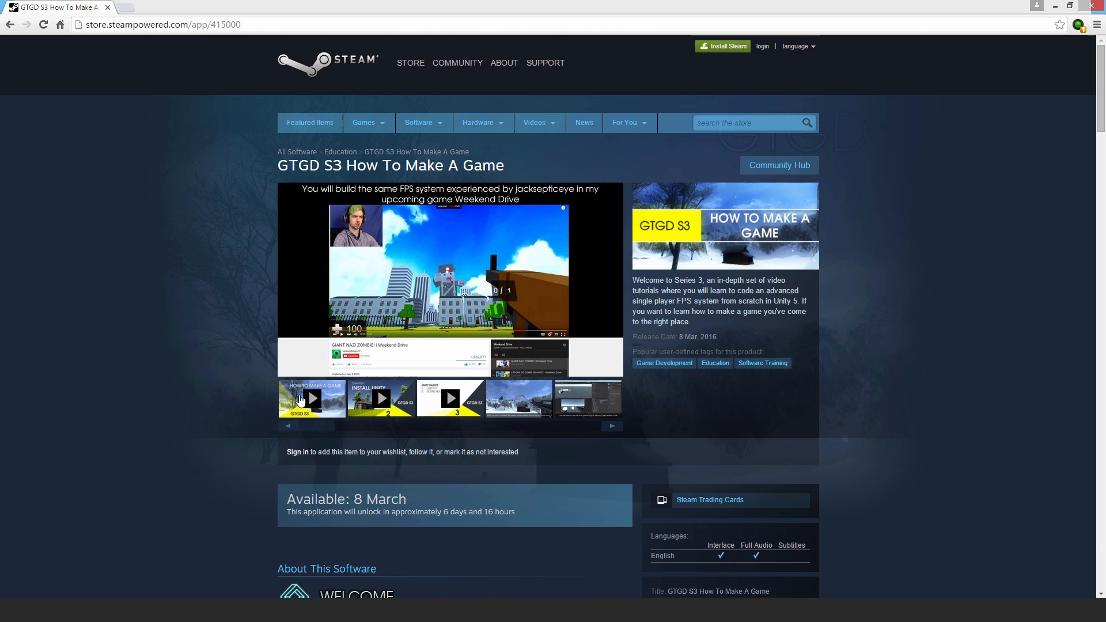
{"action": "mouse_move", "coordinate": [234, 425]}
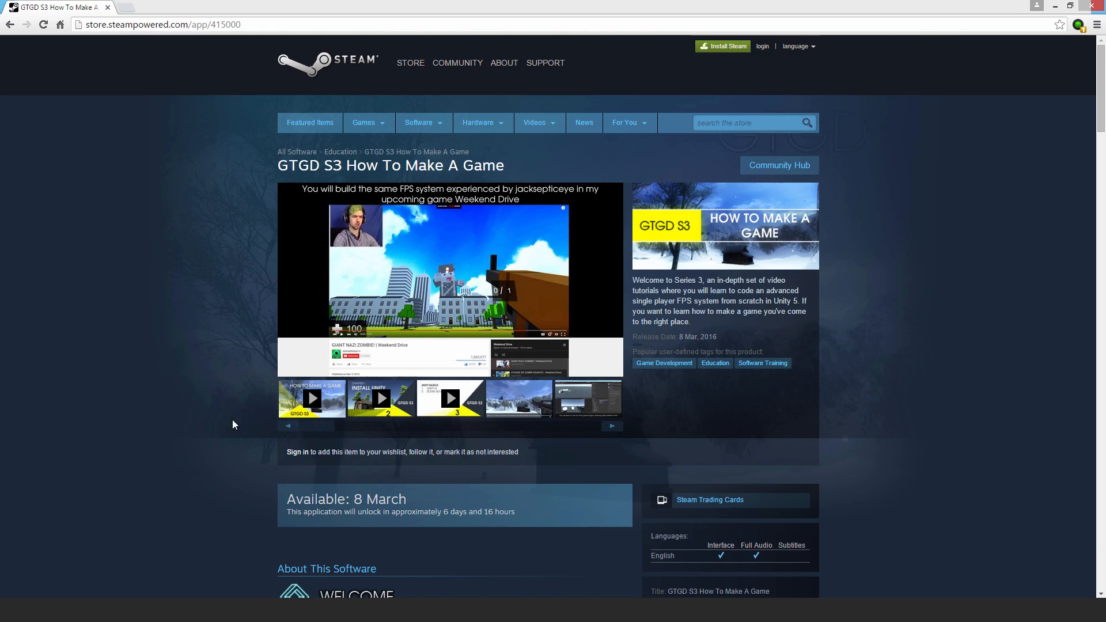
{"action": "mouse_move", "coordinate": [215, 427]}
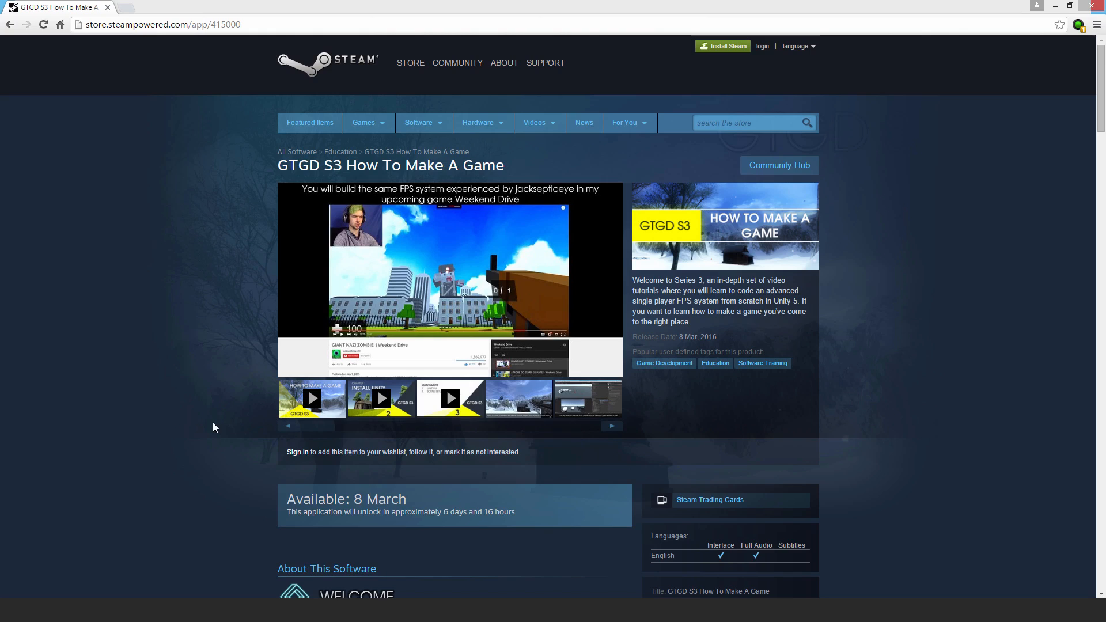
{"action": "mouse_move", "coordinate": [233, 427]}
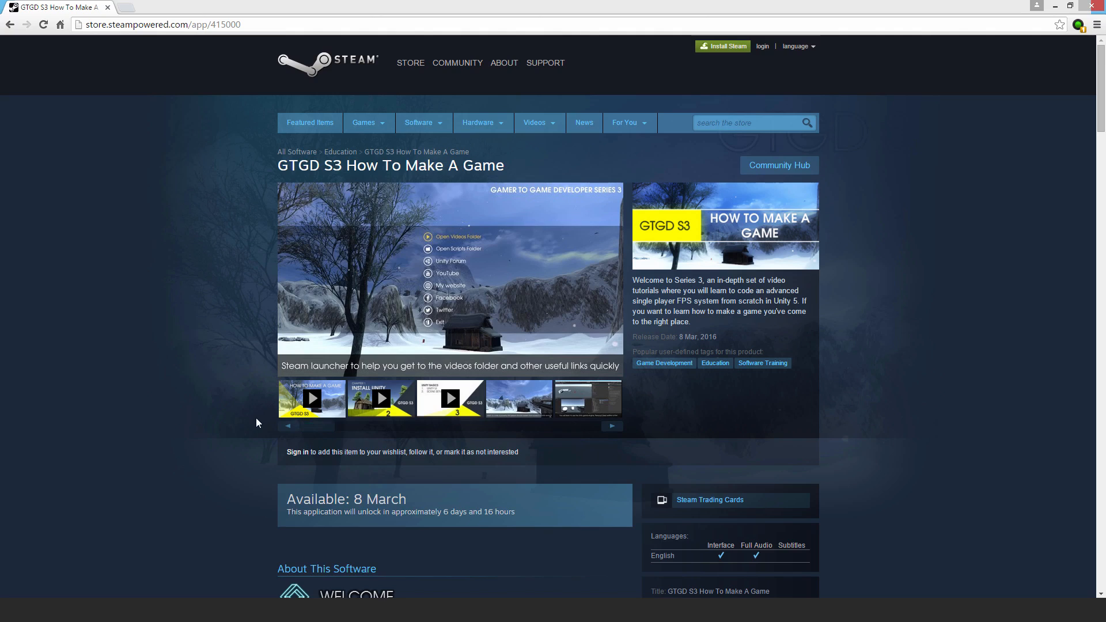
{"action": "mouse_move", "coordinate": [256, 423]}
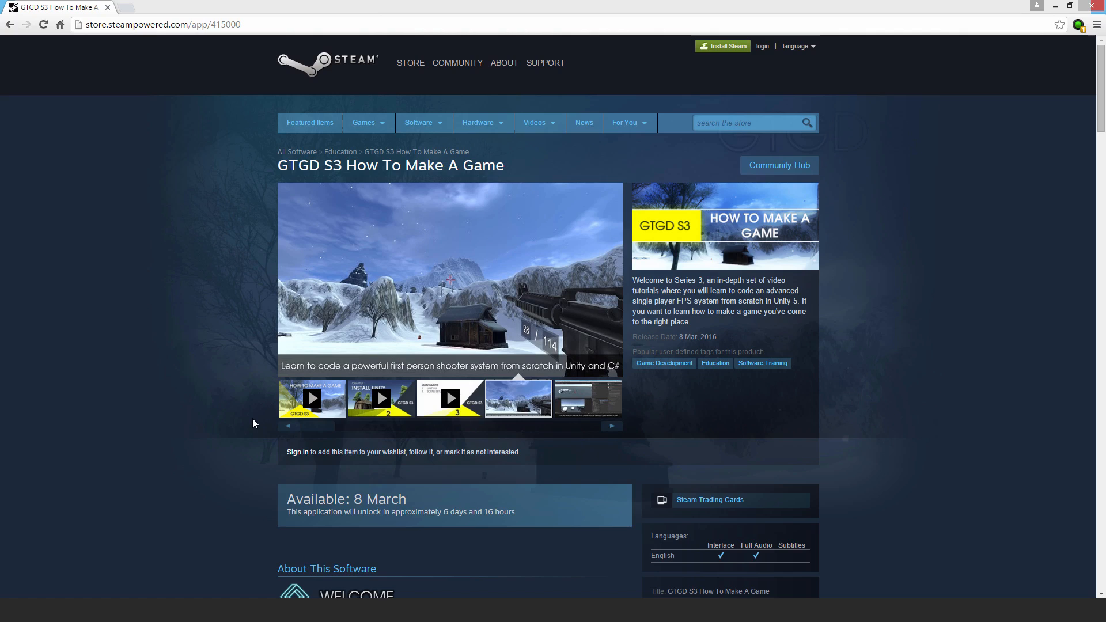
- Step past the C# Events and carry-and-throw images to the exploding-barrel cottage screenshot
{"action": "left_click", "coordinate": [587, 398]}
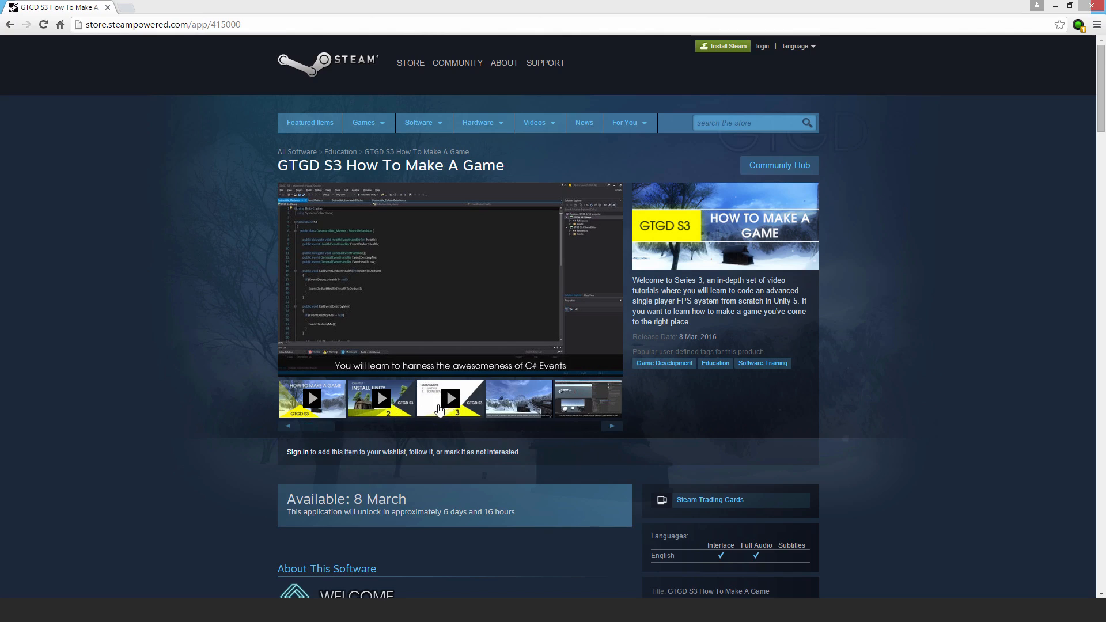
{"action": "mouse_move", "coordinate": [398, 437]}
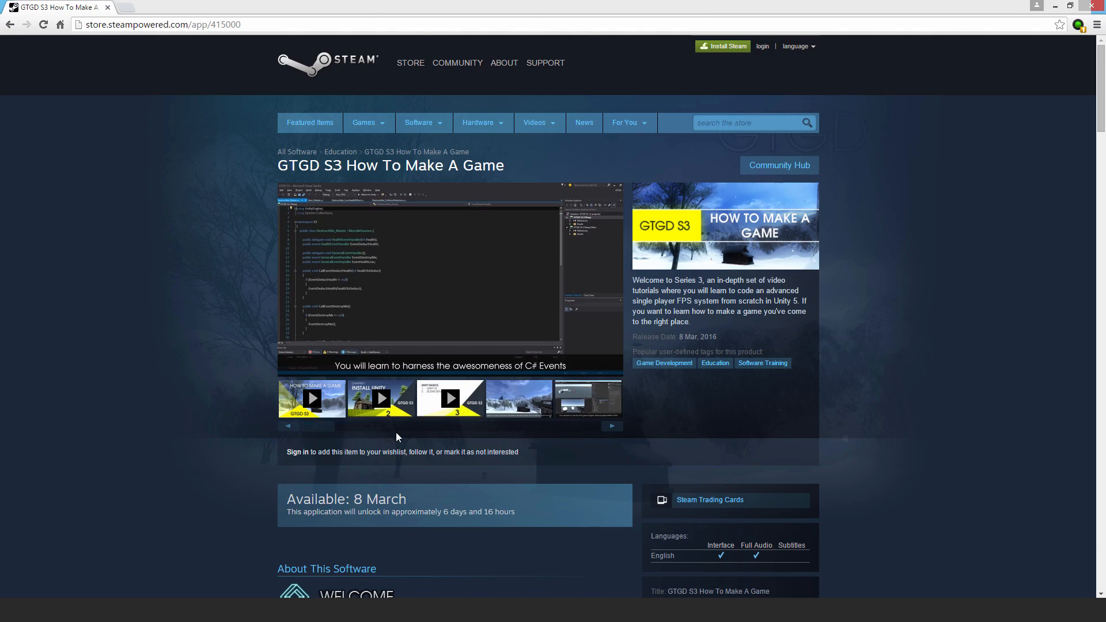
{"action": "mouse_move", "coordinate": [387, 437]}
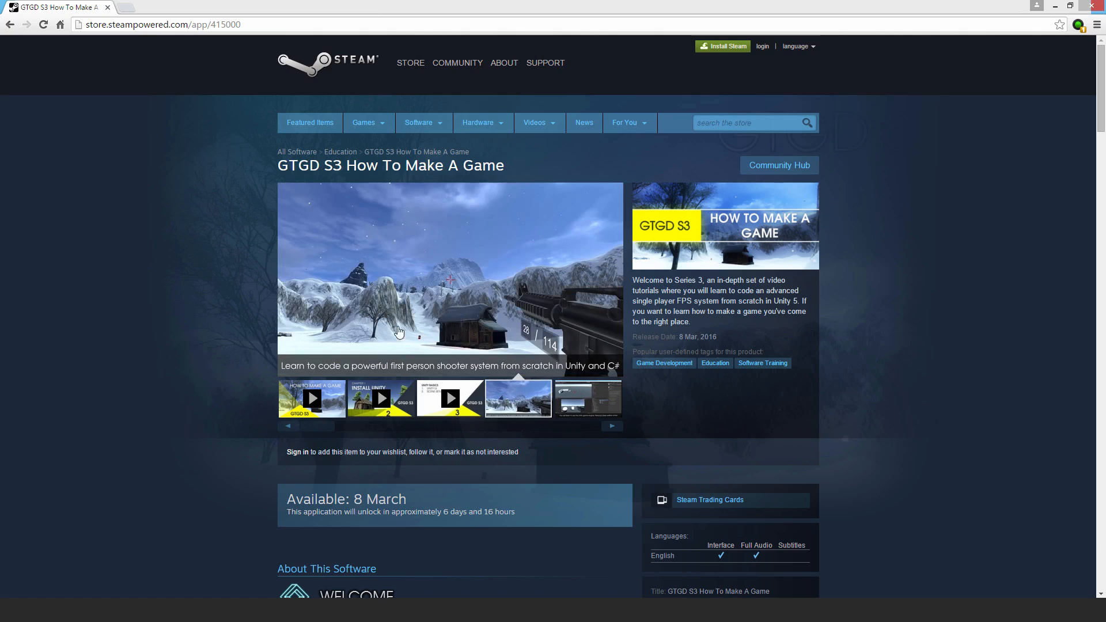
{"action": "mouse_move", "coordinate": [400, 292]}
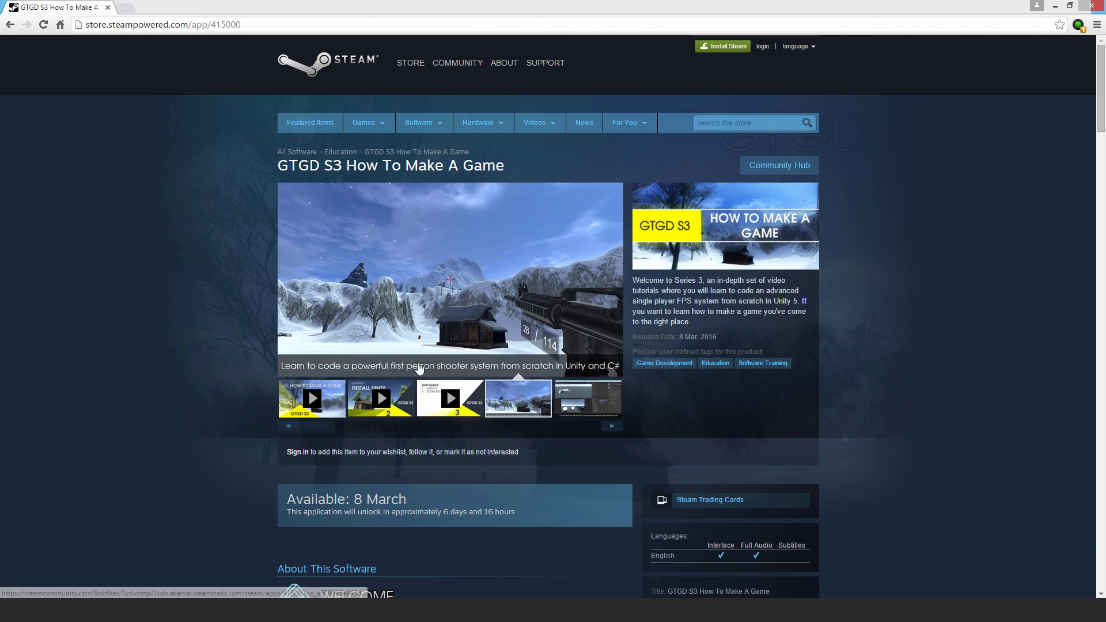
{"action": "left_click", "coordinate": [586, 398]}
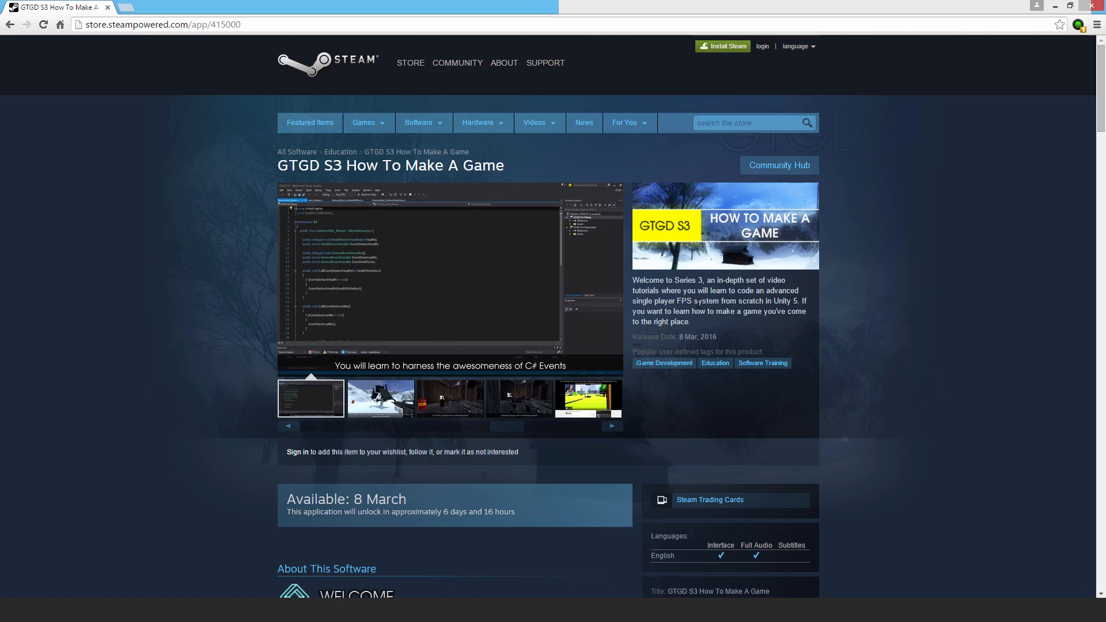
{"action": "left_click", "coordinate": [379, 398]}
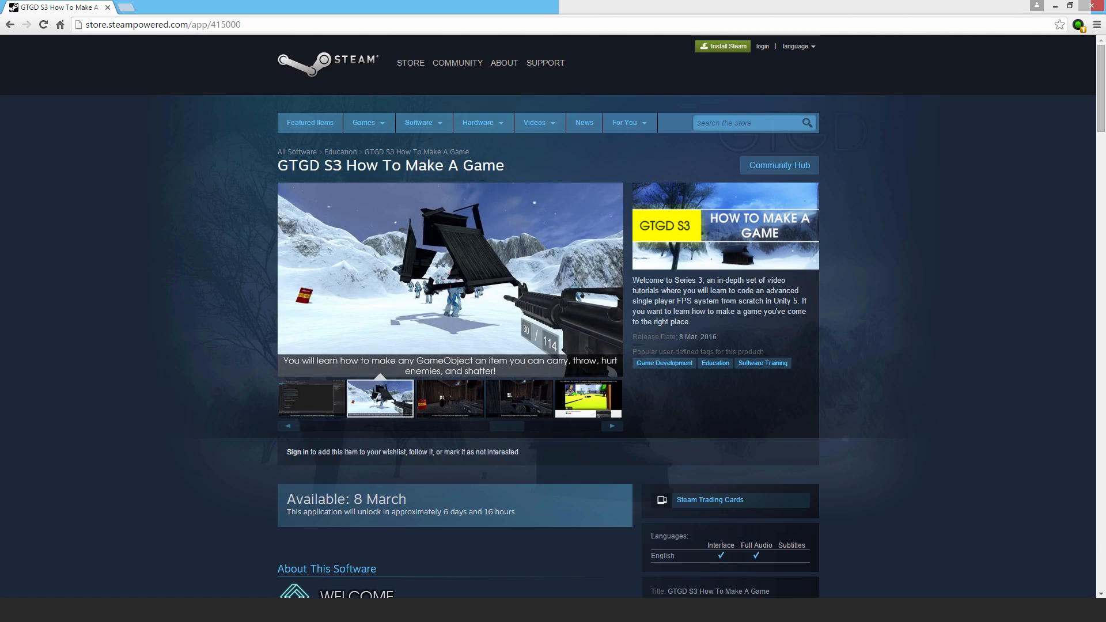
{"action": "left_click", "coordinate": [449, 398]}
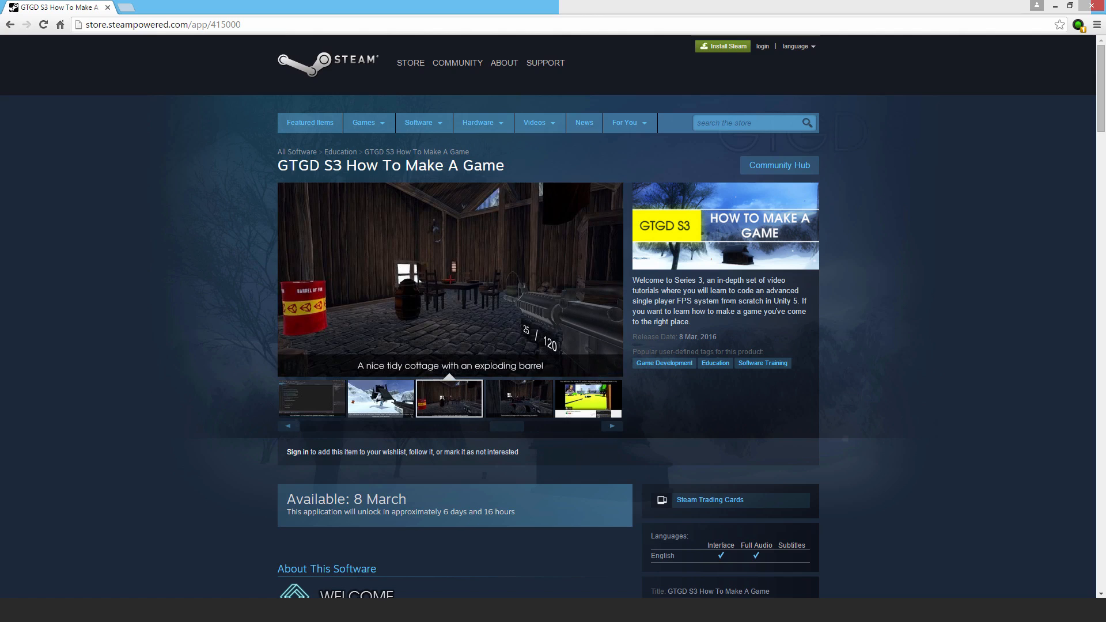
{"action": "scroll", "scroll_direction": "down", "scroll_amount": 3}
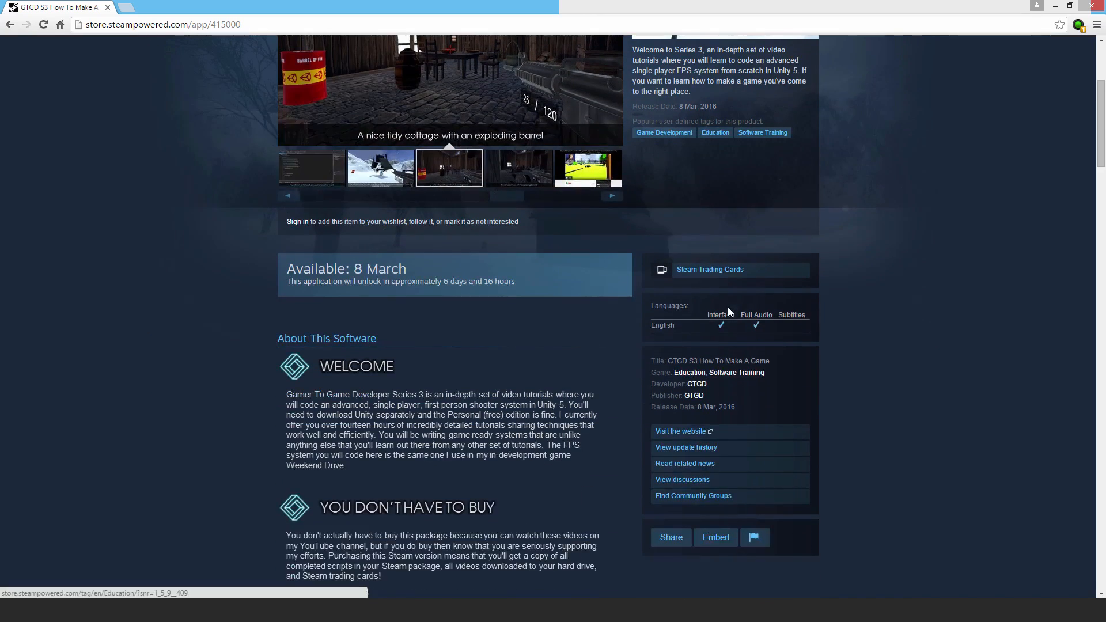
{"action": "scroll", "scroll_direction": "down", "scroll_amount": 3}
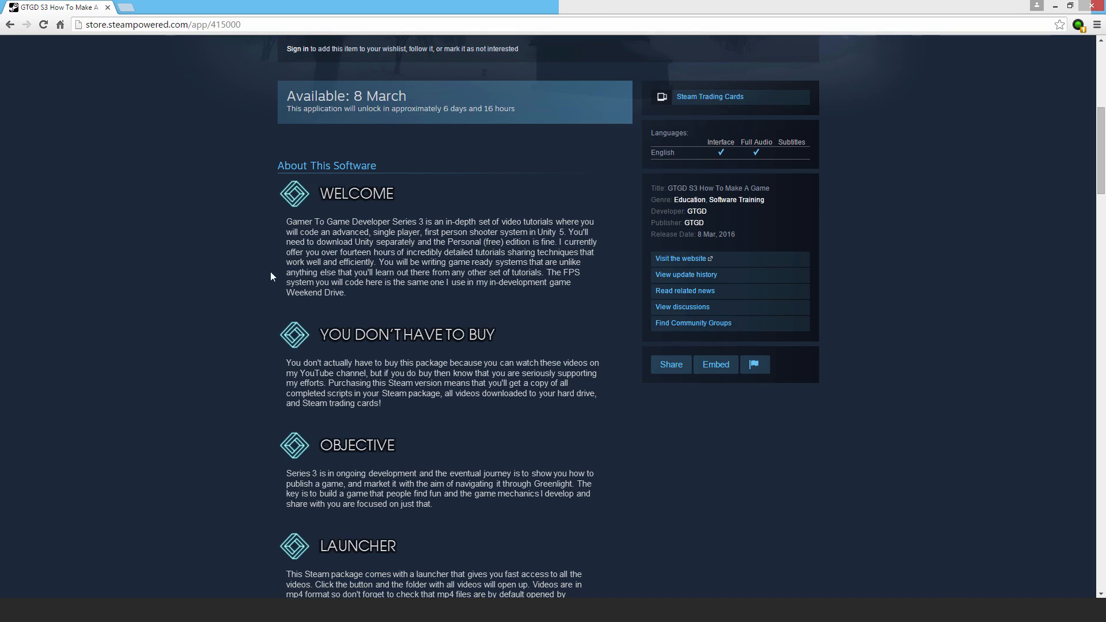
{"action": "mouse_move", "coordinate": [430, 294]}
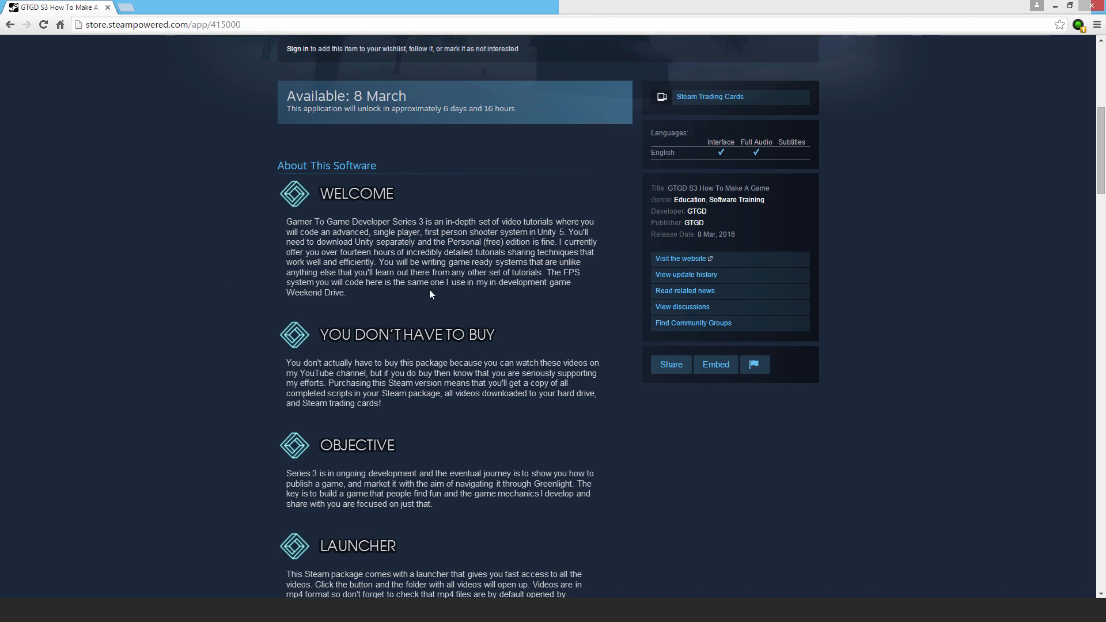
{"action": "mouse_move", "coordinate": [299, 314]}
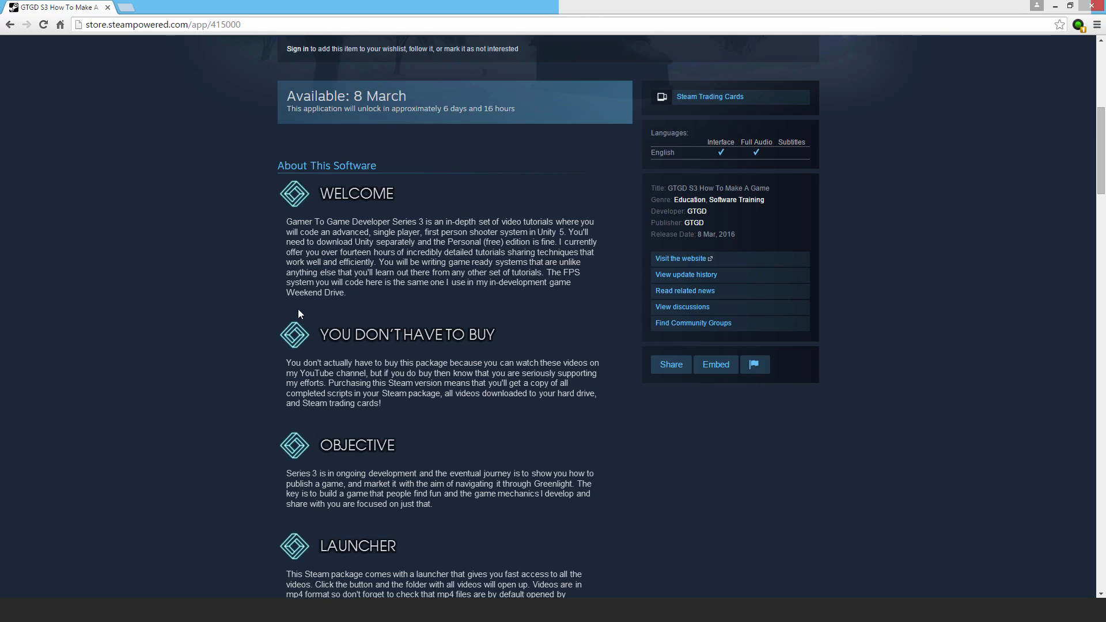
{"action": "mouse_move", "coordinate": [288, 309]}
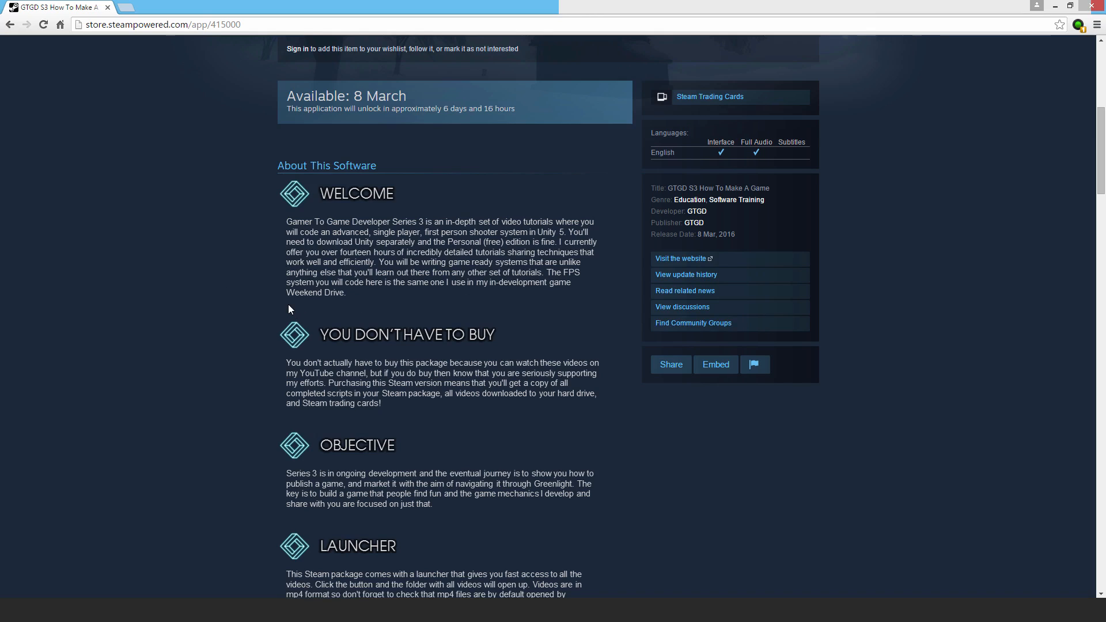
{"action": "mouse_move", "coordinate": [287, 307]}
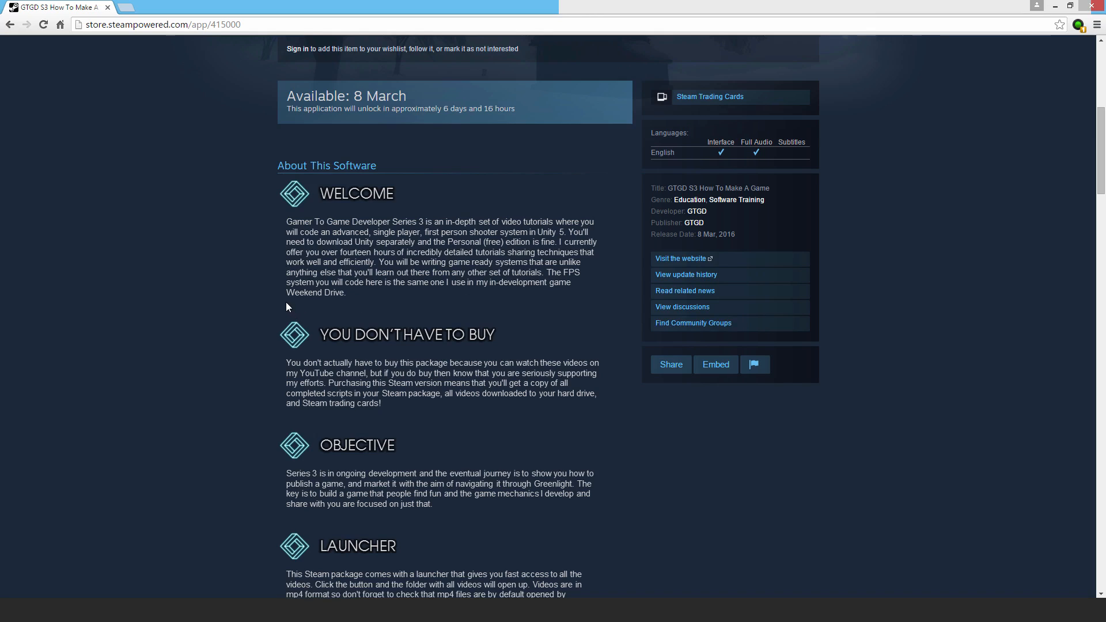
{"action": "mouse_move", "coordinate": [384, 307]}
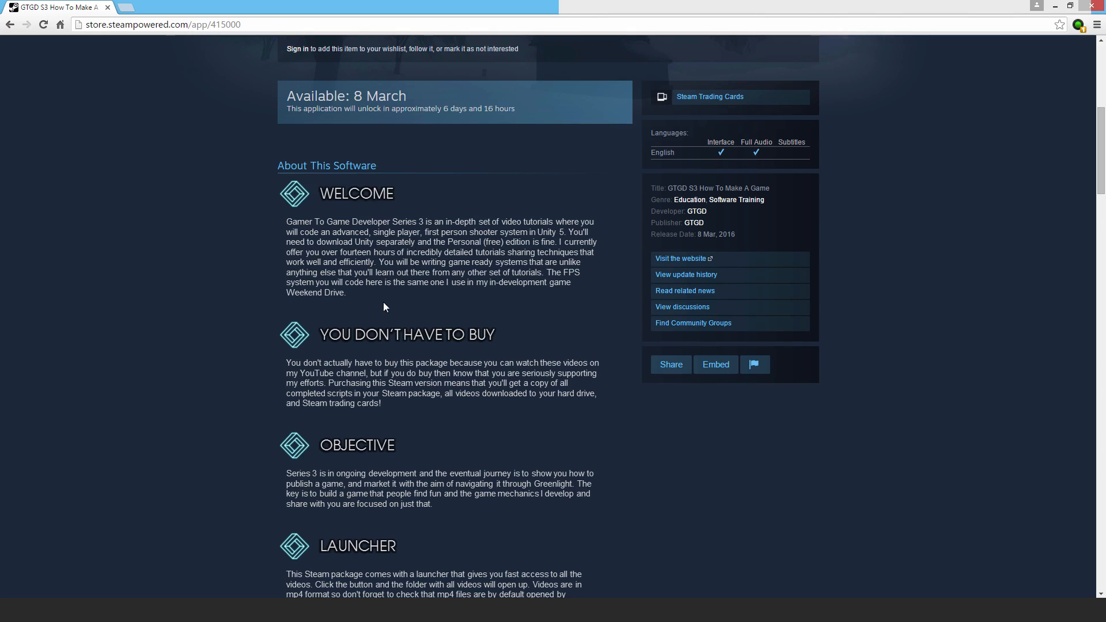
{"action": "mouse_move", "coordinate": [354, 277]}
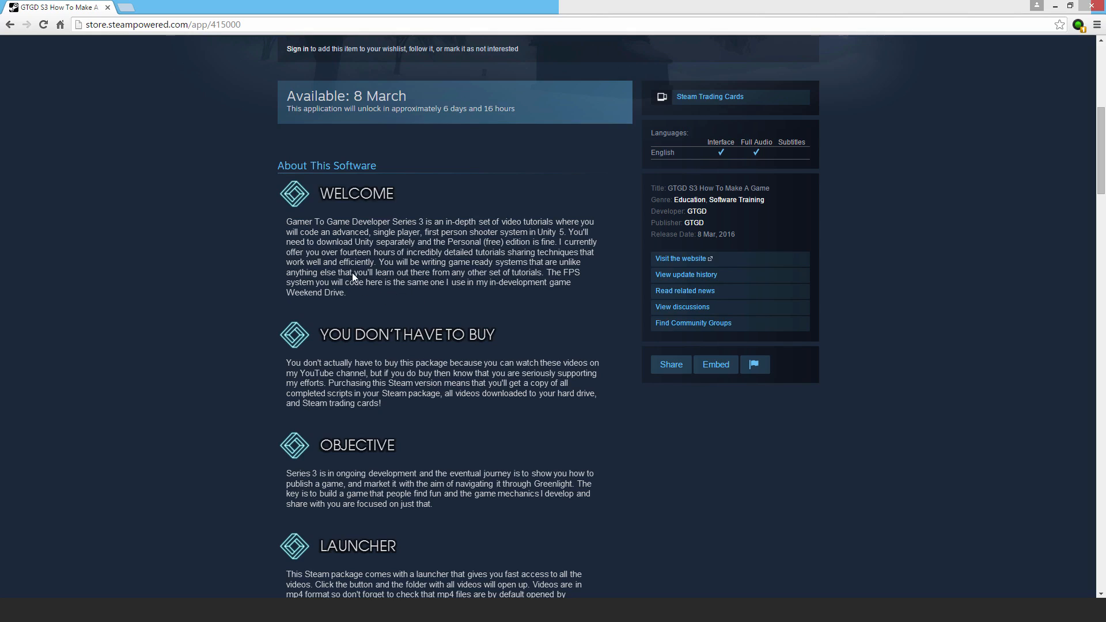
{"action": "mouse_move", "coordinate": [363, 314]}
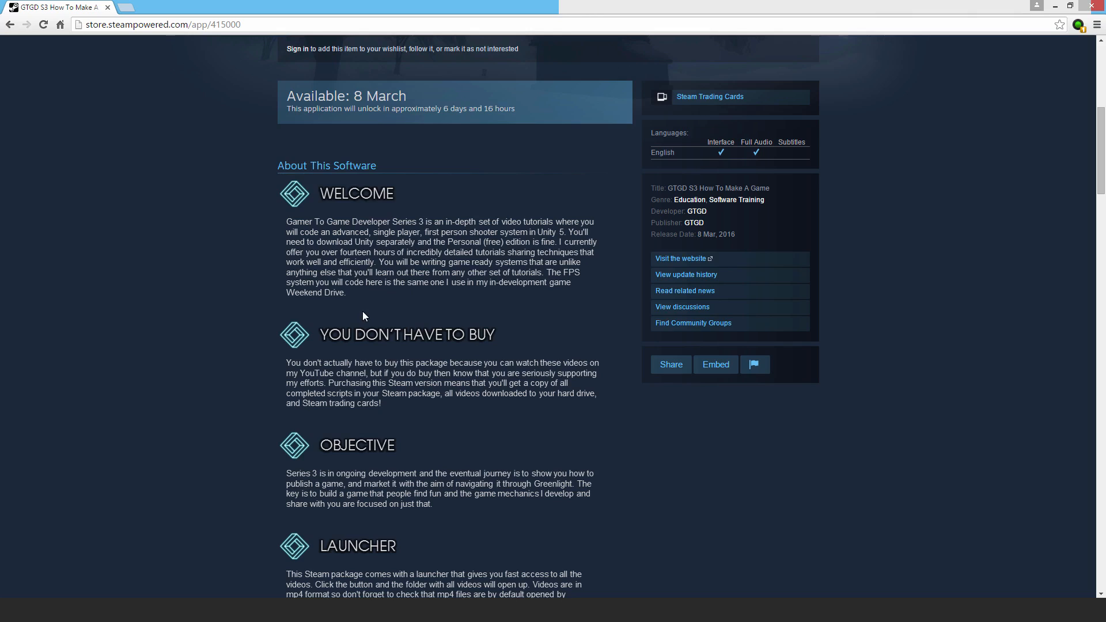
{"action": "mouse_move", "coordinate": [296, 322]}
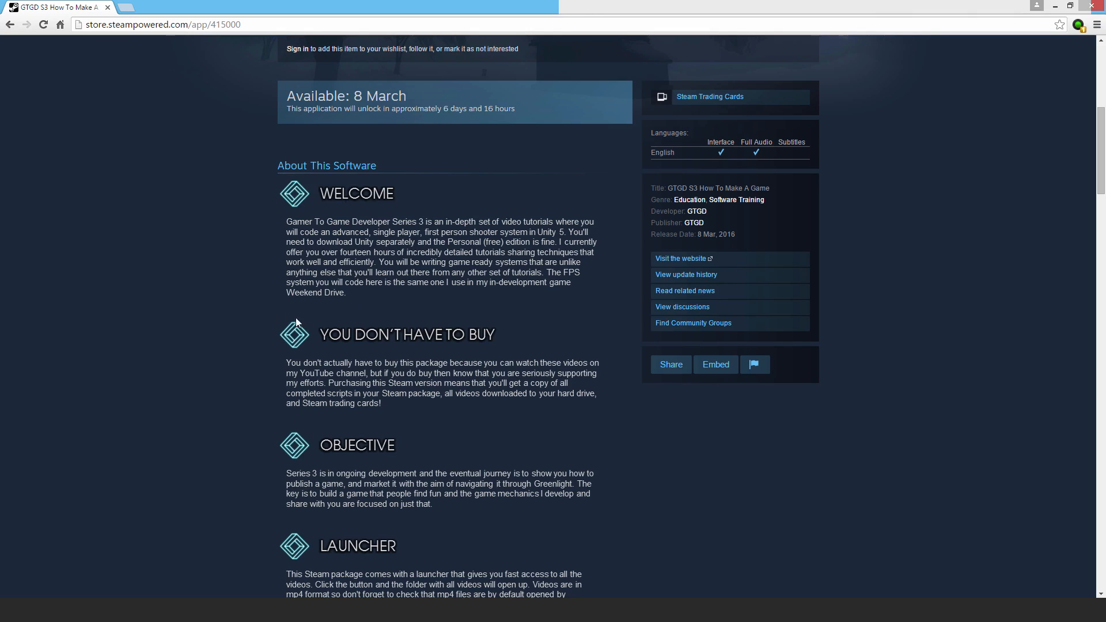
{"action": "mouse_move", "coordinate": [387, 376]}
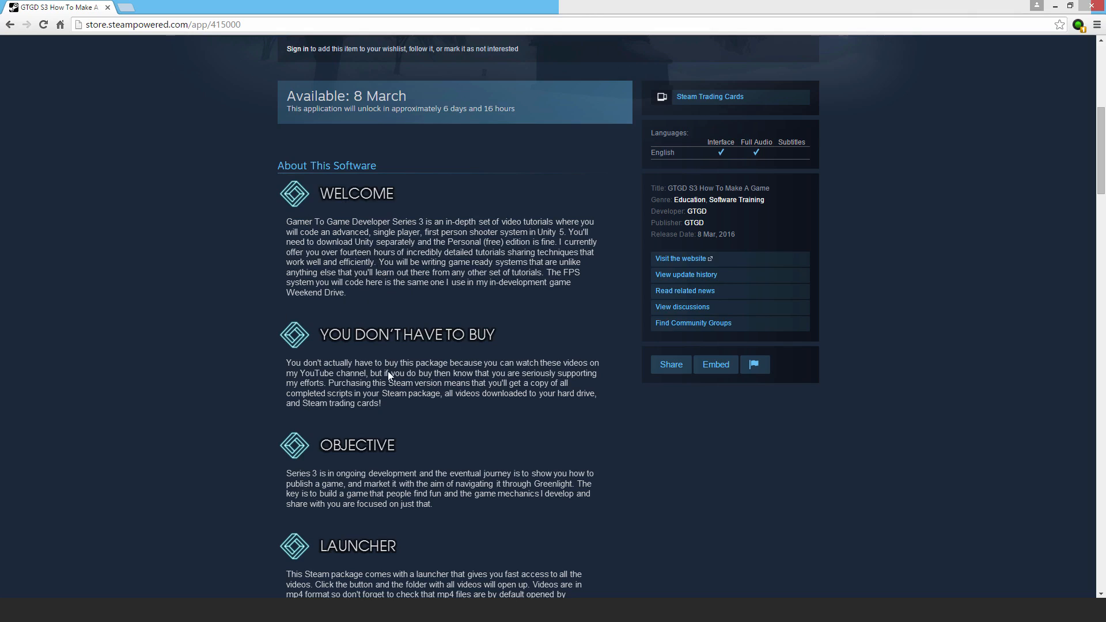
{"action": "mouse_move", "coordinate": [343, 459]}
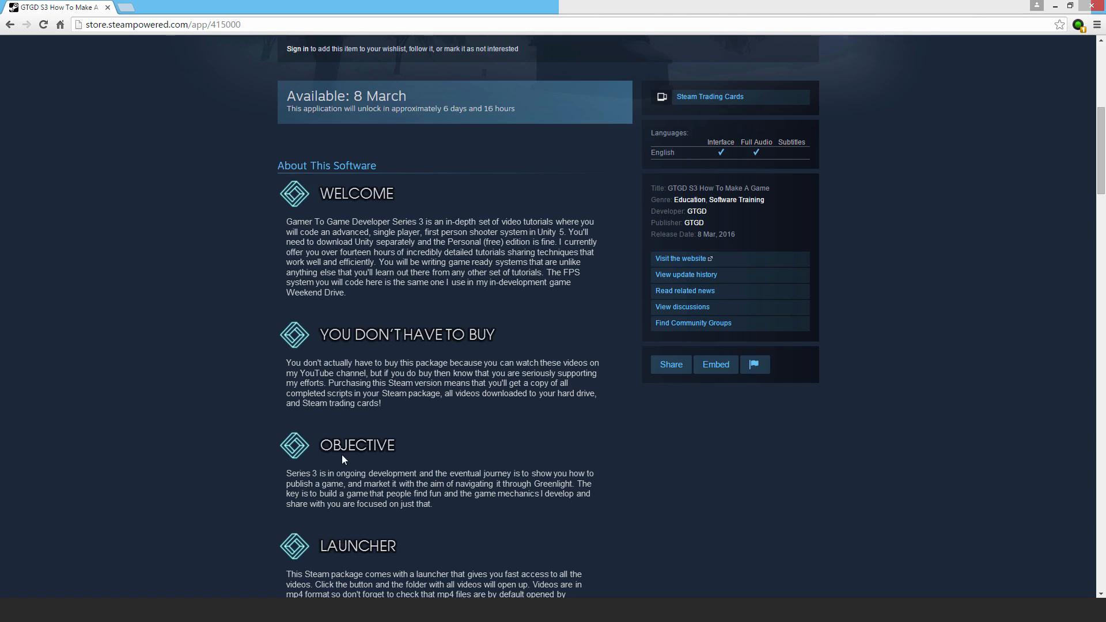
{"action": "scroll", "scroll_direction": "down", "scroll_amount": 3}
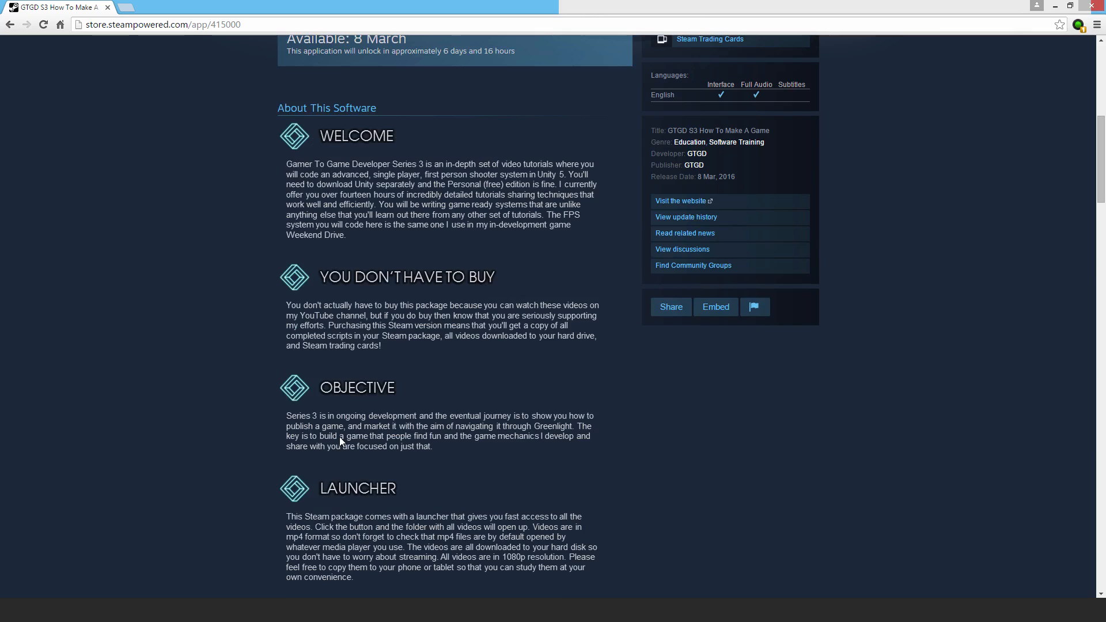
{"action": "mouse_move", "coordinate": [340, 442]}
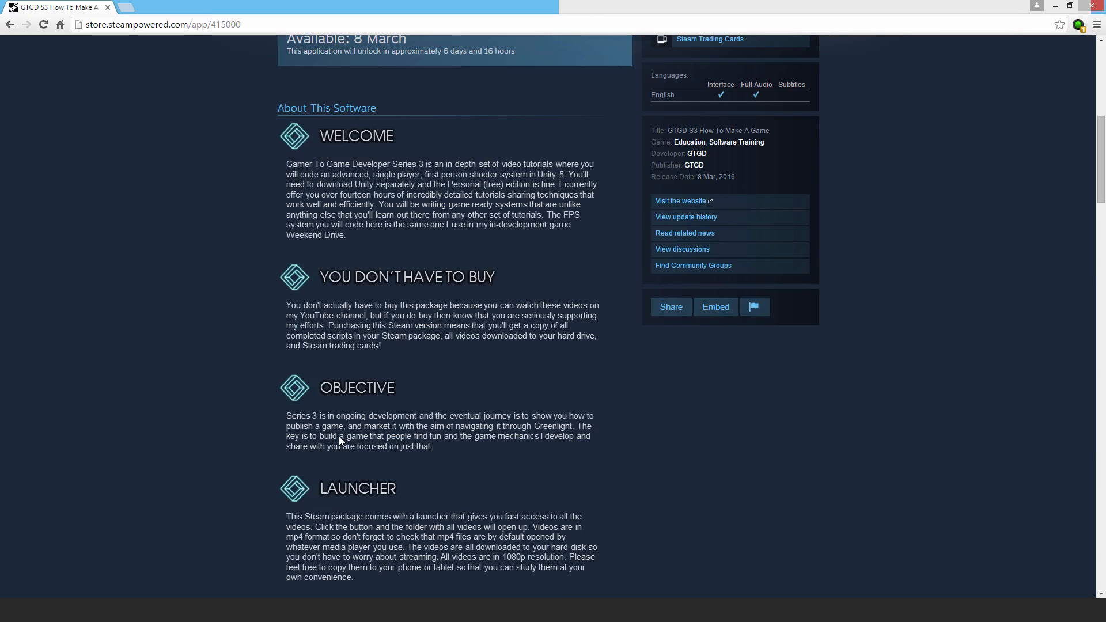
{"action": "mouse_move", "coordinate": [305, 316]}
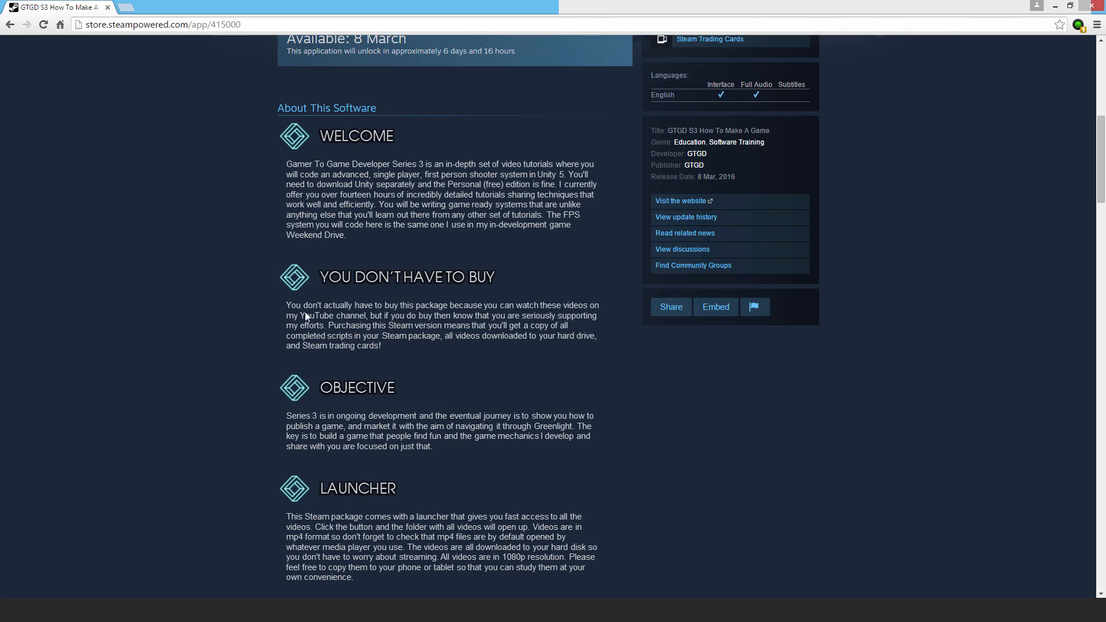
{"action": "mouse_move", "coordinate": [262, 426]}
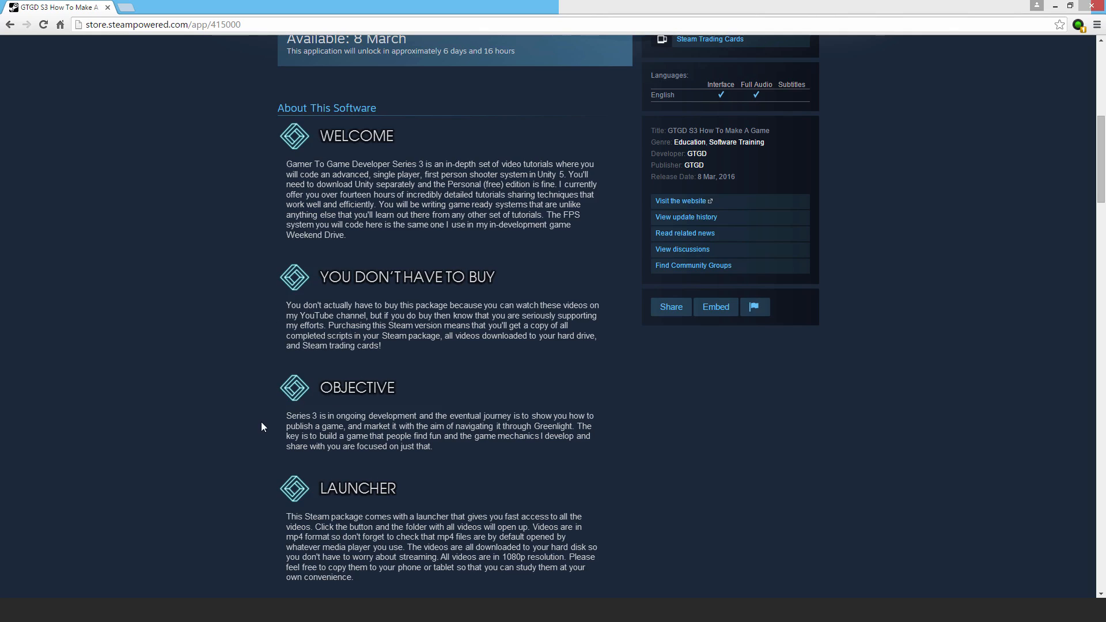
{"action": "scroll", "scroll_direction": "down", "scroll_amount": 3}
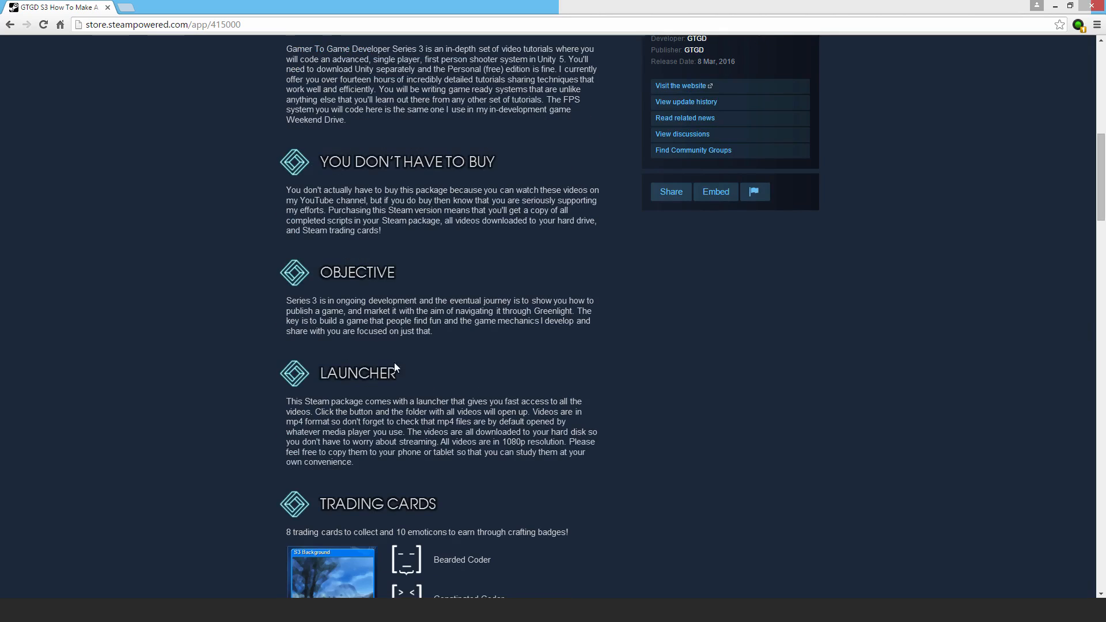
{"action": "mouse_move", "coordinate": [449, 391]}
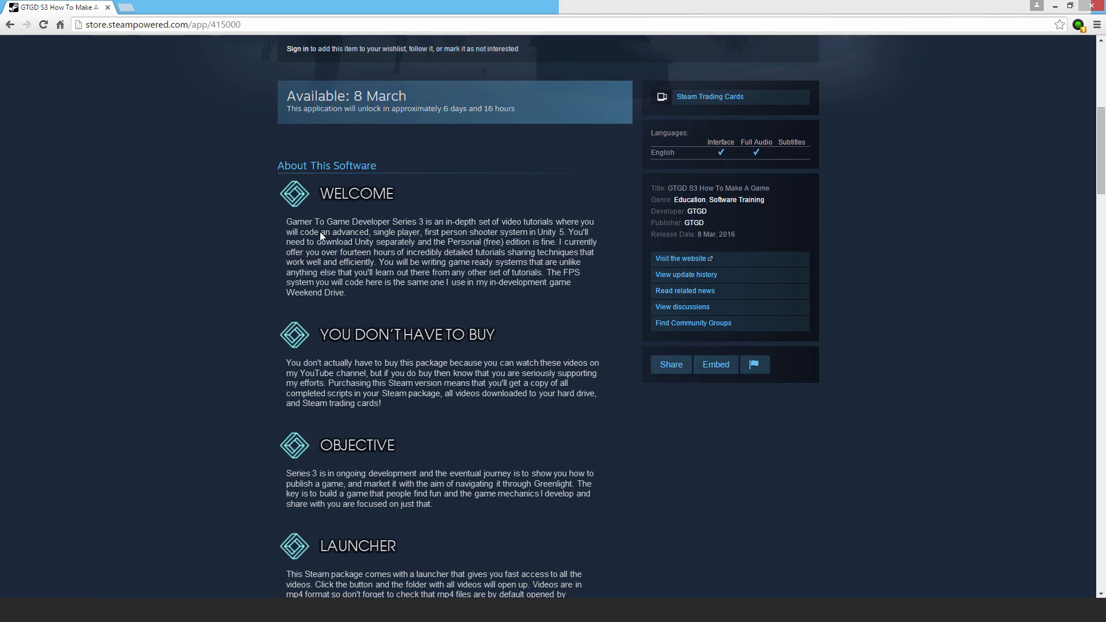
{"action": "mouse_move", "coordinate": [402, 259]}
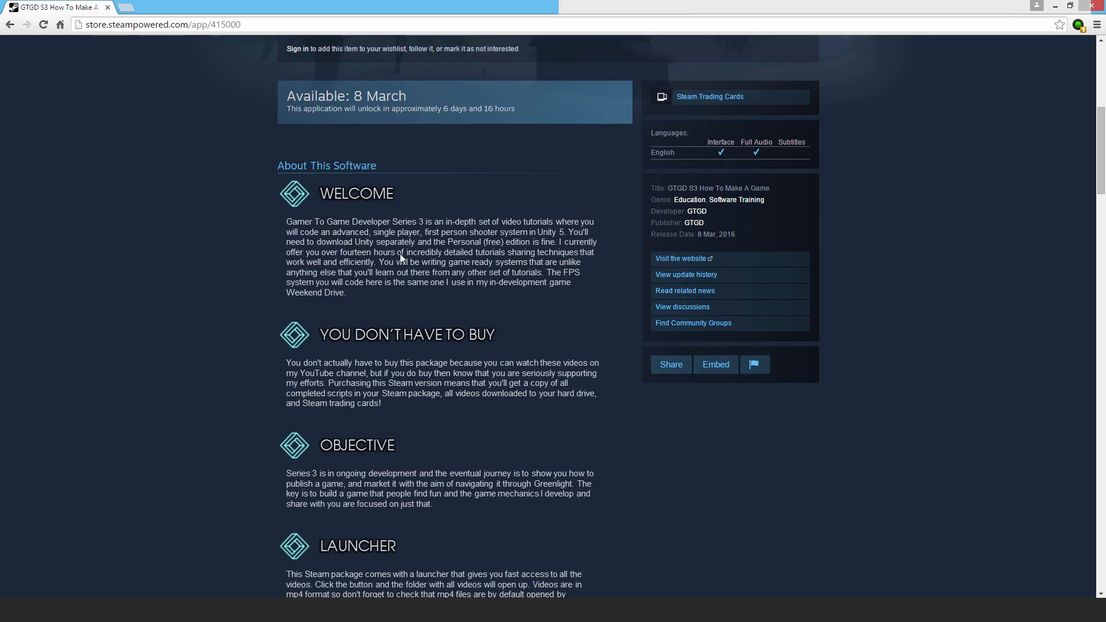
{"action": "mouse_move", "coordinate": [303, 252]}
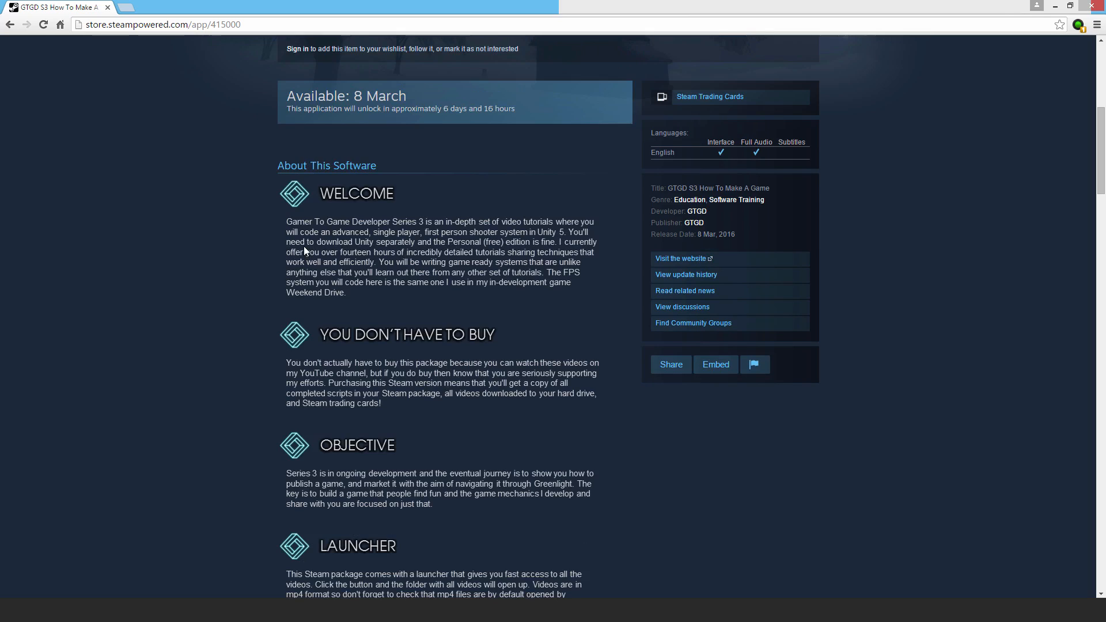
{"action": "mouse_move", "coordinate": [358, 256]}
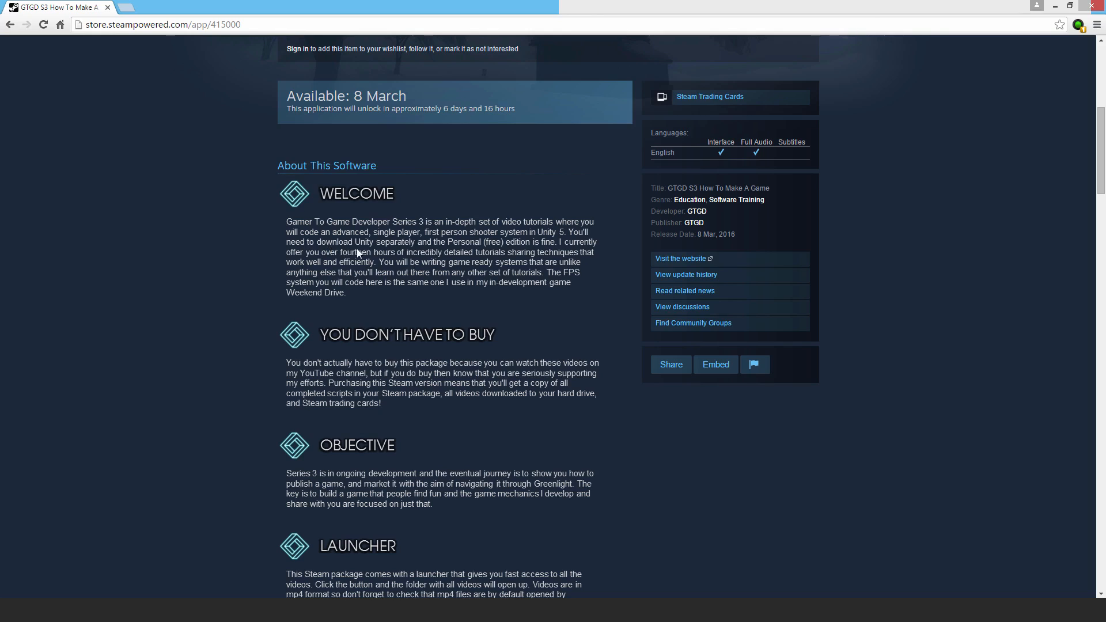
{"action": "mouse_move", "coordinate": [383, 252]}
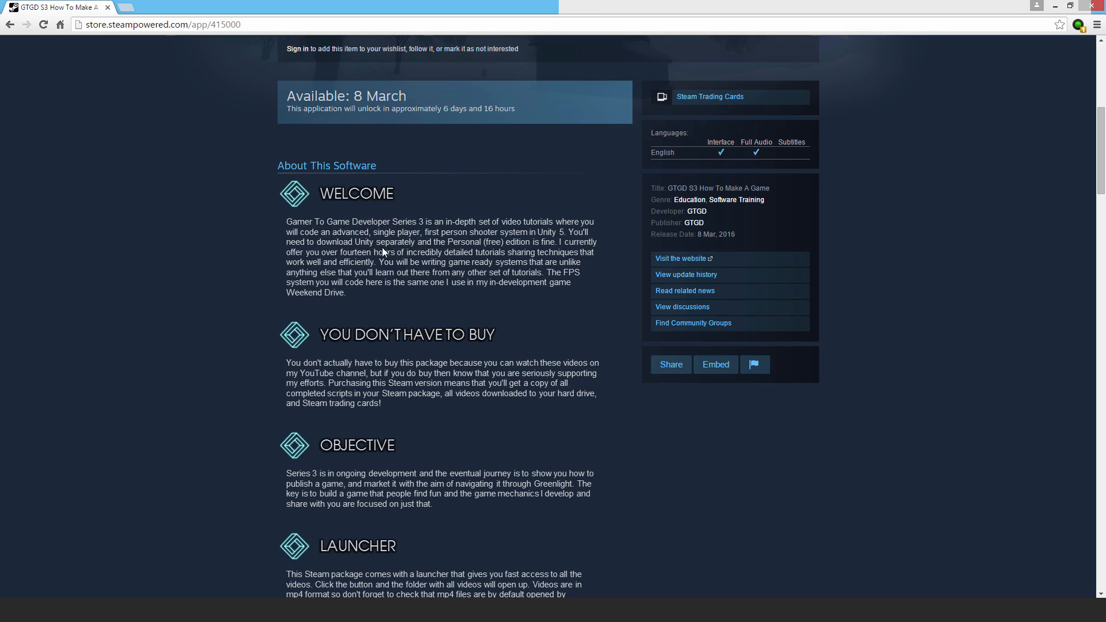
{"action": "mouse_move", "coordinate": [468, 247]}
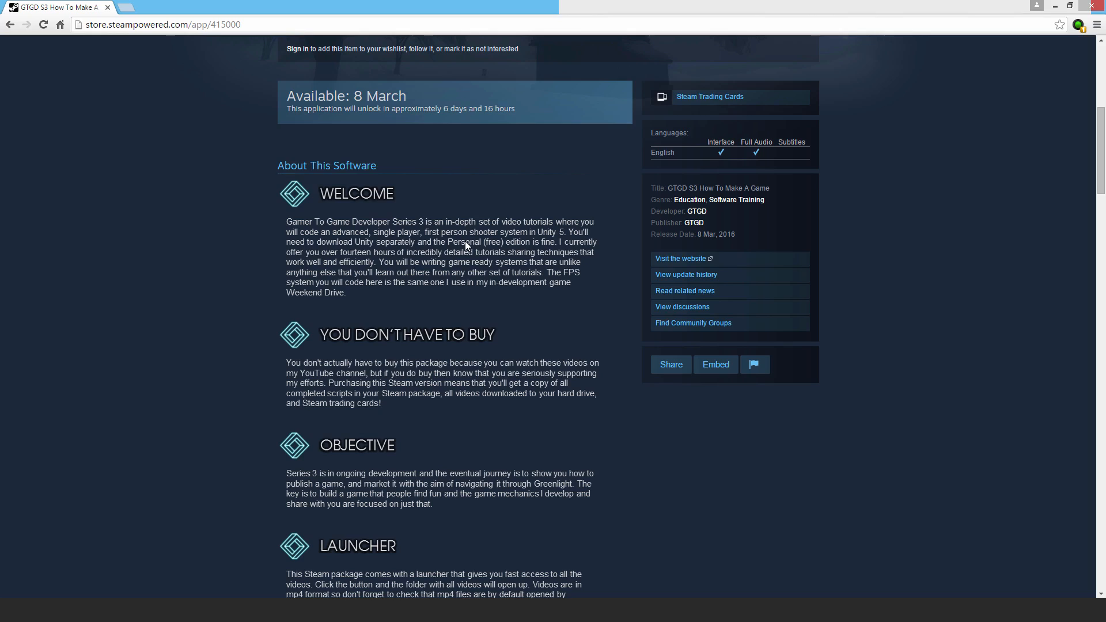
{"action": "mouse_move", "coordinate": [459, 259]}
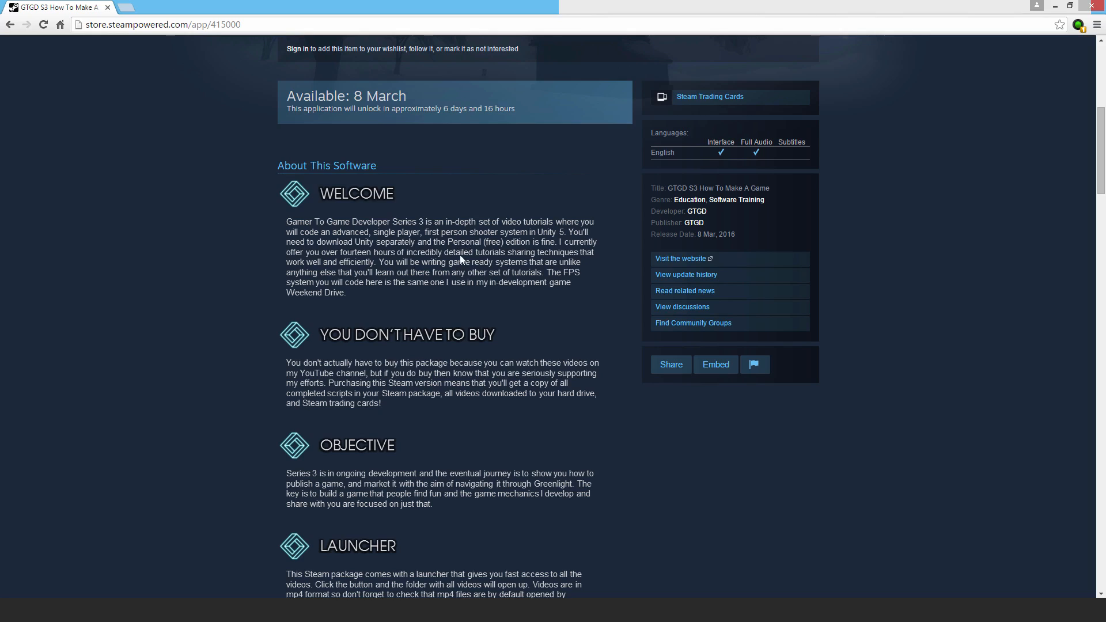
{"action": "mouse_move", "coordinate": [408, 304]}
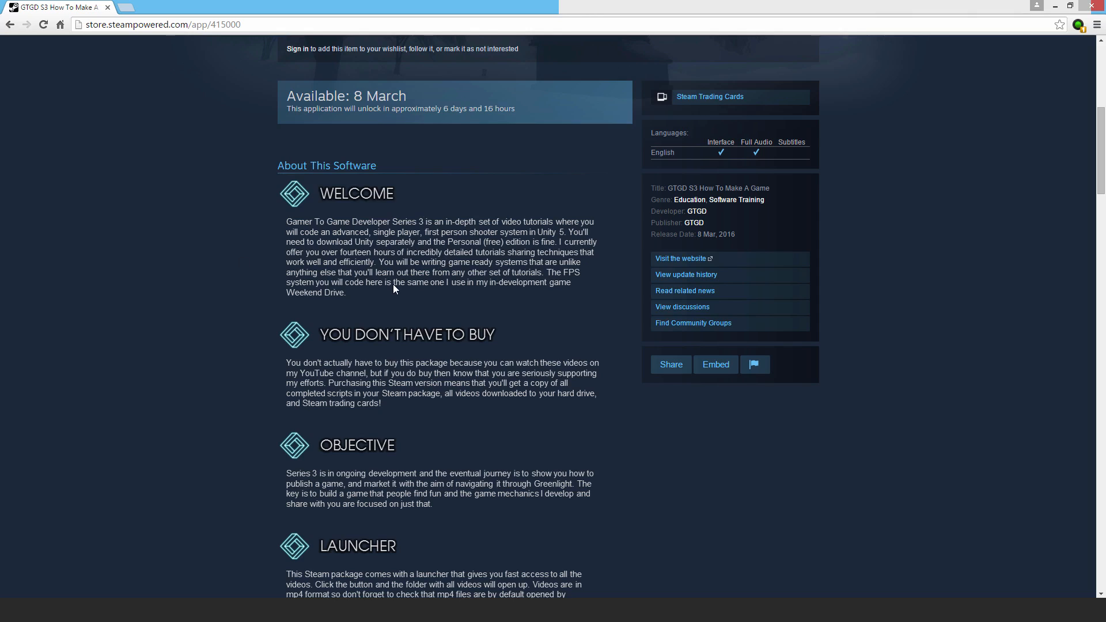
{"action": "mouse_move", "coordinate": [577, 275]}
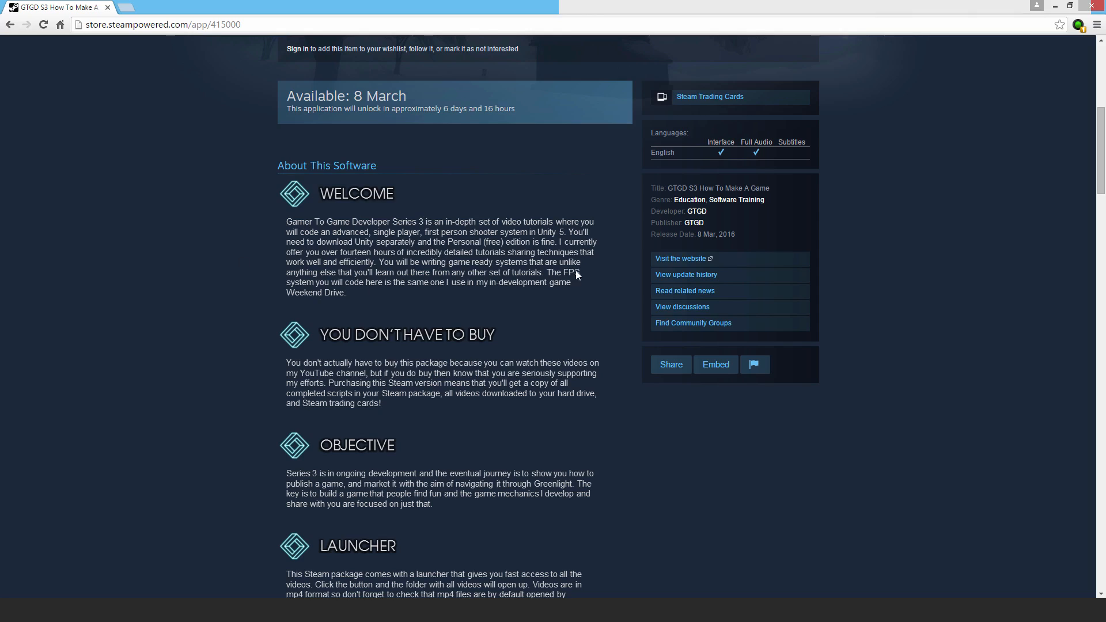
{"action": "scroll", "scroll_direction": "down", "scroll_amount": 3}
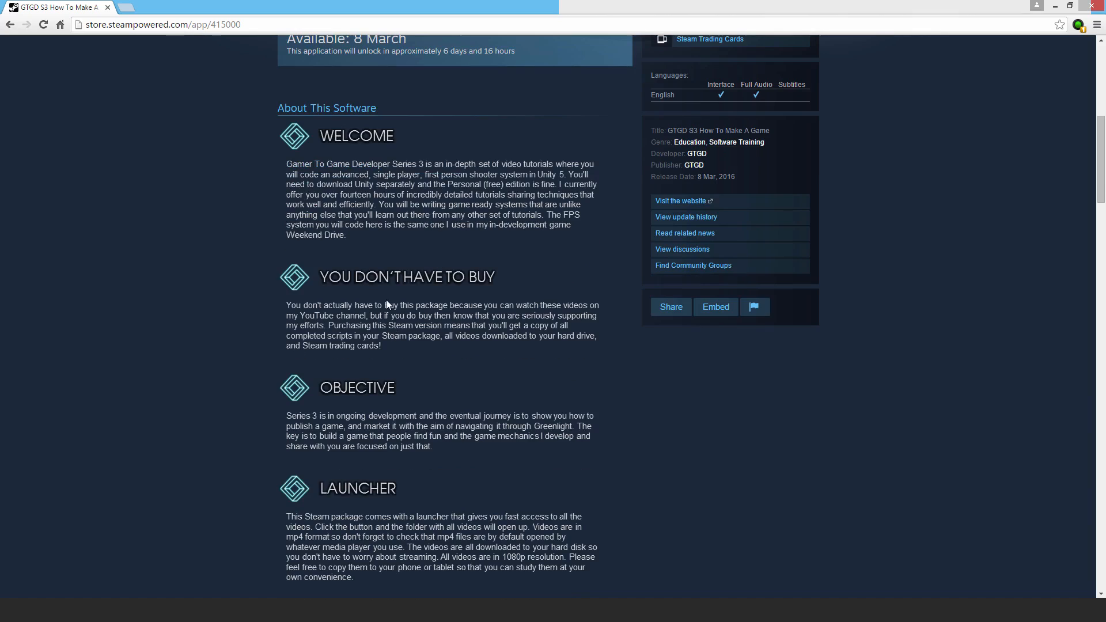
{"action": "mouse_move", "coordinate": [503, 289]}
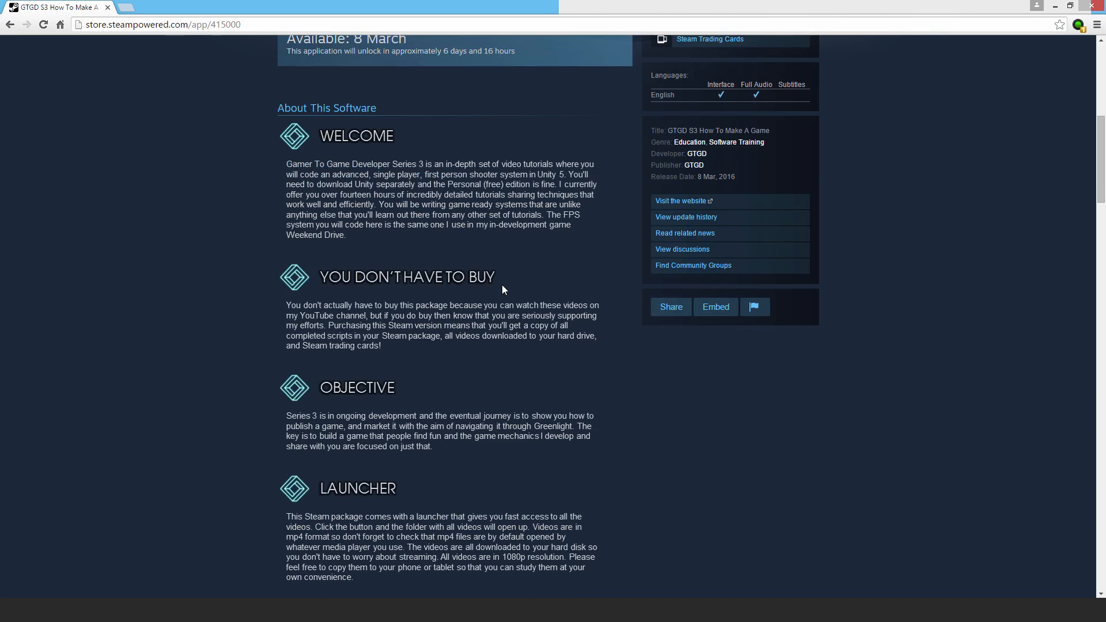
{"action": "mouse_move", "coordinate": [308, 269]}
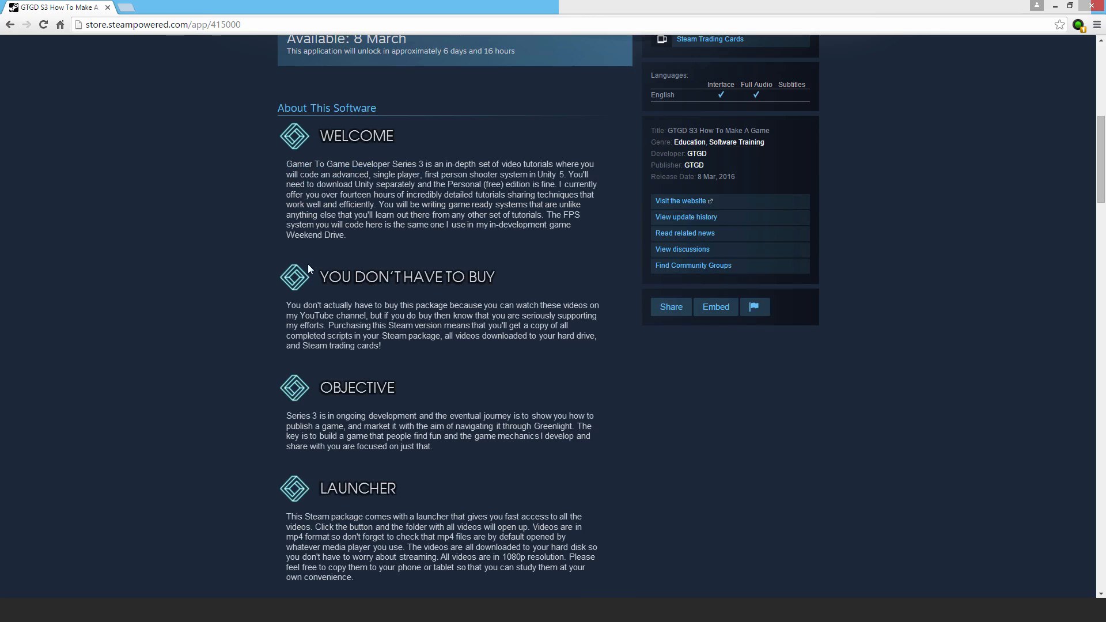
{"action": "mouse_move", "coordinate": [282, 338]}
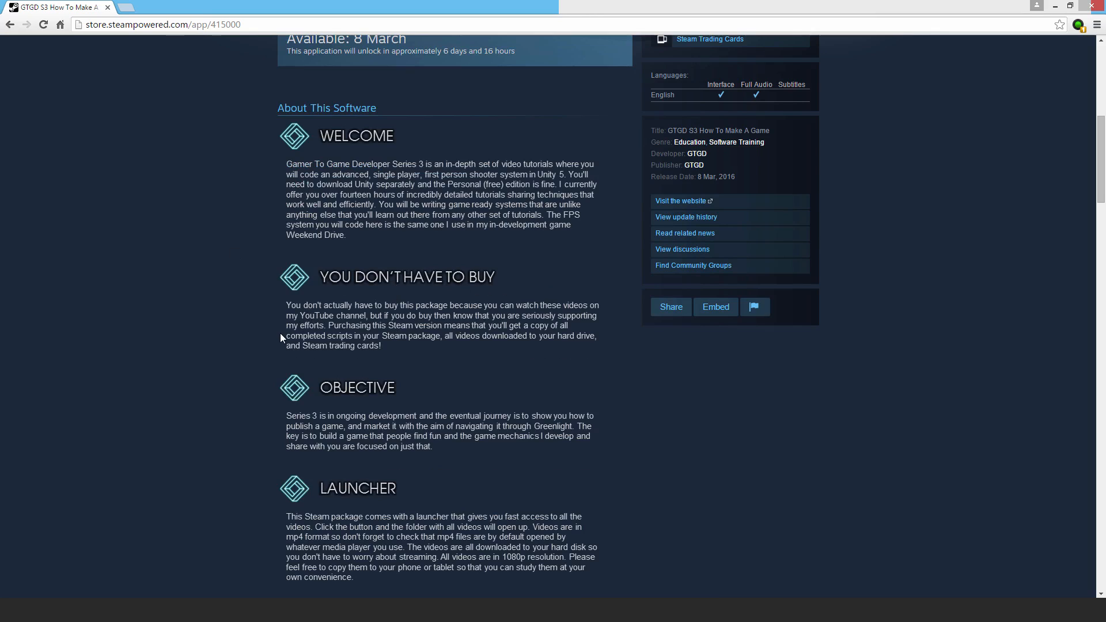
{"action": "mouse_move", "coordinate": [249, 333]}
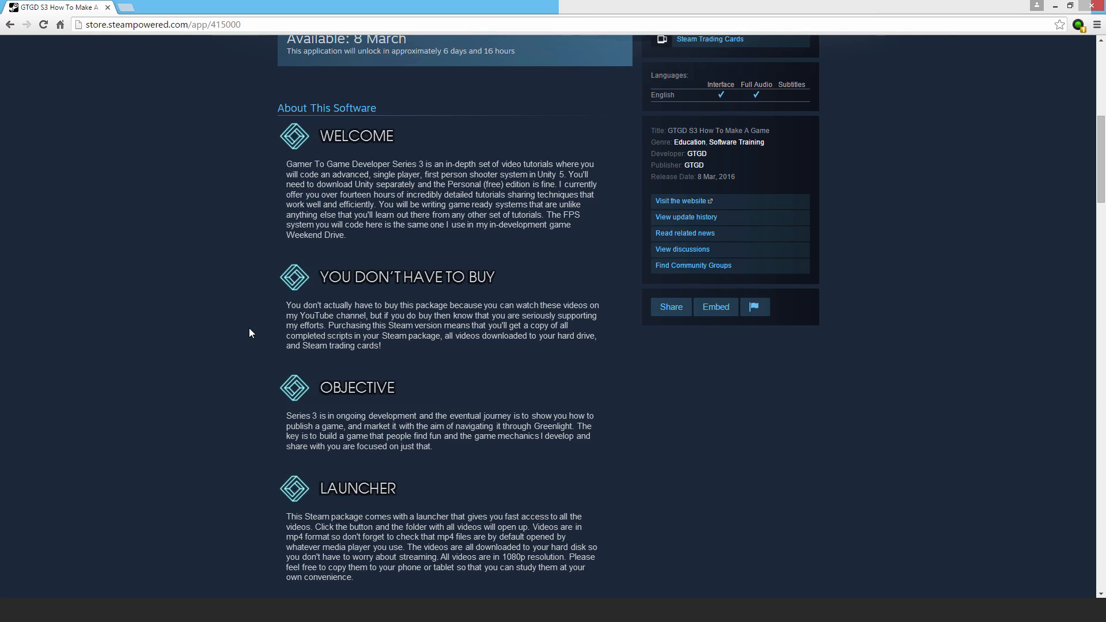
{"action": "mouse_move", "coordinate": [418, 352]}
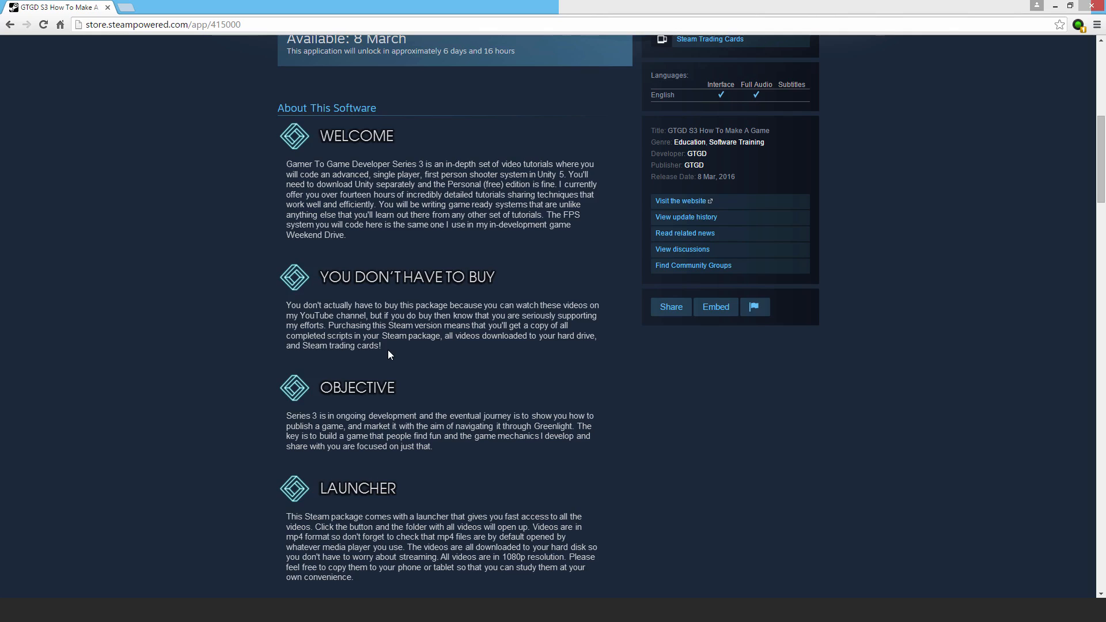
{"action": "mouse_move", "coordinate": [358, 358]}
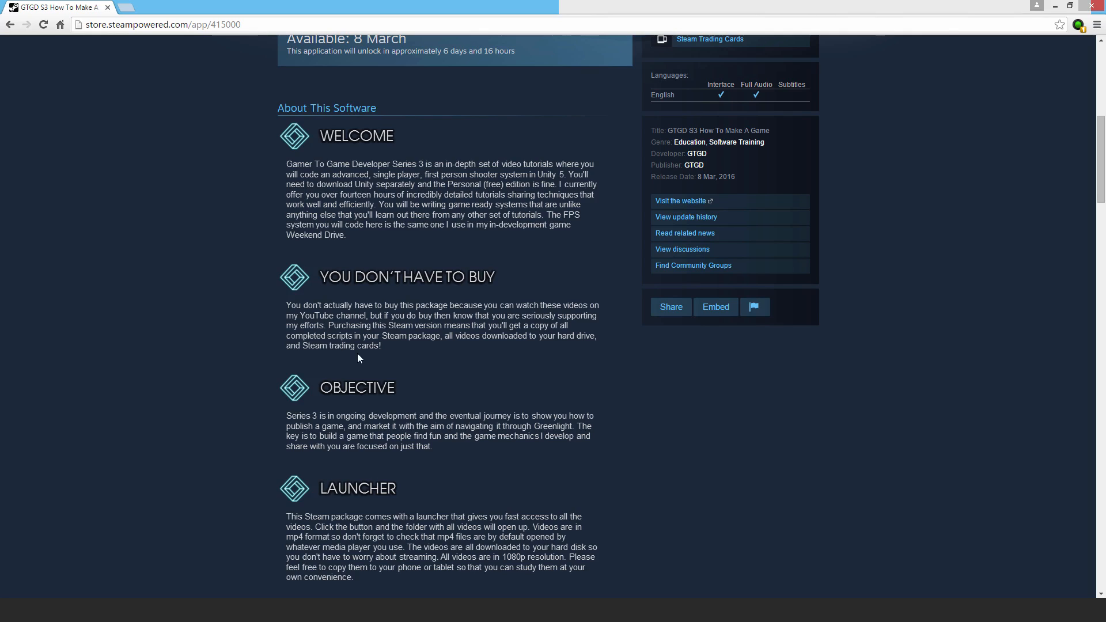
{"action": "scroll", "scroll_direction": "down", "scroll_amount": 3}
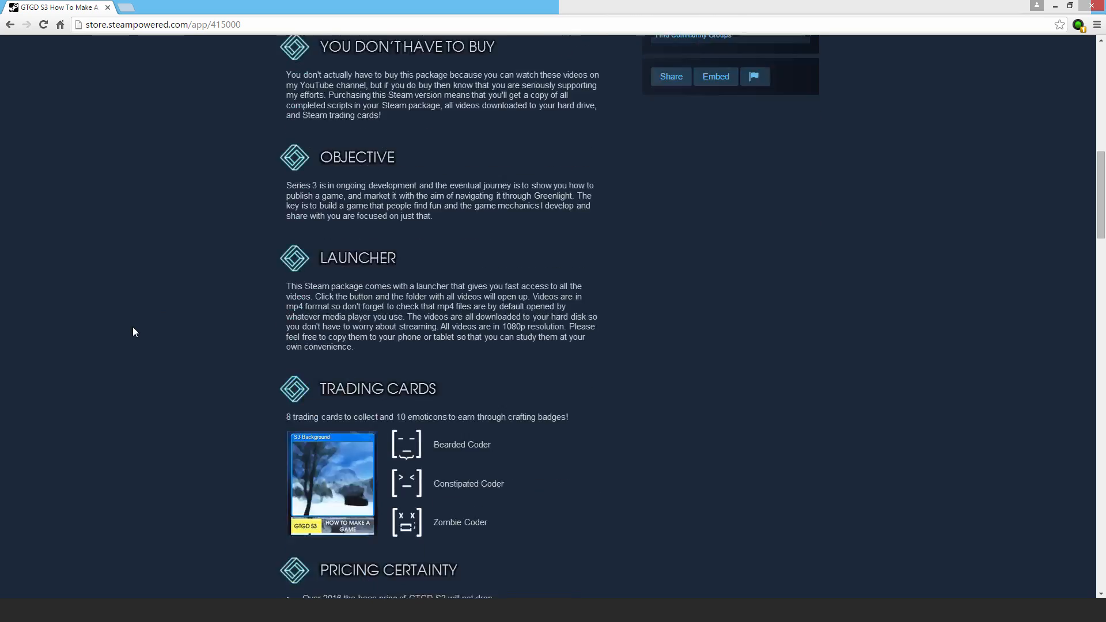
- Scroll down until the Trading Cards section and three Pricing Certainty bullets are readable
{"action": "scroll", "scroll_direction": "down", "scroll_amount": 3}
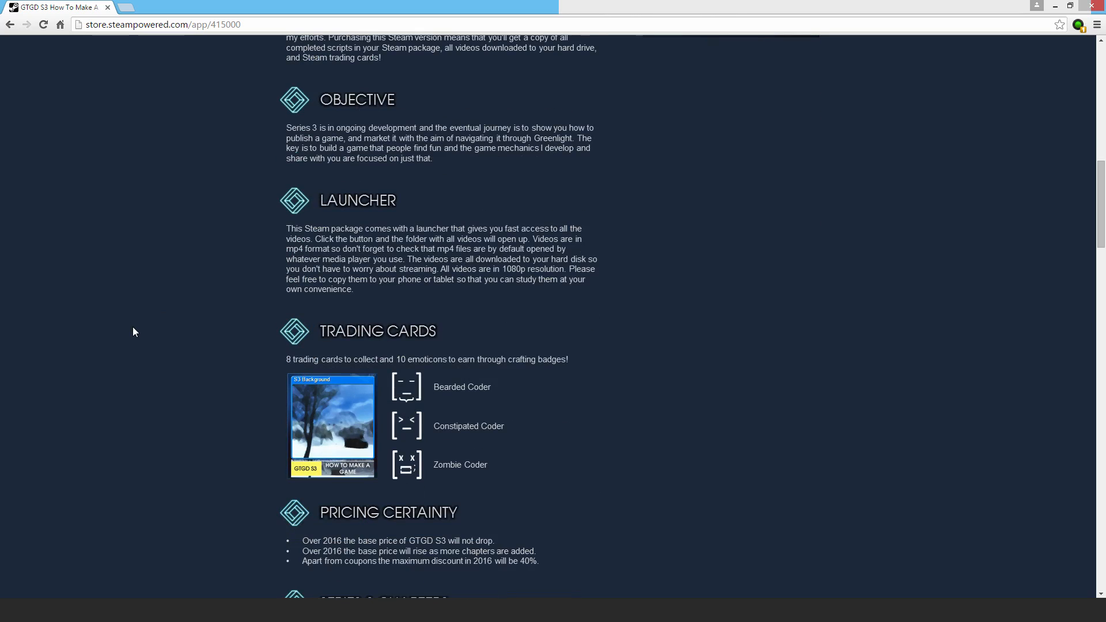
{"action": "mouse_move", "coordinate": [555, 329]}
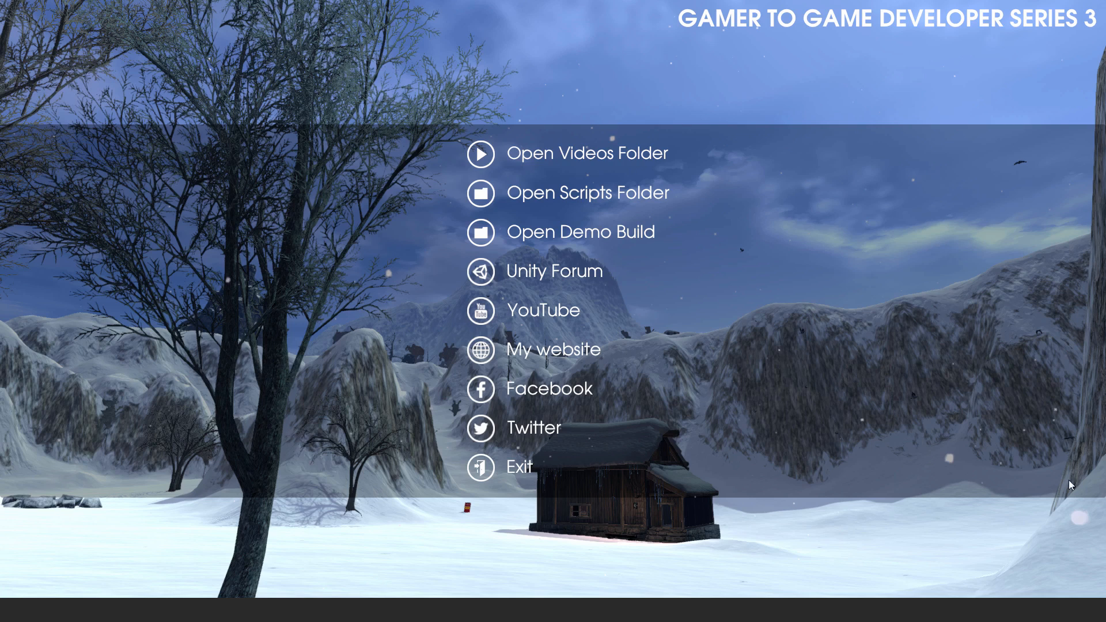
{"action": "mouse_move", "coordinate": [880, 563]}
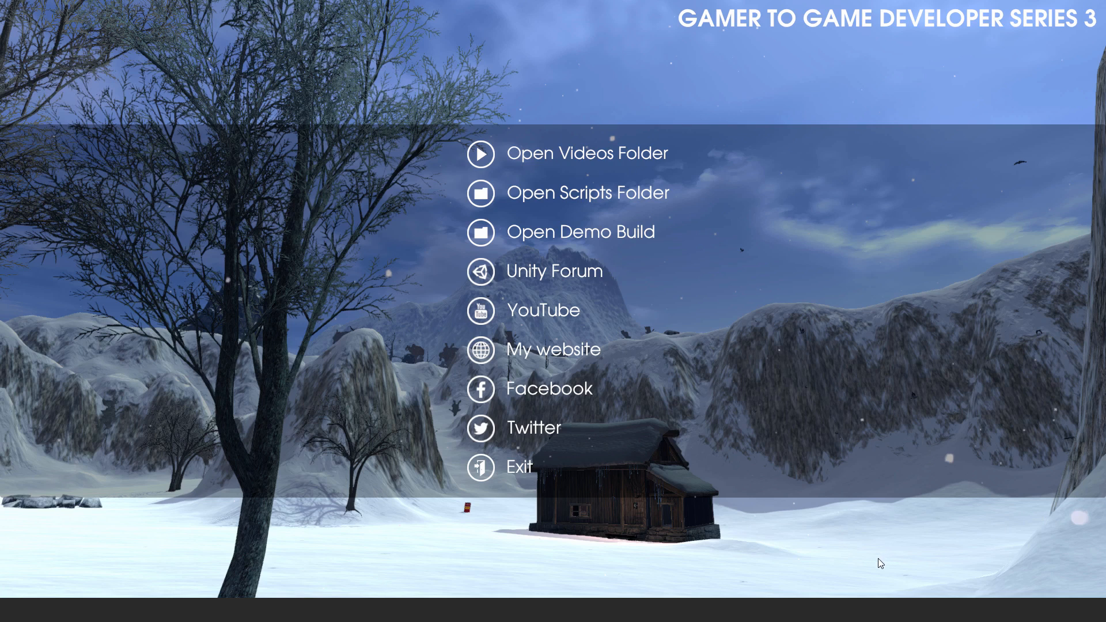
{"action": "mouse_move", "coordinate": [855, 564]}
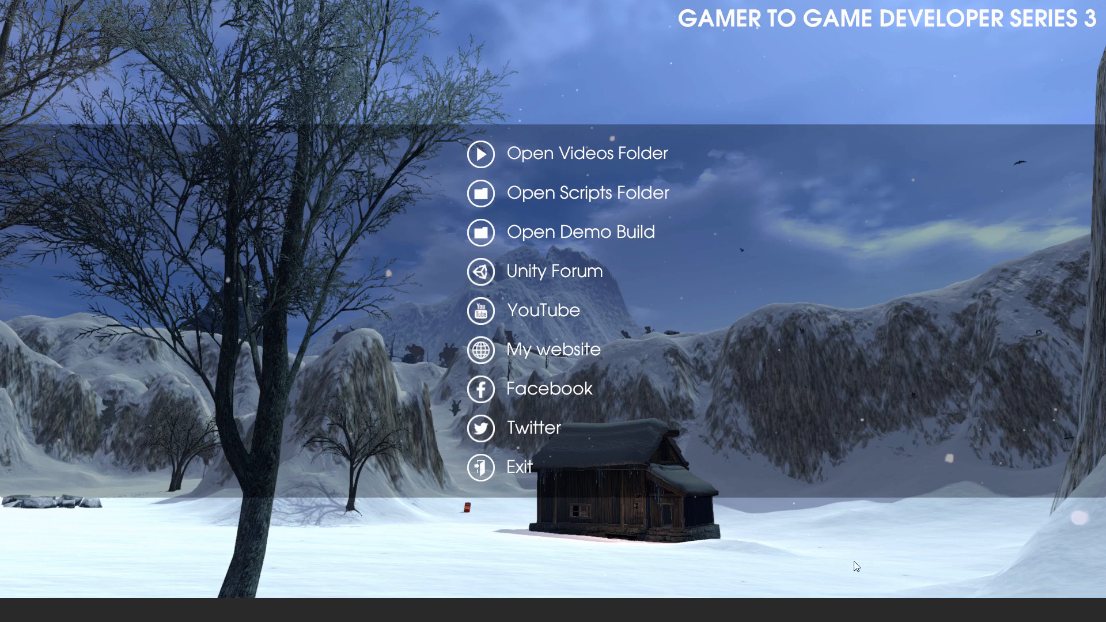
{"action": "mouse_move", "coordinate": [252, 60]}
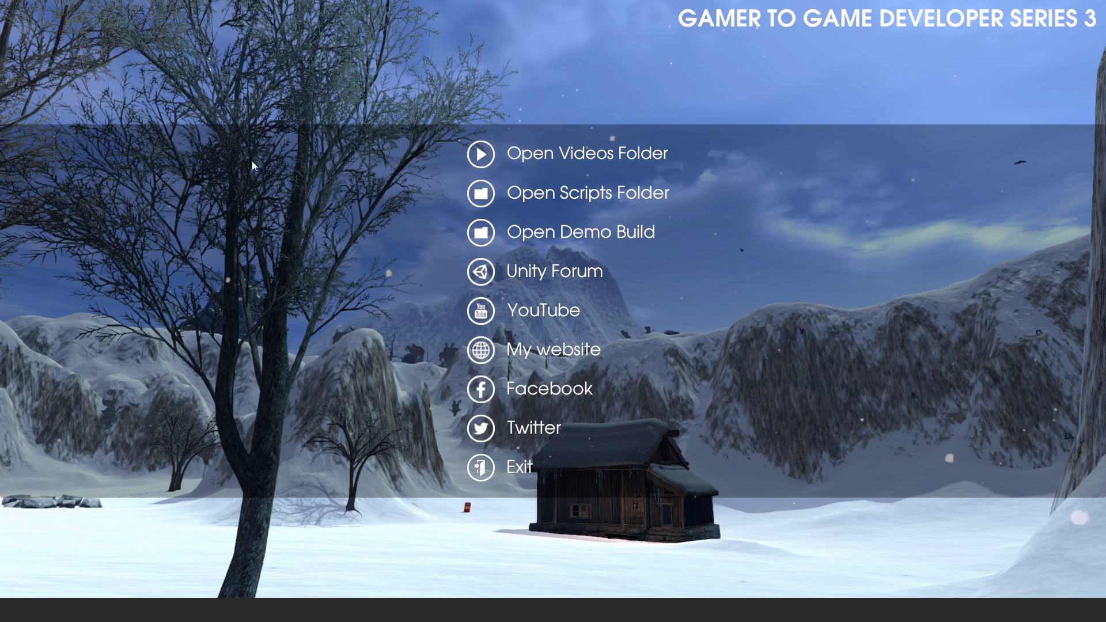
{"action": "mouse_move", "coordinate": [212, 66]}
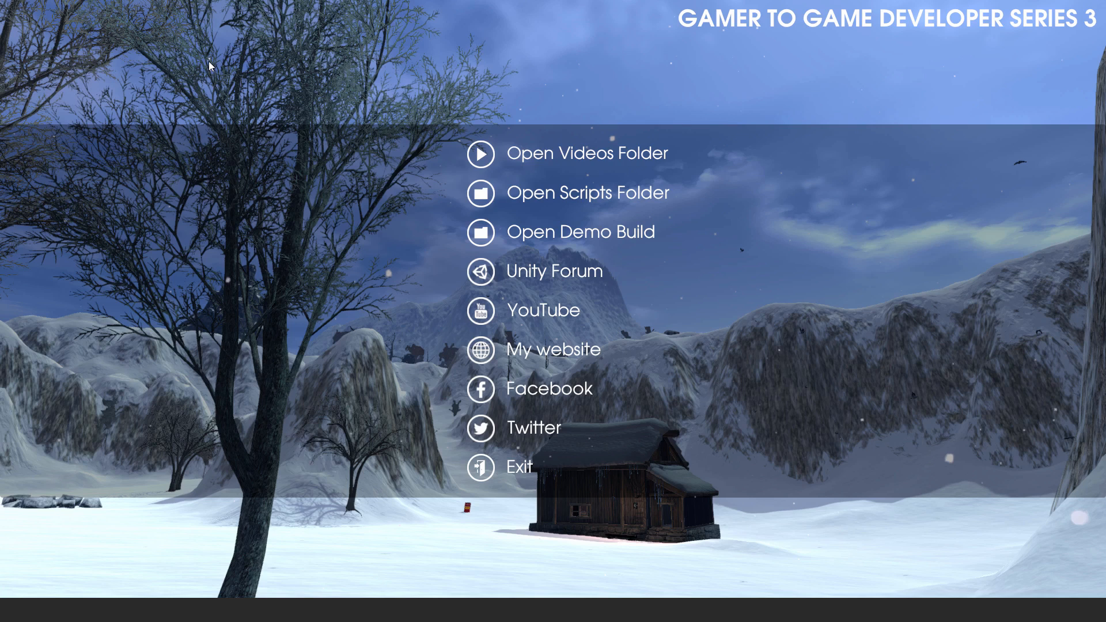
{"action": "mouse_move", "coordinate": [866, 444]}
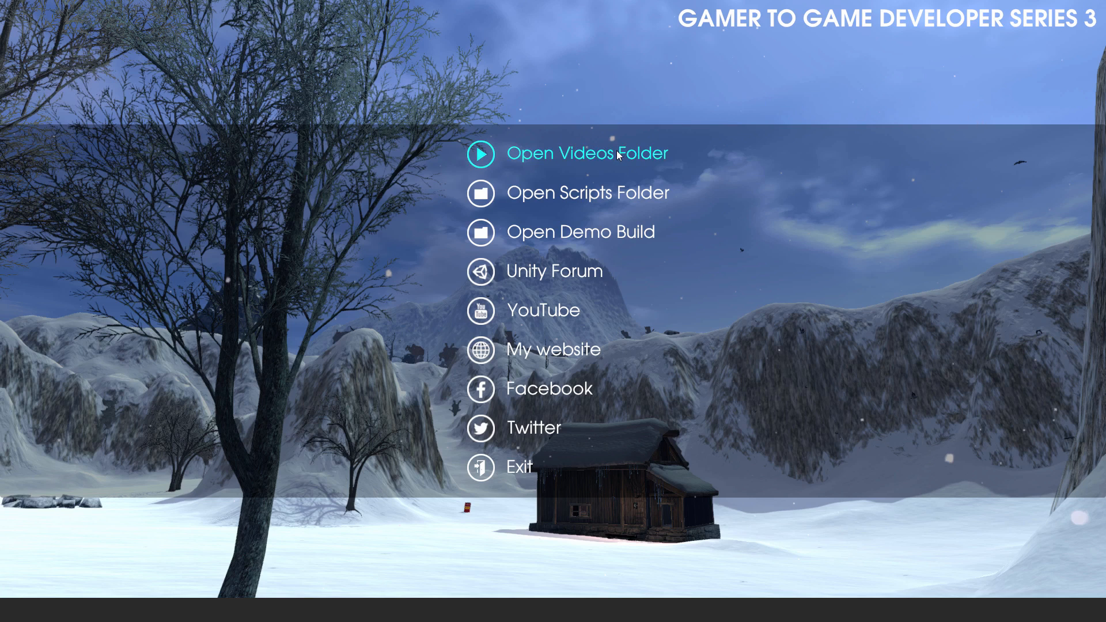
{"action": "mouse_move", "coordinate": [543, 291]}
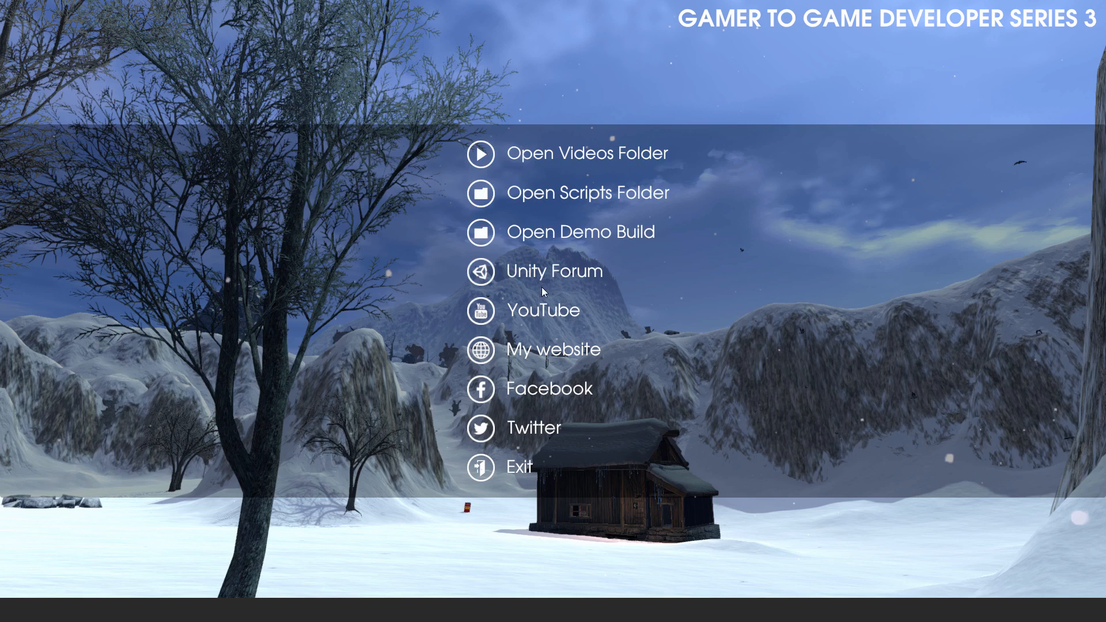
{"action": "mouse_move", "coordinate": [571, 238]}
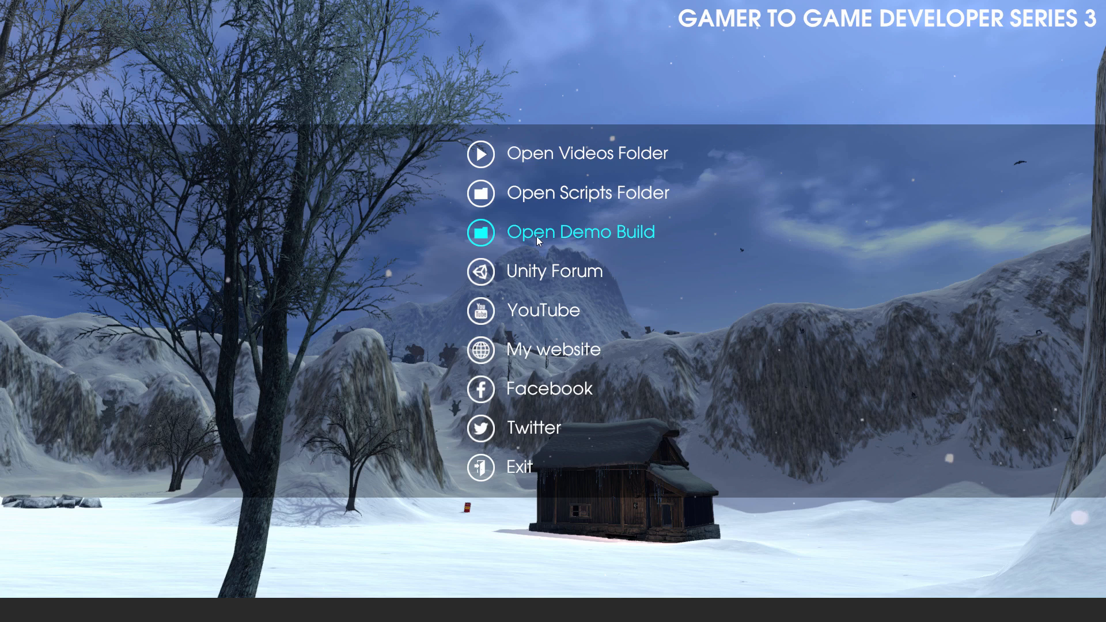
{"action": "mouse_move", "coordinate": [594, 238]}
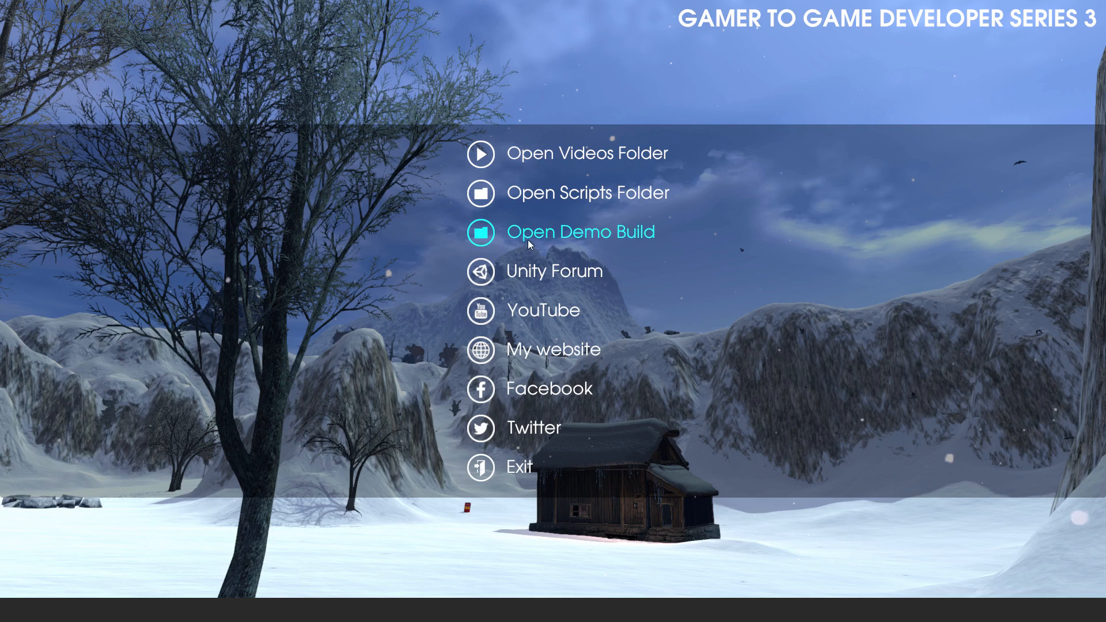
{"action": "mouse_move", "coordinate": [525, 249]}
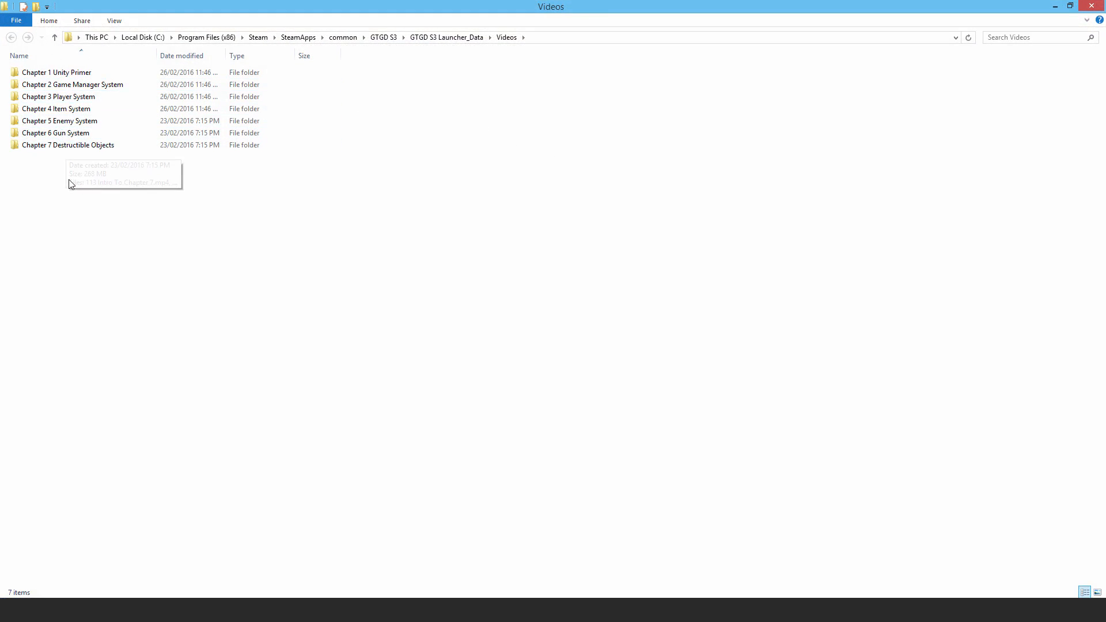
{"action": "double_click", "coordinate": [56, 72]}
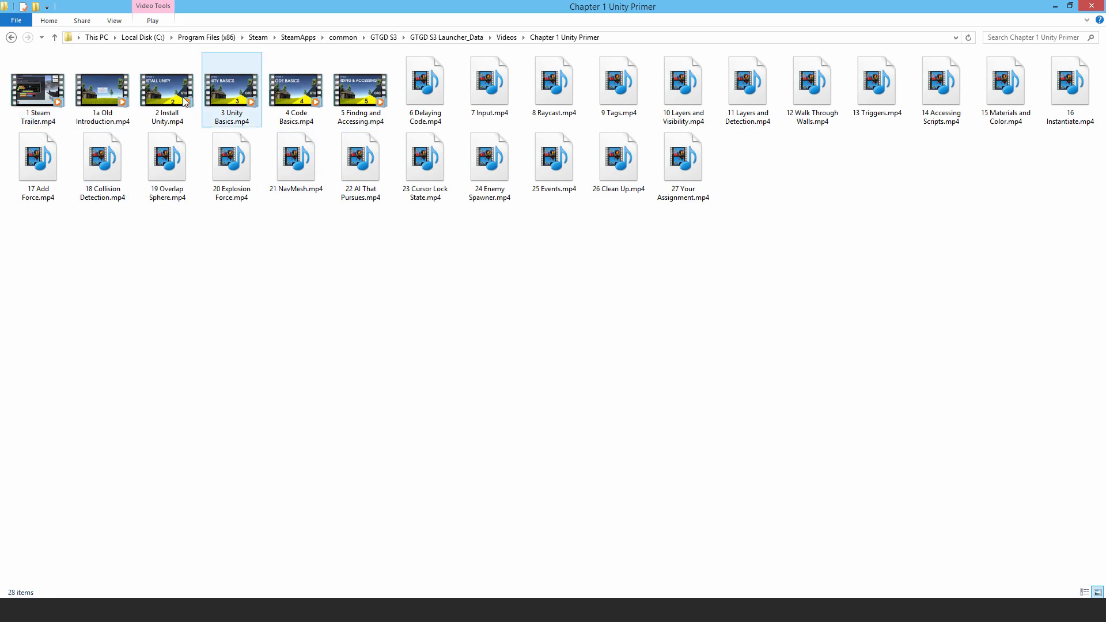
{"action": "left_click", "coordinate": [424, 86]}
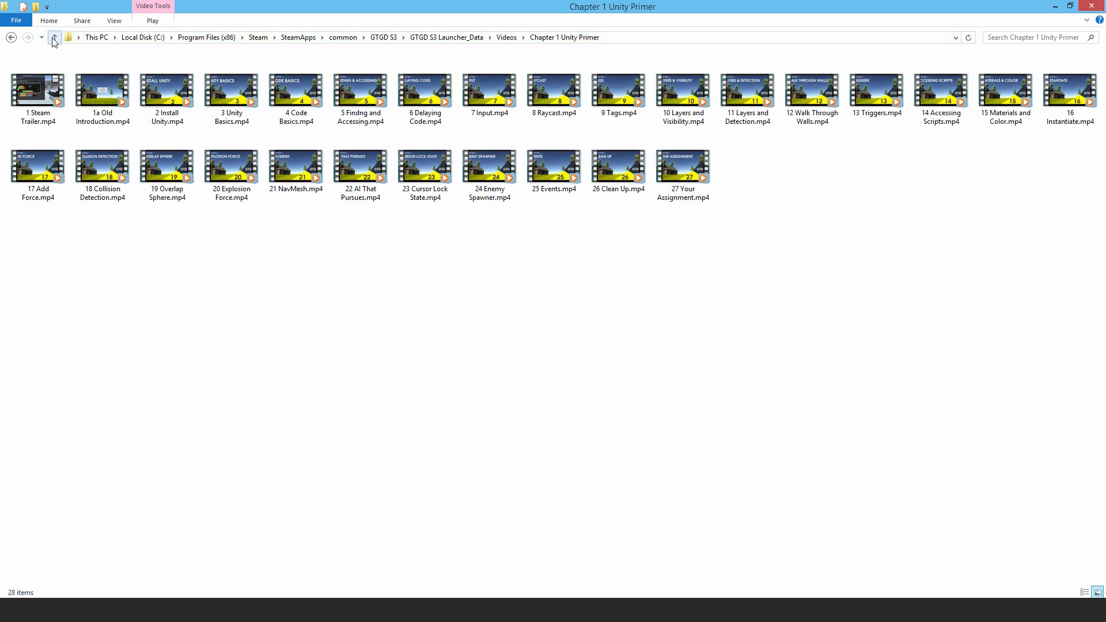
{"action": "left_click", "coordinate": [54, 37]}
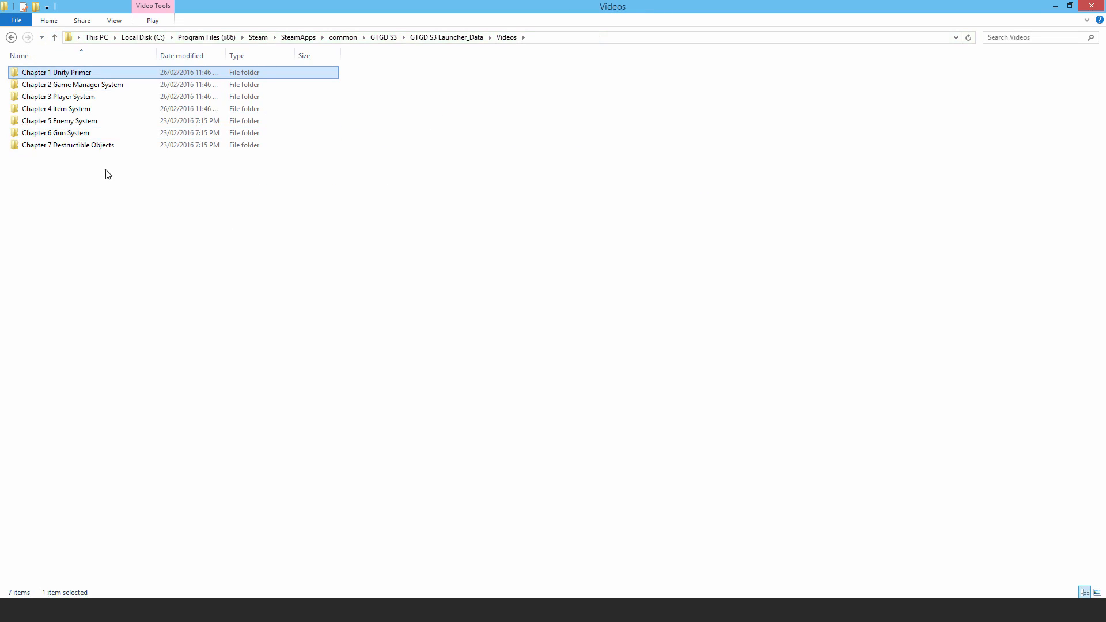
{"action": "mouse_move", "coordinate": [3, 108]}
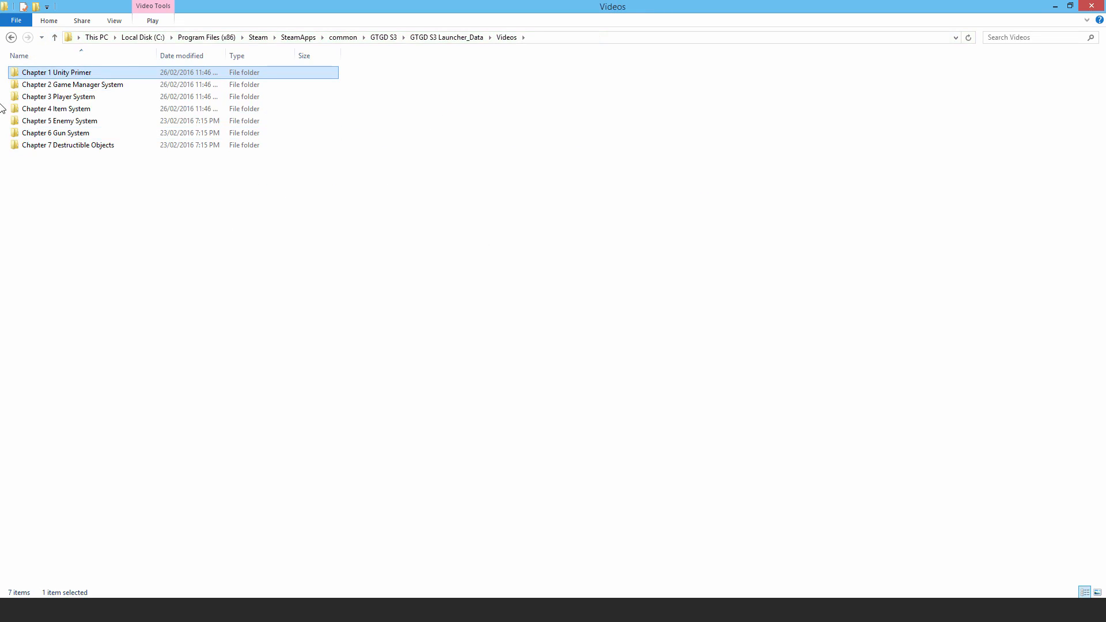
{"action": "mouse_move", "coordinate": [456, 386]}
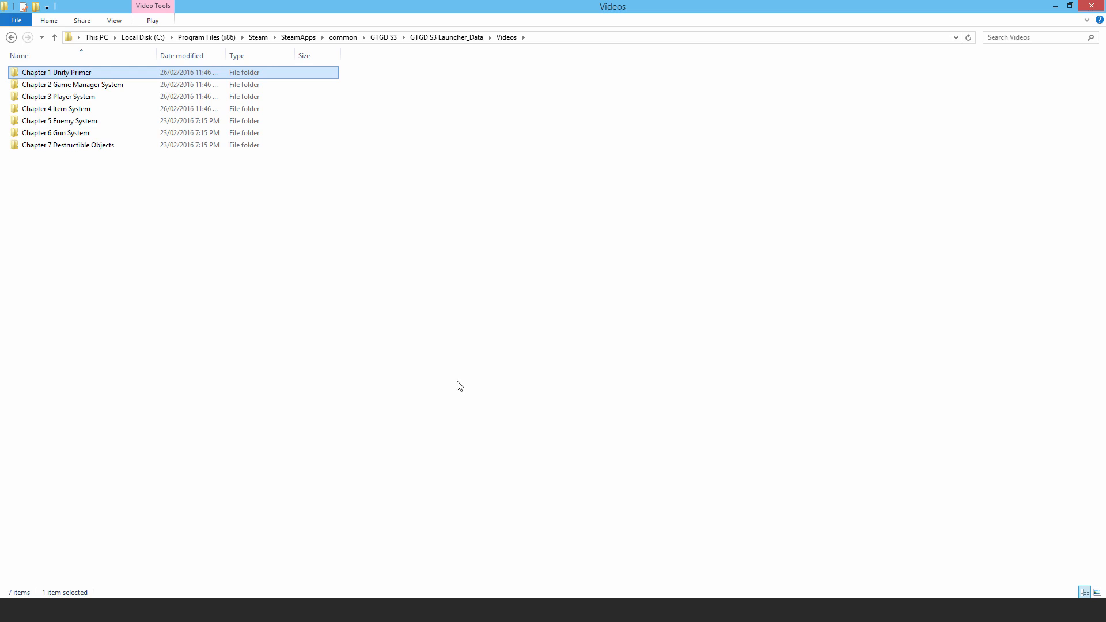
{"action": "mouse_move", "coordinate": [233, 198]}
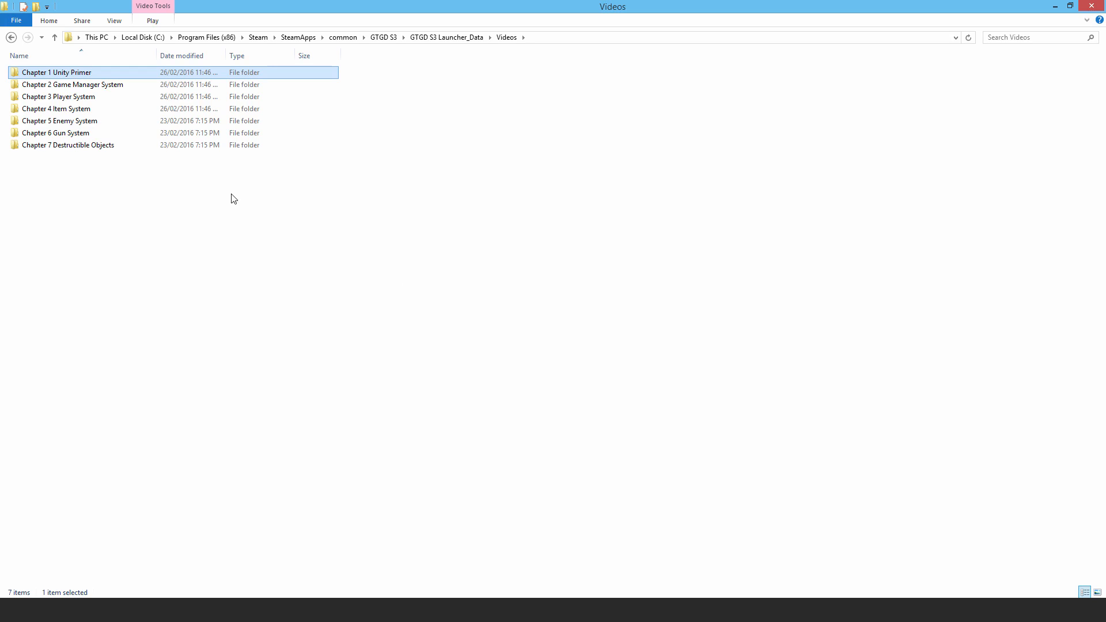
{"action": "mouse_move", "coordinate": [239, 201]}
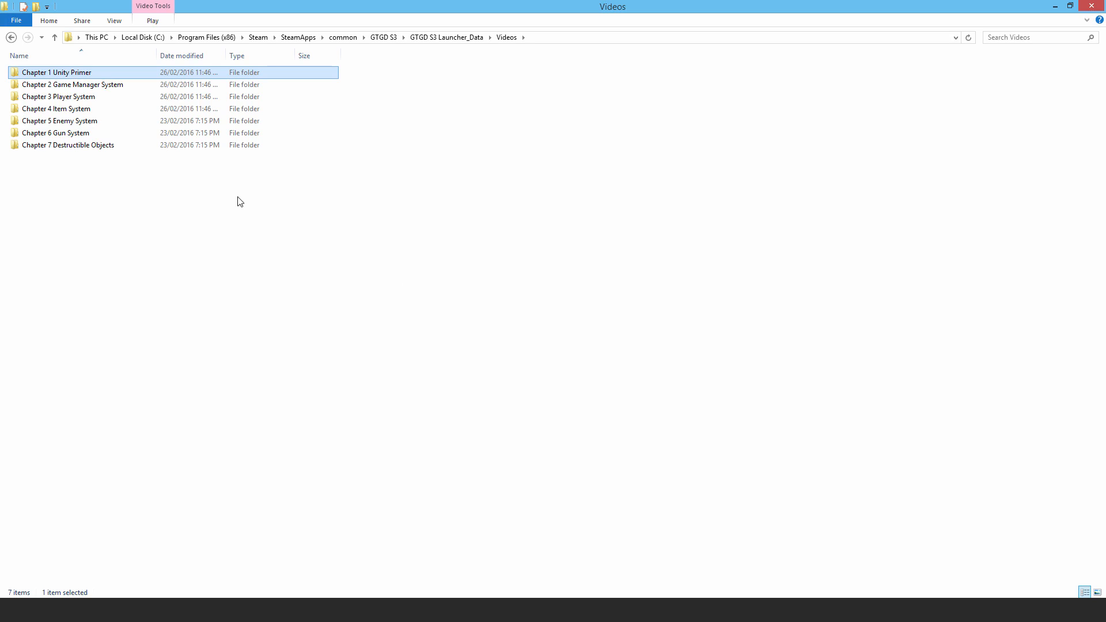
{"action": "mouse_move", "coordinate": [555, 246]}
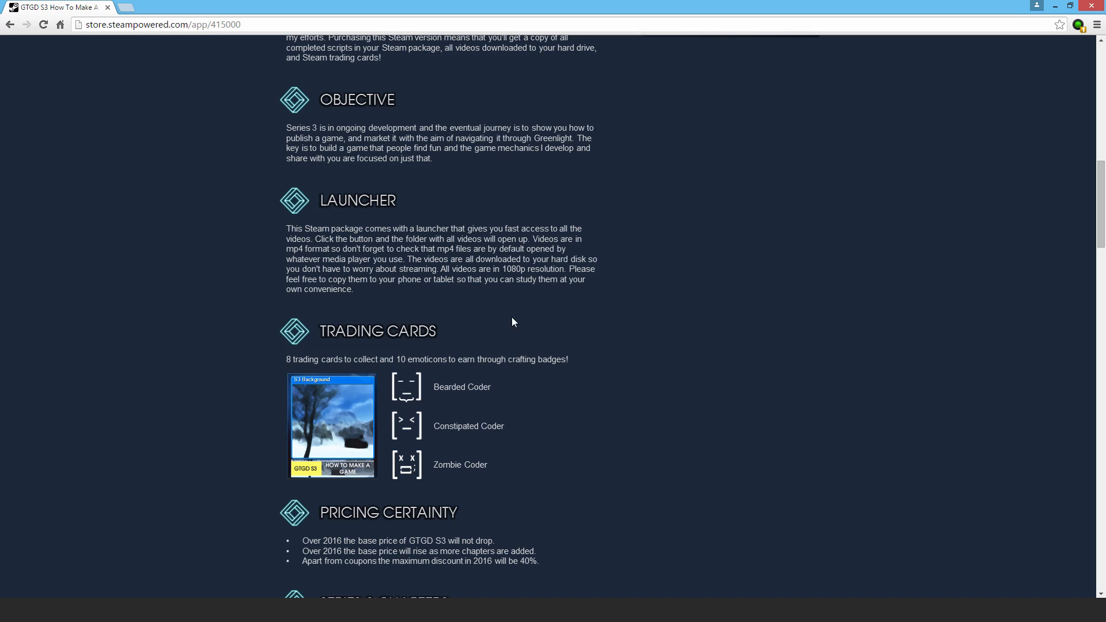
{"action": "mouse_move", "coordinate": [571, 271]}
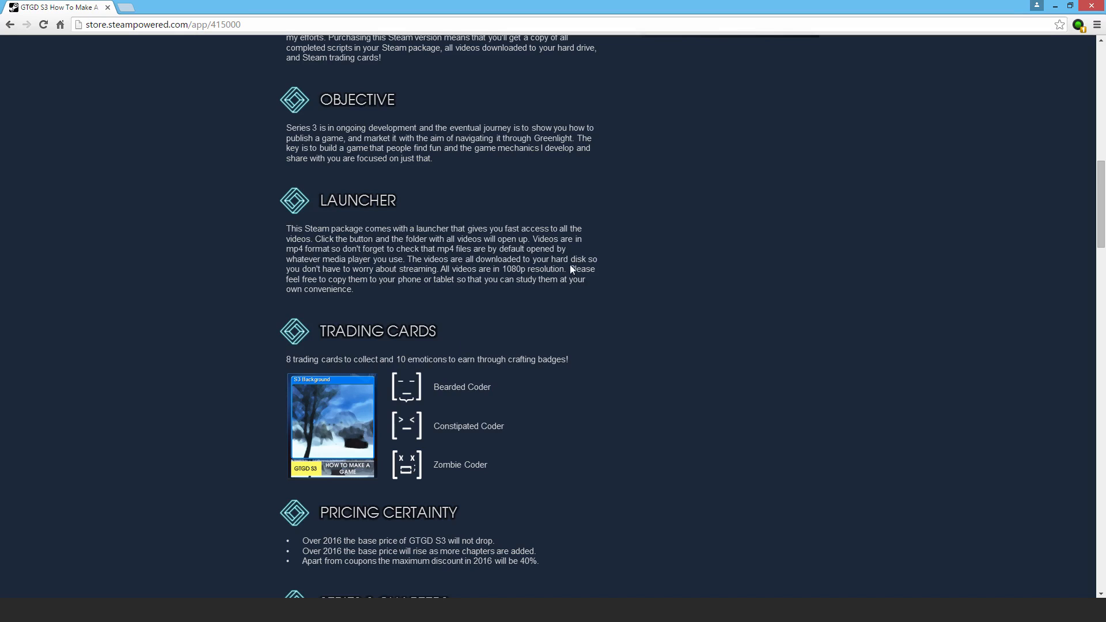
- Scroll the GTGD S3 page to the About This Software description, Welcome through Launcher
{"action": "scroll", "scroll_direction": "down", "scroll_amount": 3}
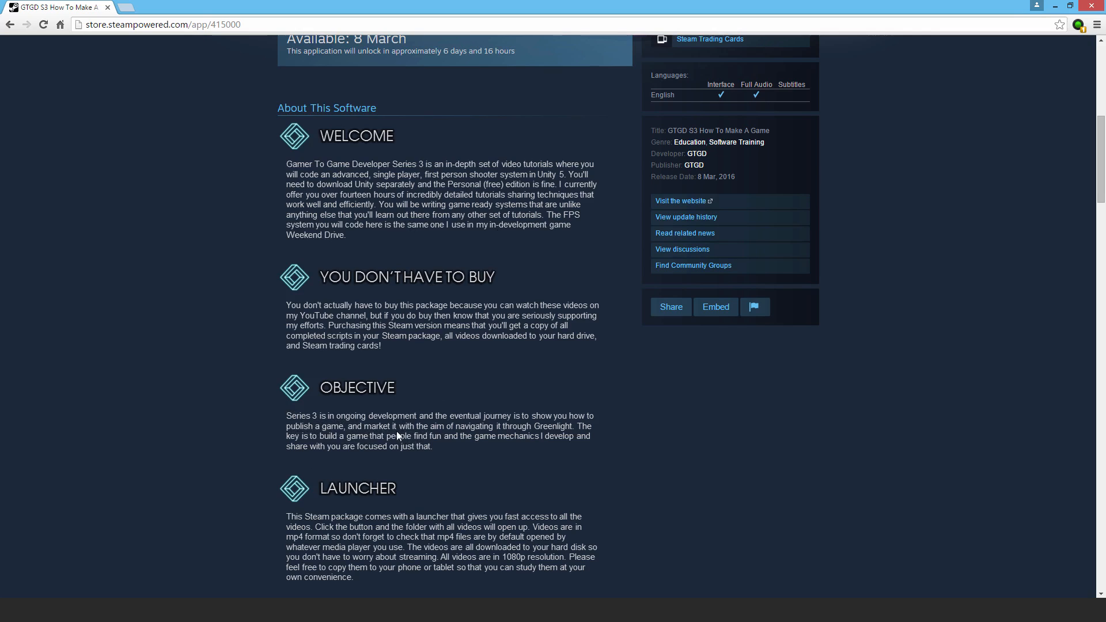
{"action": "mouse_move", "coordinate": [389, 435]}
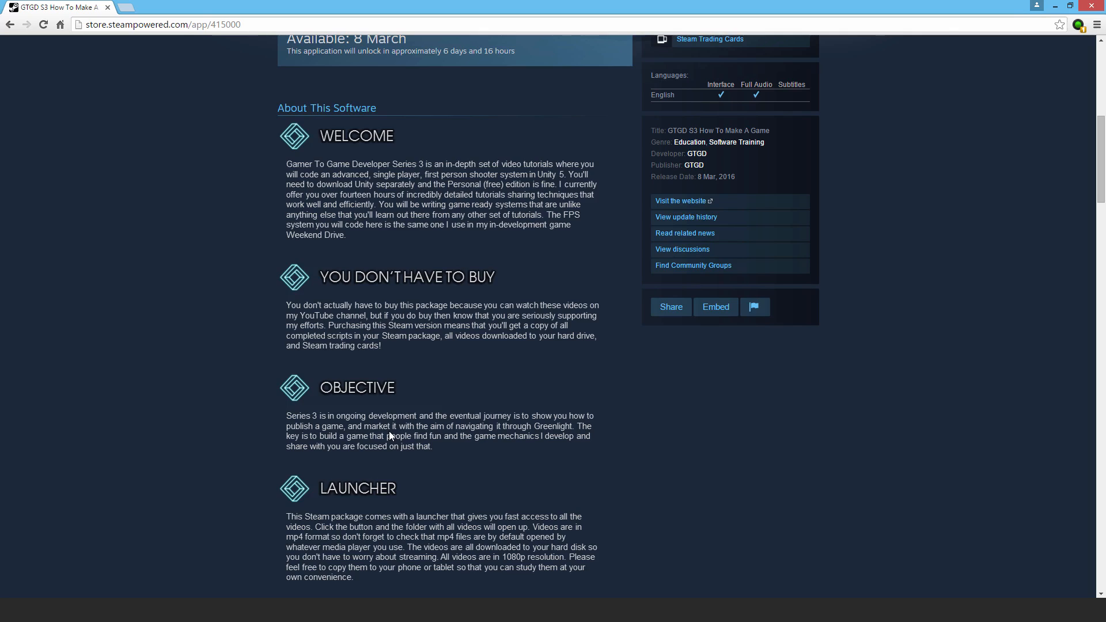
{"action": "mouse_move", "coordinate": [395, 421]}
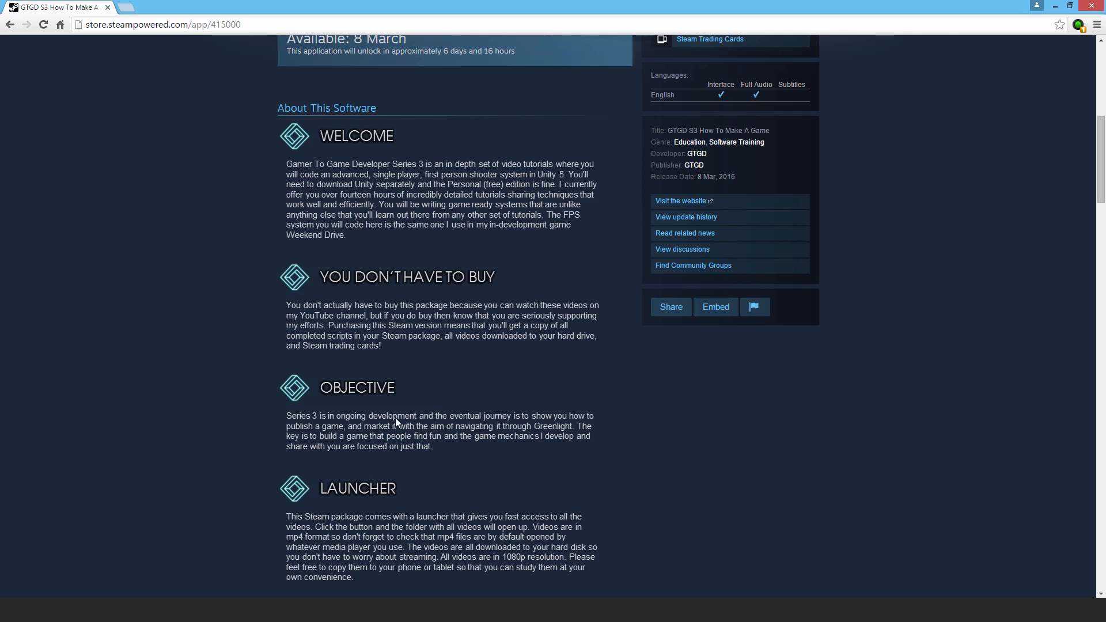
{"action": "mouse_move", "coordinate": [279, 421]}
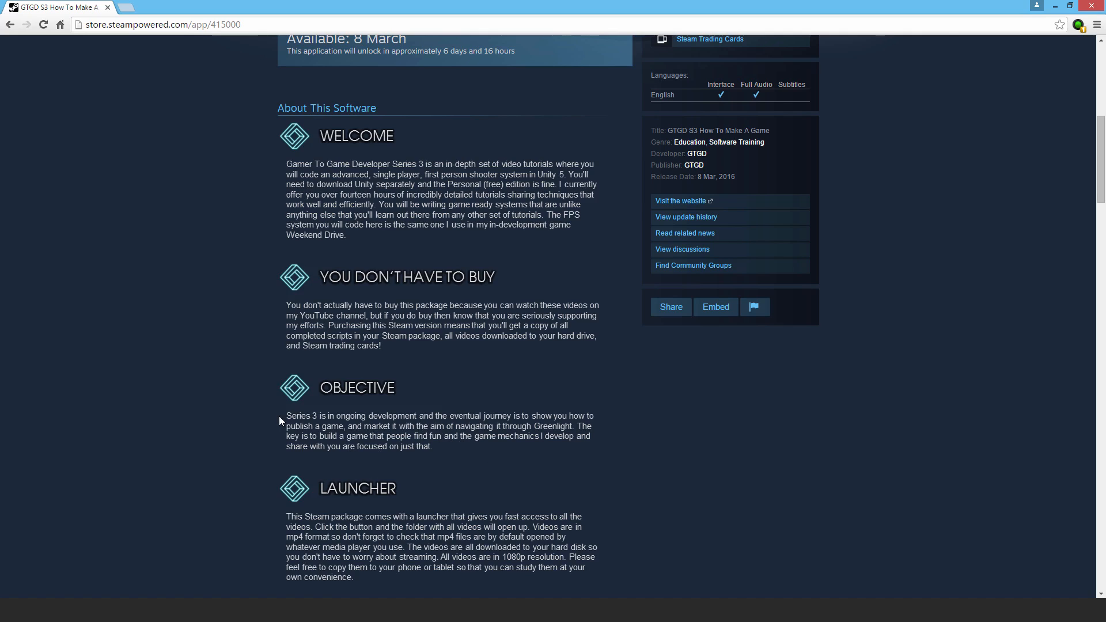
- Scroll down to show the Launcher, Trading Cards and Pricing Certainty sections
{"action": "scroll", "scroll_direction": "down", "scroll_amount": 3}
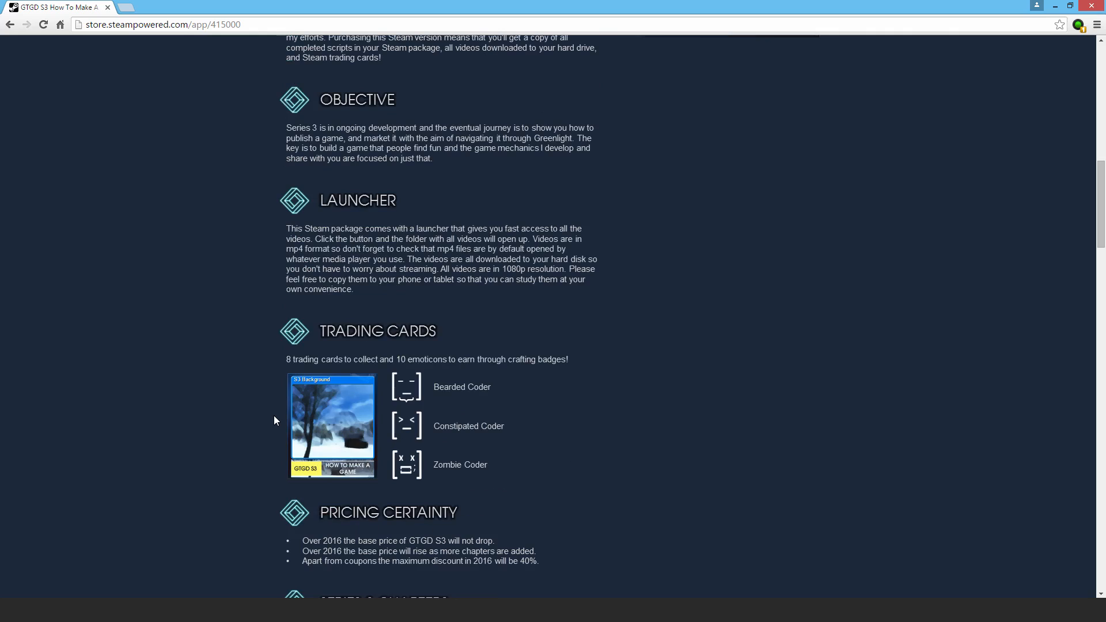
{"action": "mouse_move", "coordinate": [430, 402]}
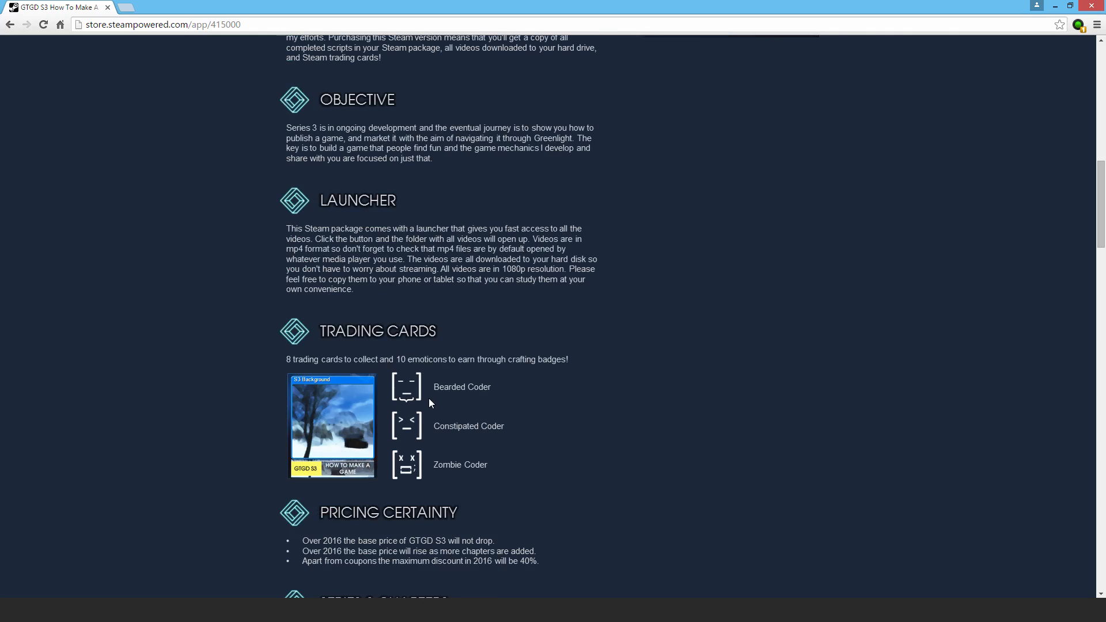
{"action": "mouse_move", "coordinate": [409, 438]}
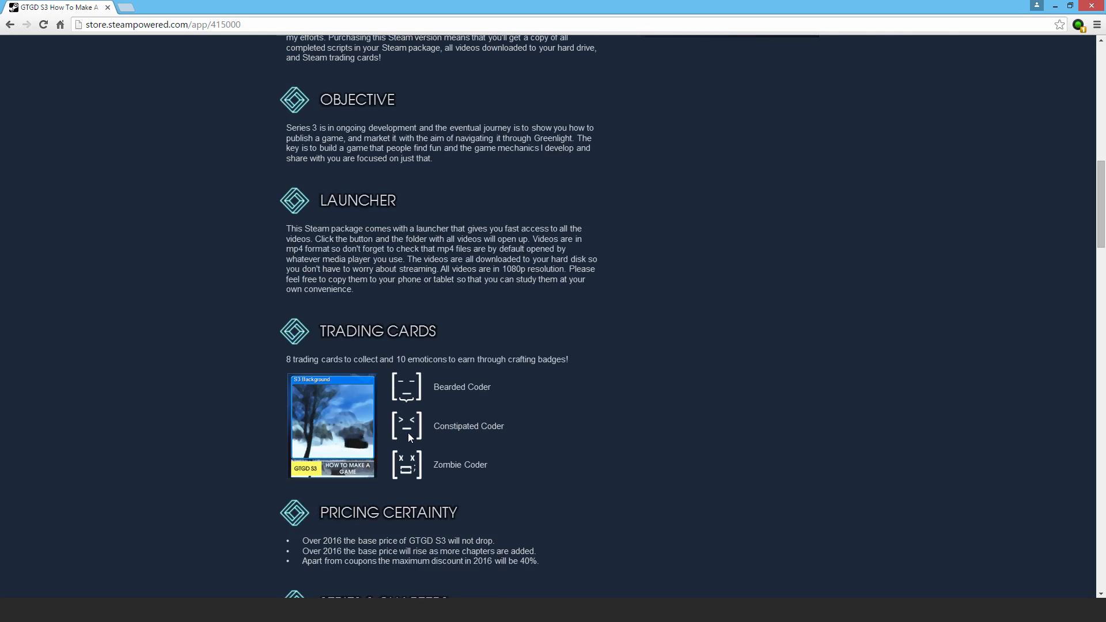
{"action": "mouse_move", "coordinate": [452, 402]}
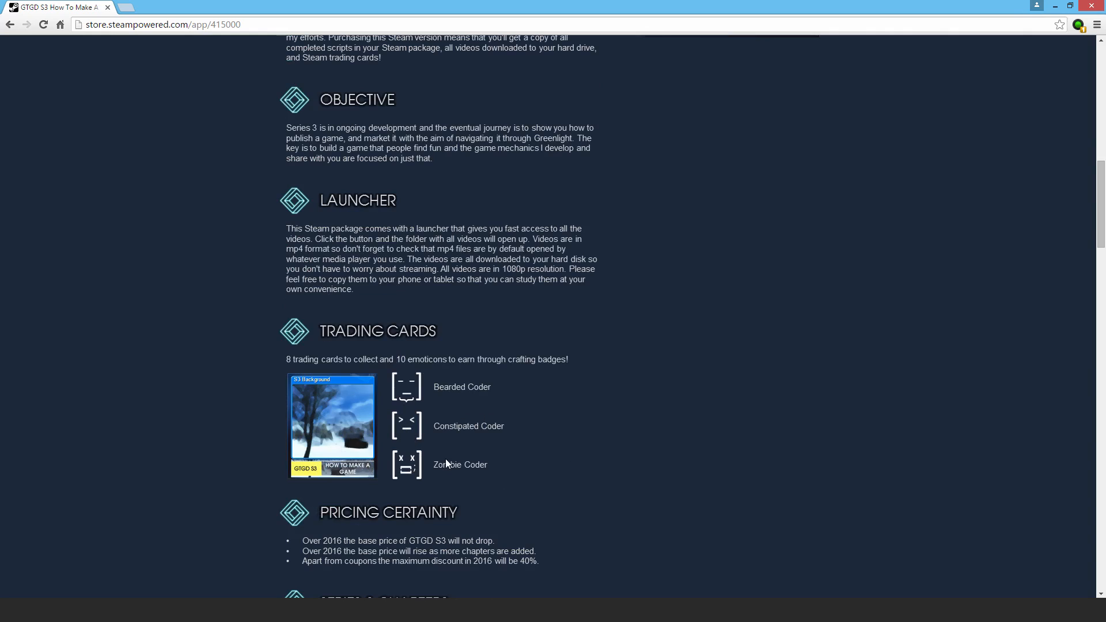
- Scroll past Pricing Certainty to the Series 3 Chapters list showing Chapters 1 and 2 Complete
{"action": "scroll", "scroll_direction": "down", "scroll_amount": 3}
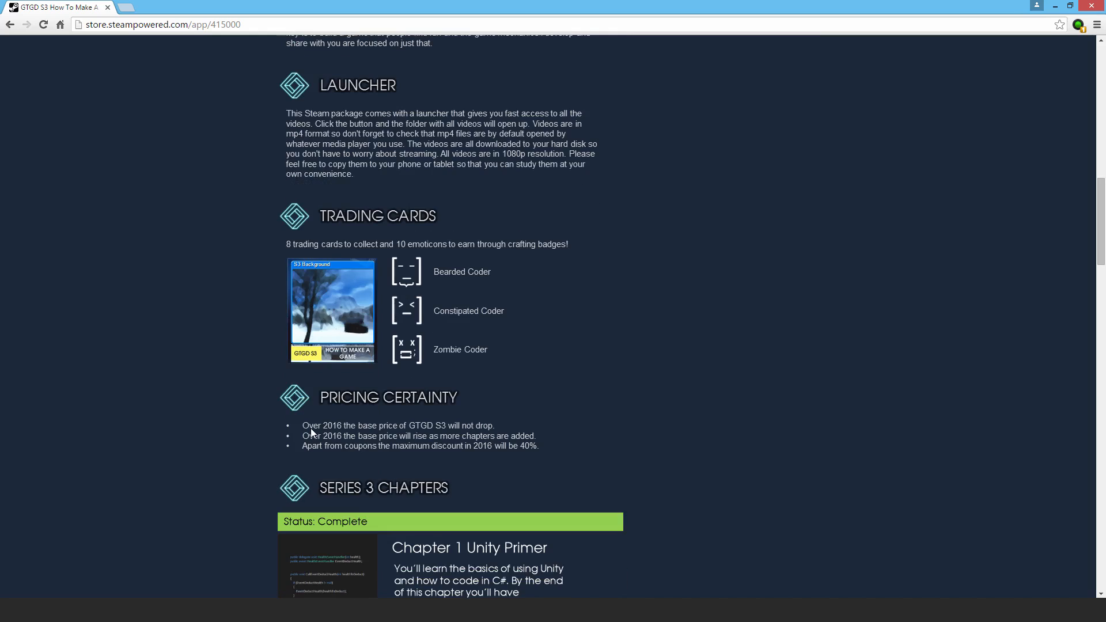
{"action": "mouse_move", "coordinate": [568, 463]}
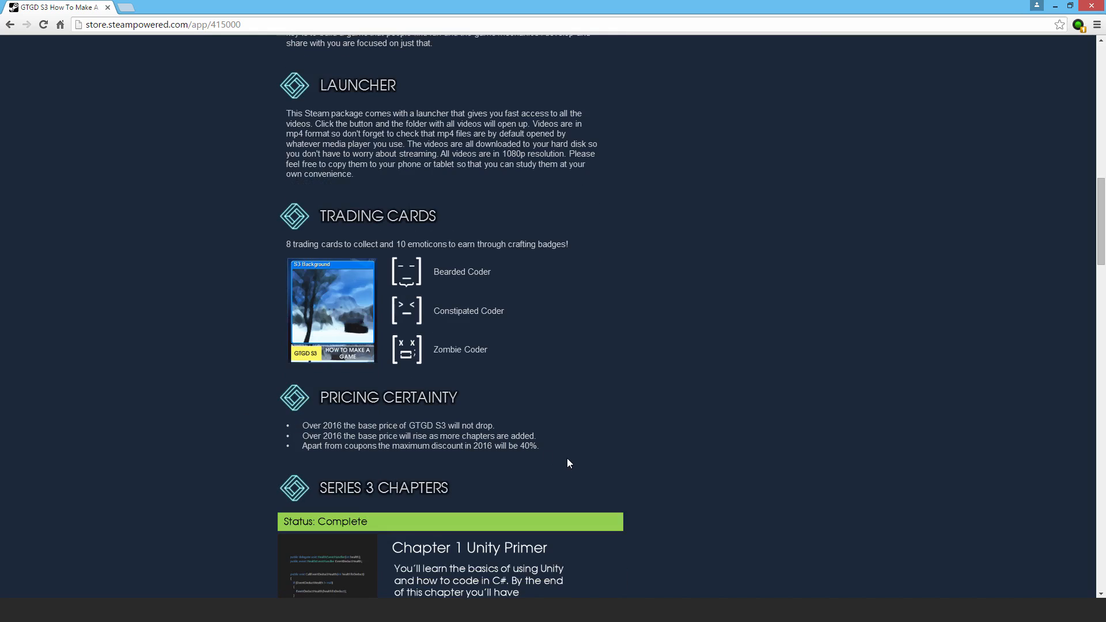
{"action": "mouse_move", "coordinate": [450, 437]}
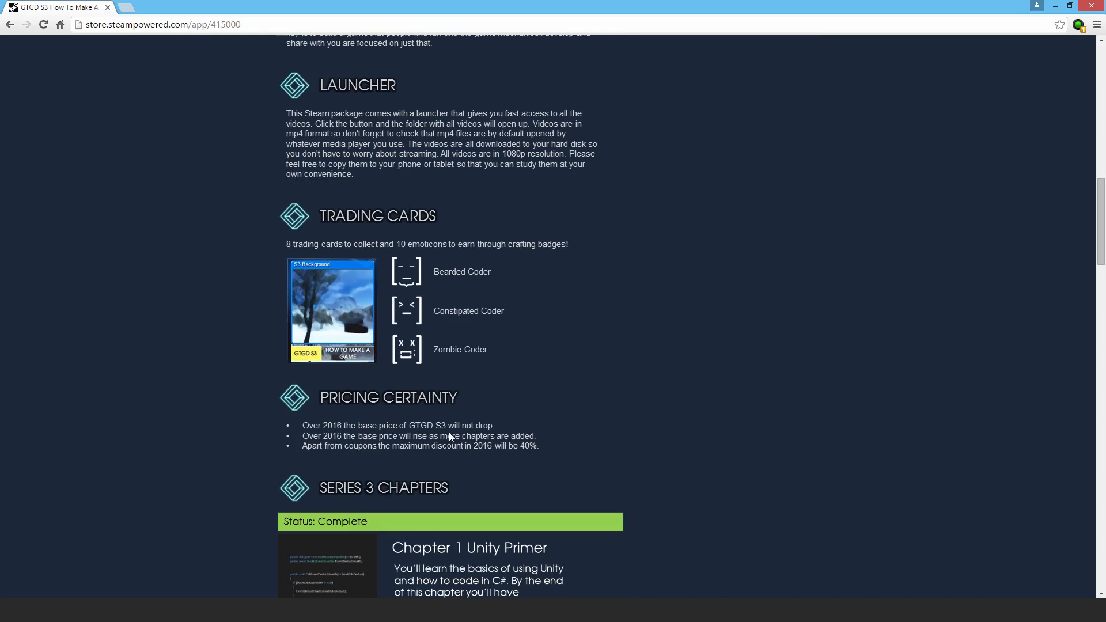
{"action": "mouse_move", "coordinate": [472, 405]}
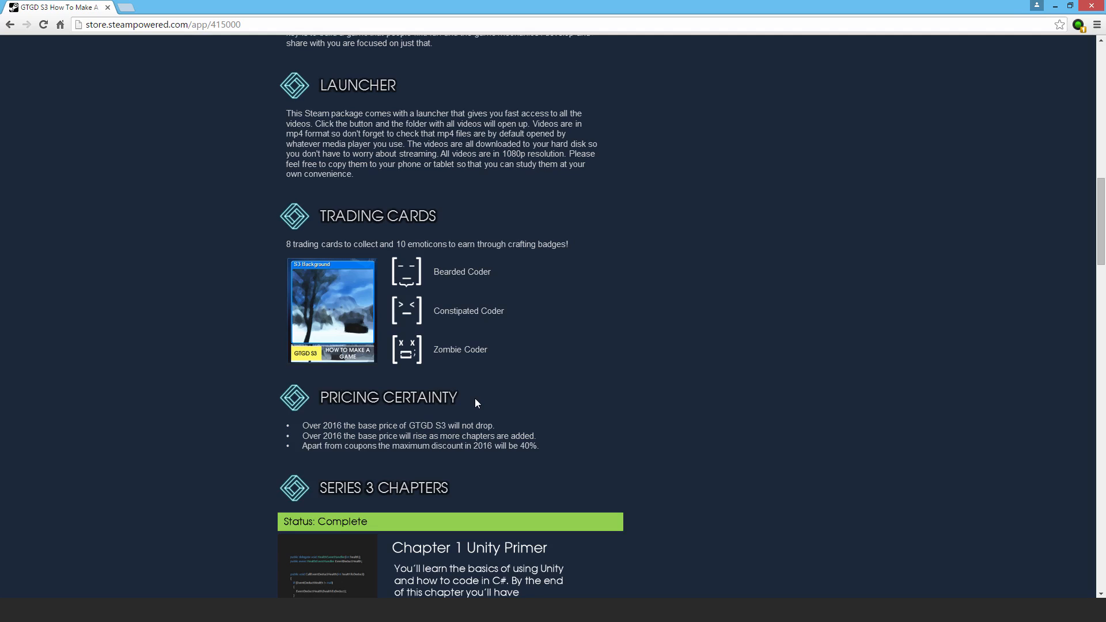
{"action": "mouse_move", "coordinate": [358, 405]}
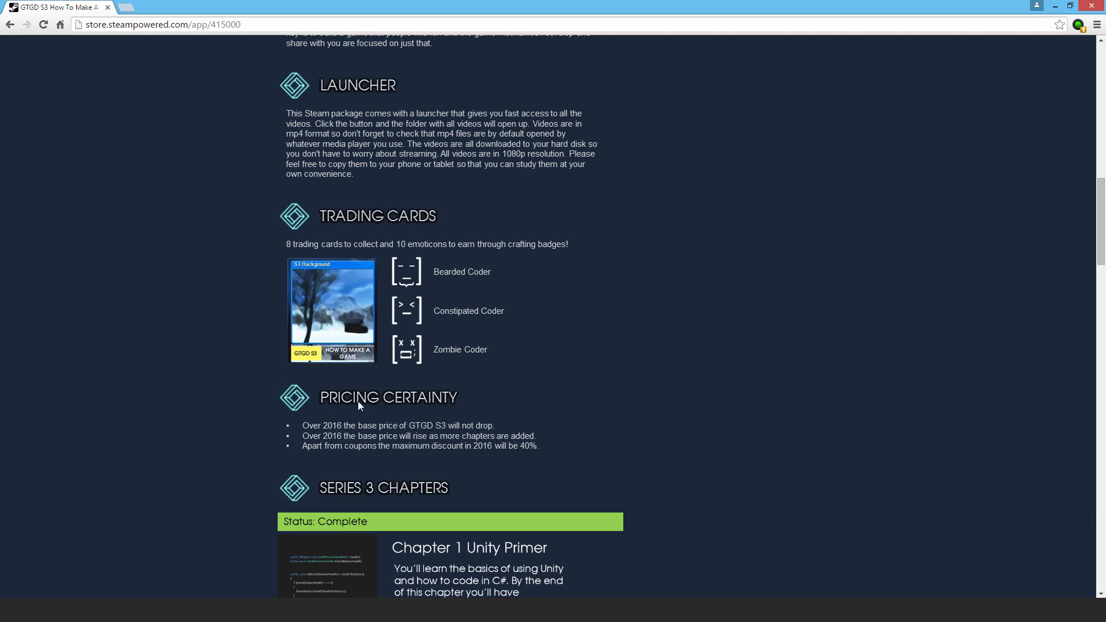
{"action": "mouse_move", "coordinate": [449, 414]}
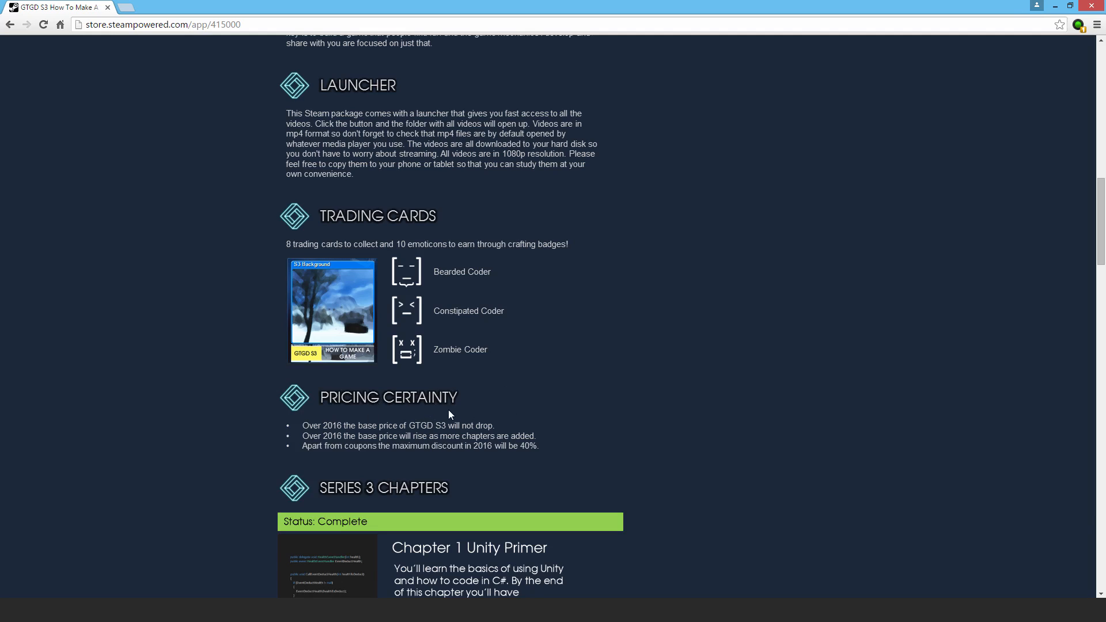
{"action": "mouse_move", "coordinate": [546, 449]}
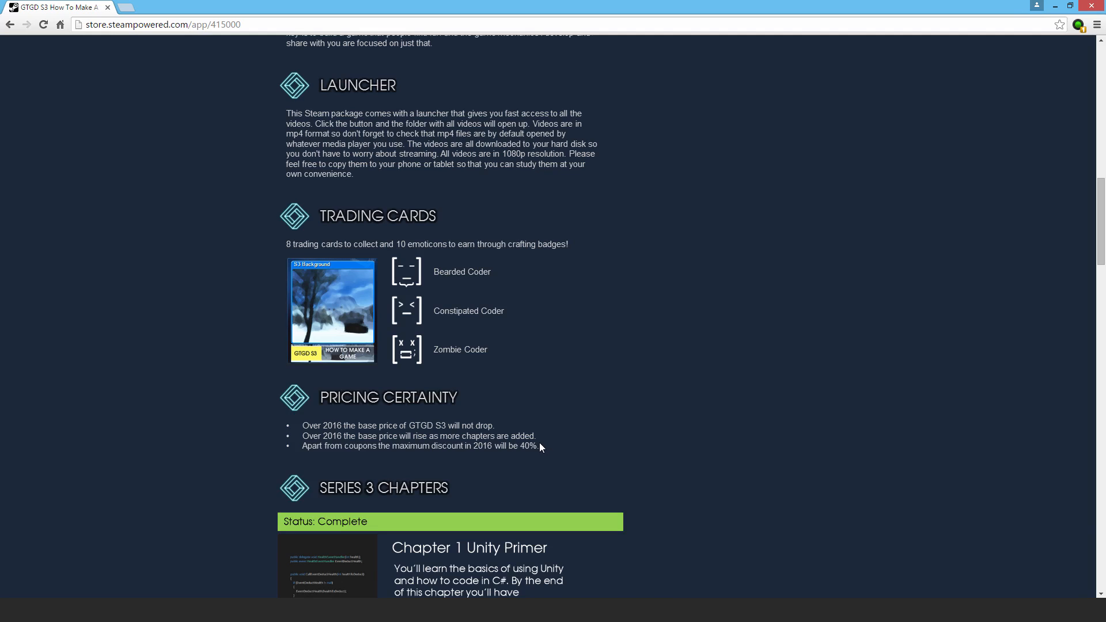
{"action": "mouse_move", "coordinate": [482, 461]}
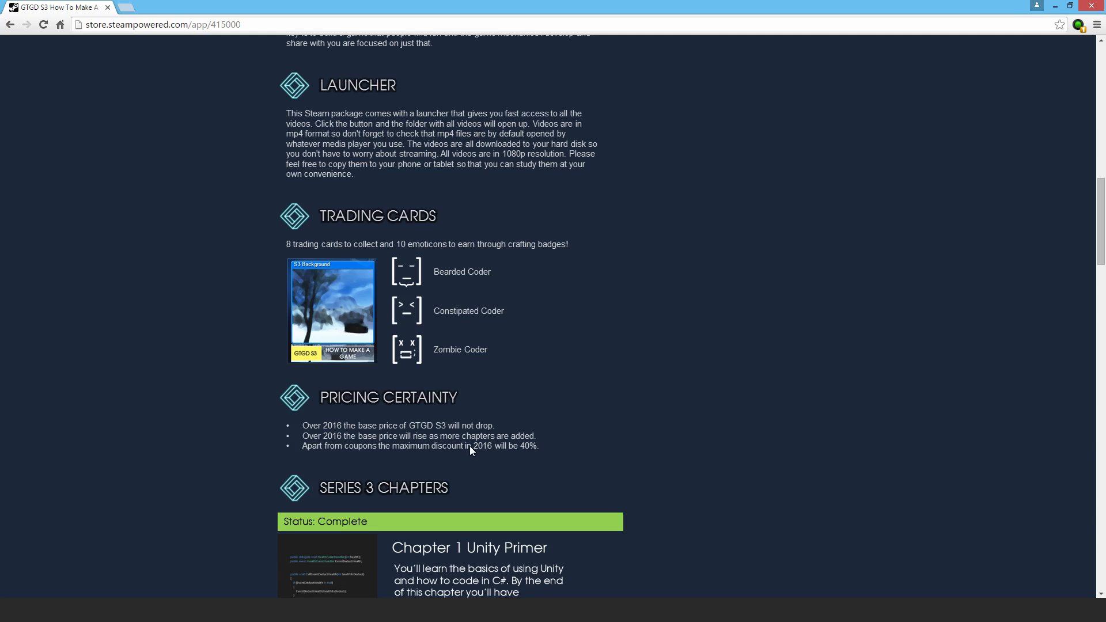
{"action": "mouse_move", "coordinate": [527, 455]}
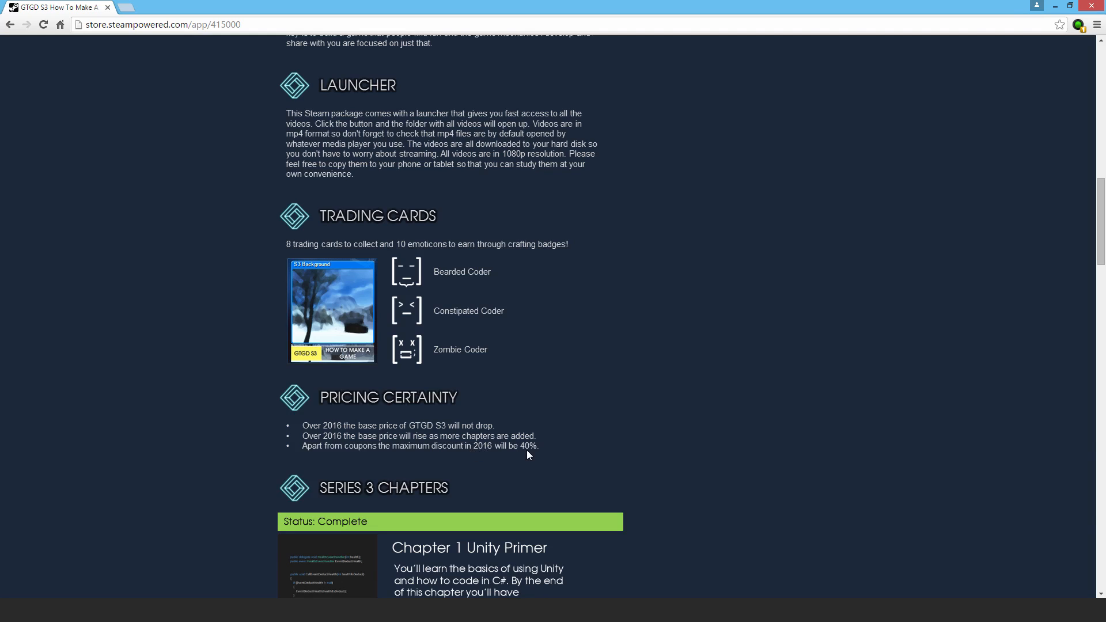
{"action": "mouse_move", "coordinate": [532, 472]}
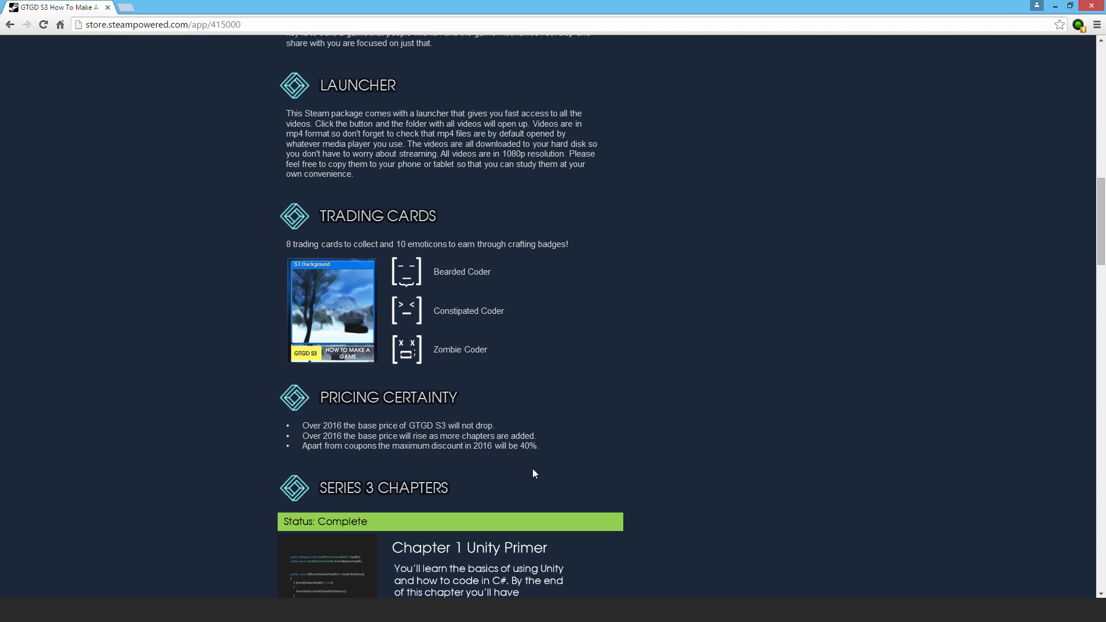
{"action": "mouse_move", "coordinate": [532, 461]}
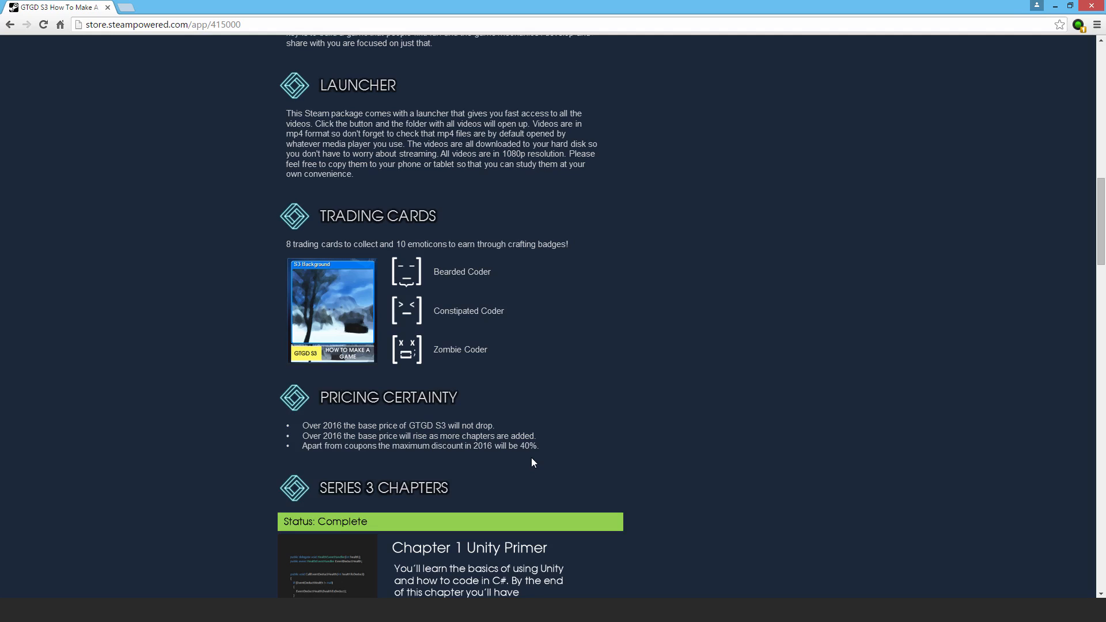
{"action": "mouse_move", "coordinate": [353, 448]}
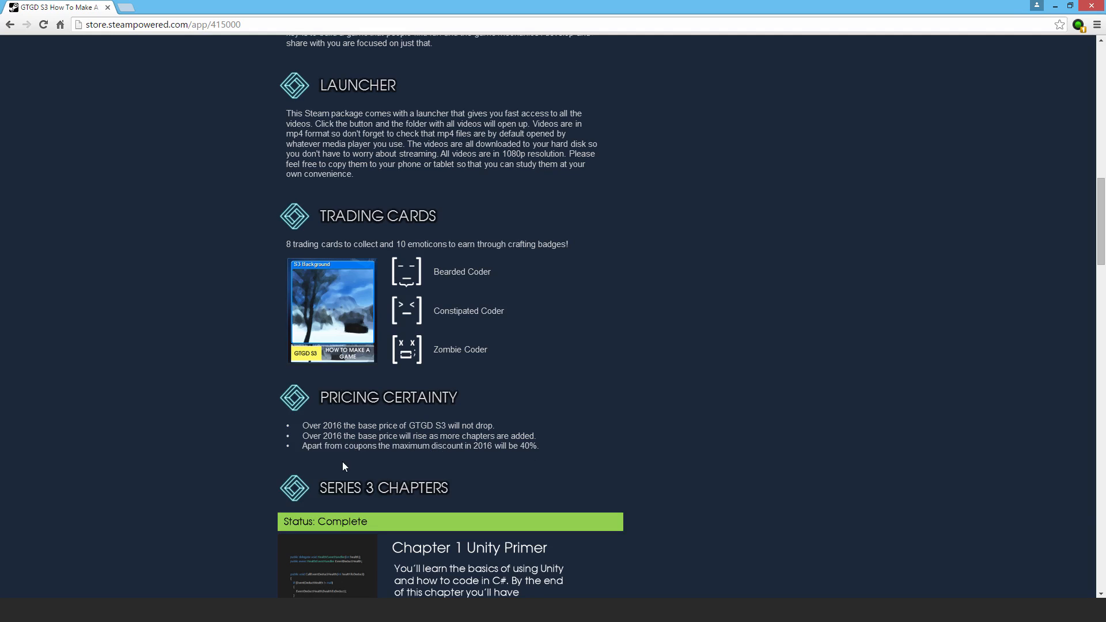
{"action": "mouse_move", "coordinate": [351, 455]}
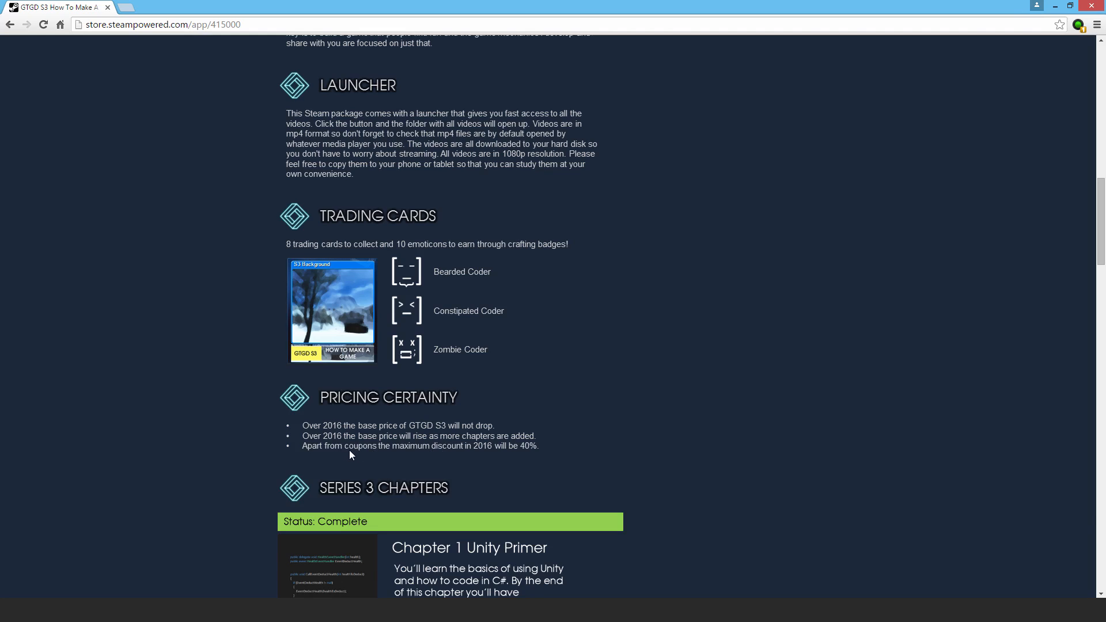
{"action": "mouse_move", "coordinate": [355, 453]}
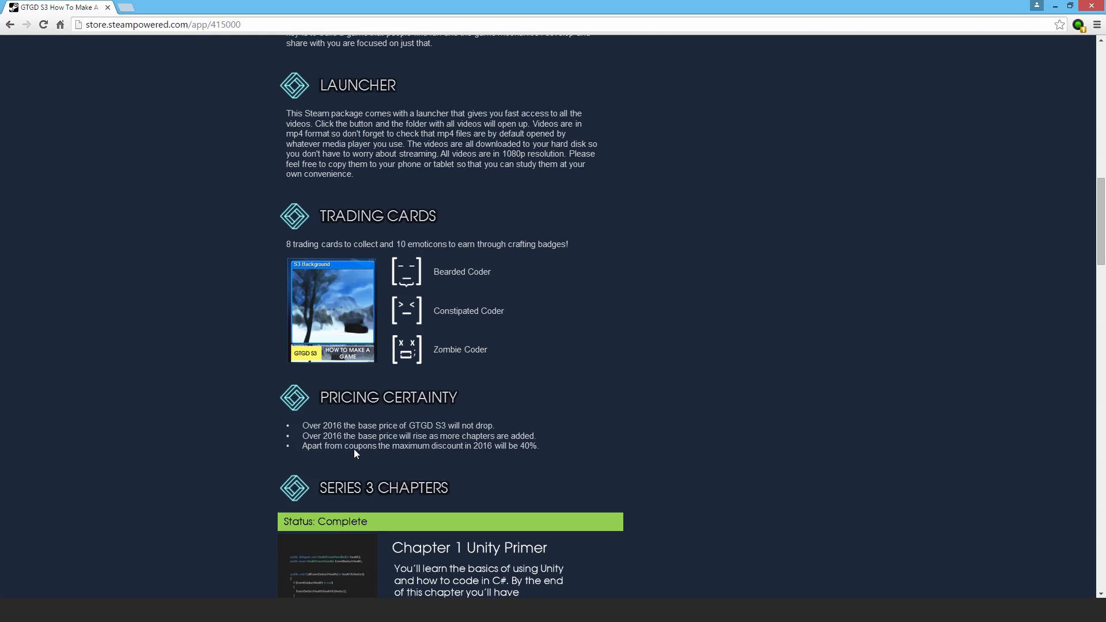
{"action": "mouse_move", "coordinate": [374, 449]}
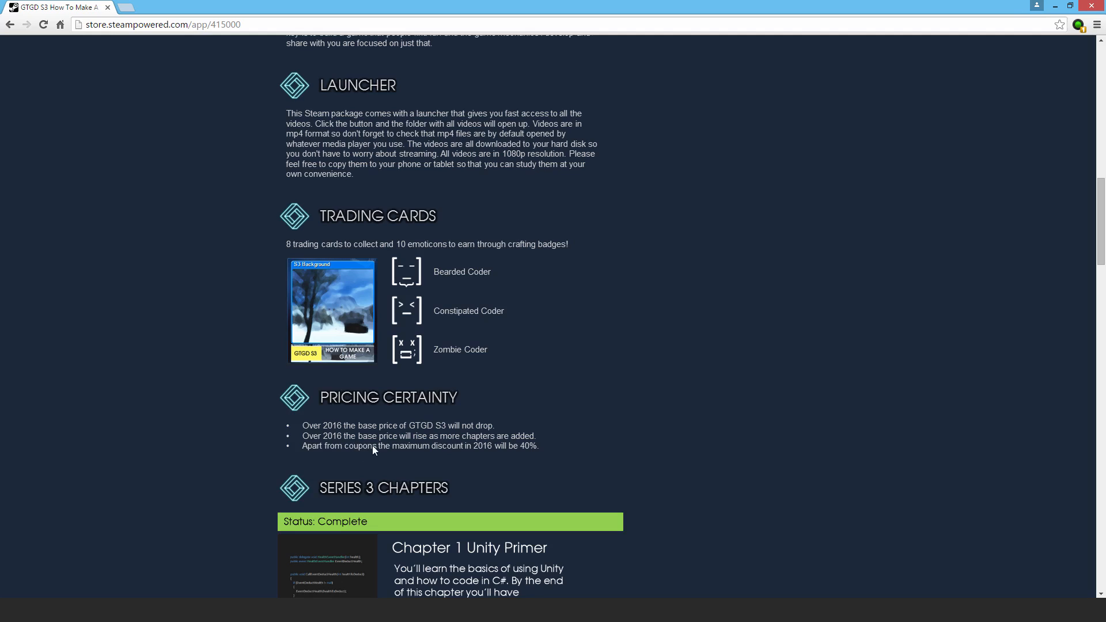
{"action": "mouse_move", "coordinate": [550, 448]}
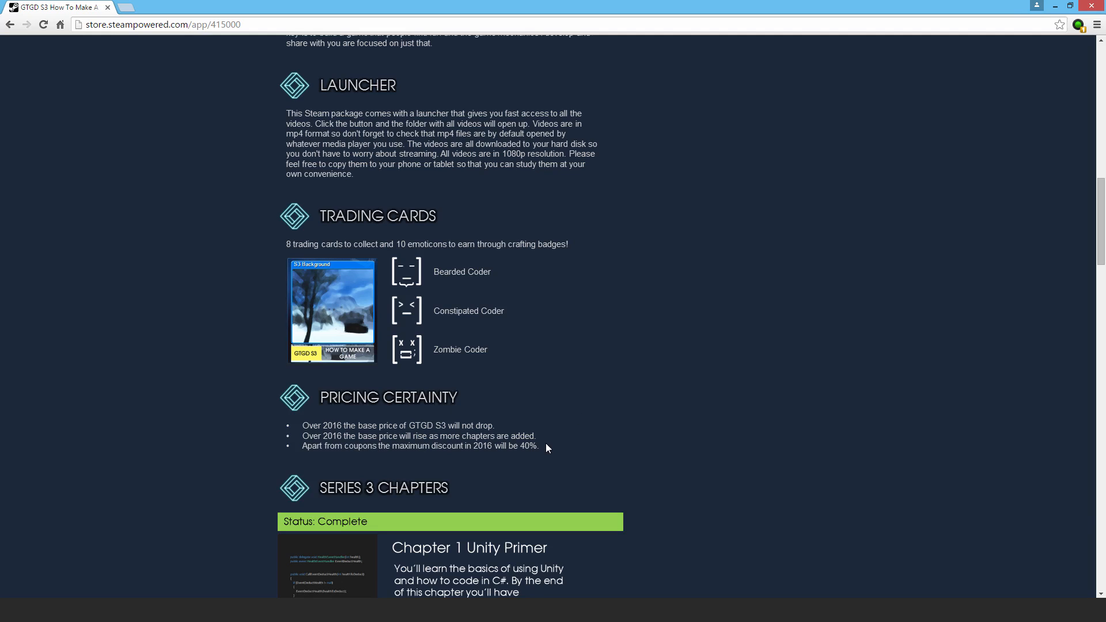
{"action": "mouse_move", "coordinate": [537, 453]}
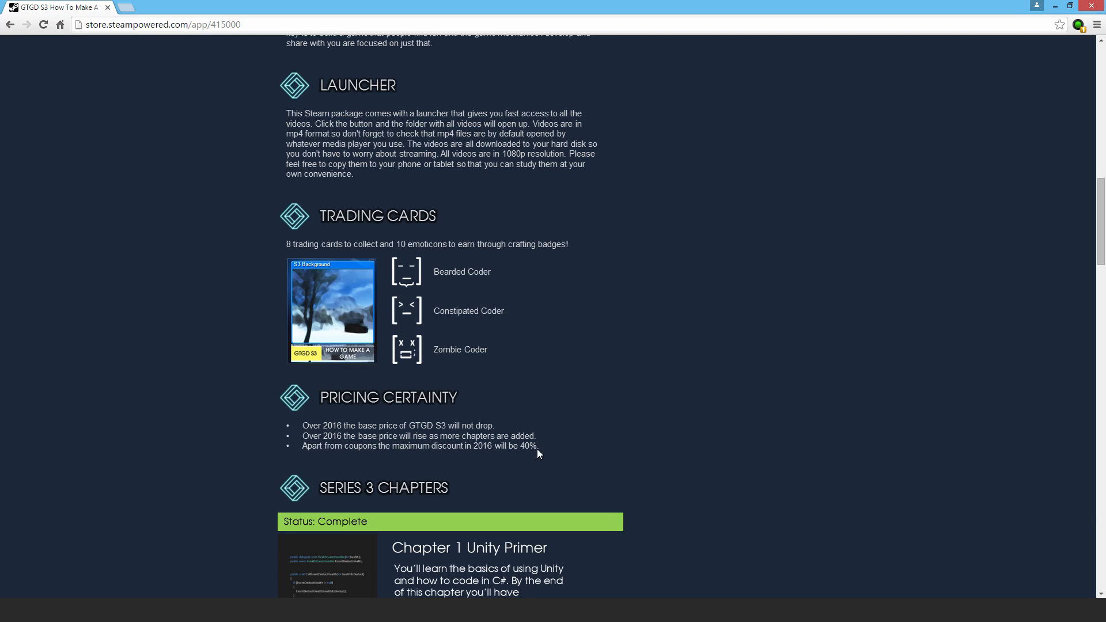
{"action": "mouse_move", "coordinate": [530, 451]}
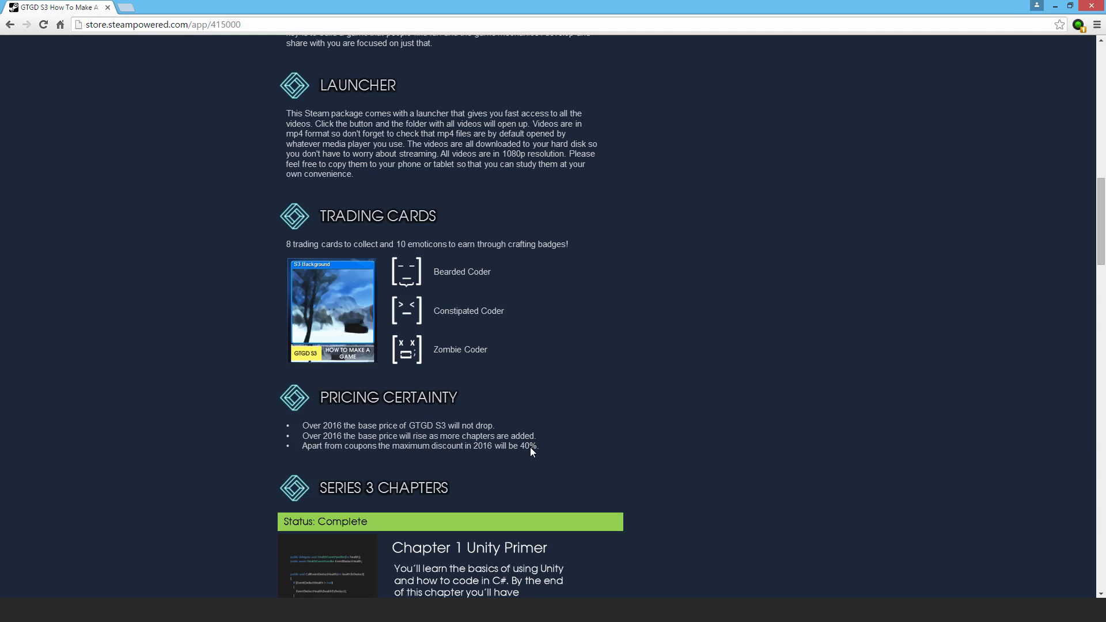
{"action": "mouse_move", "coordinate": [532, 454]}
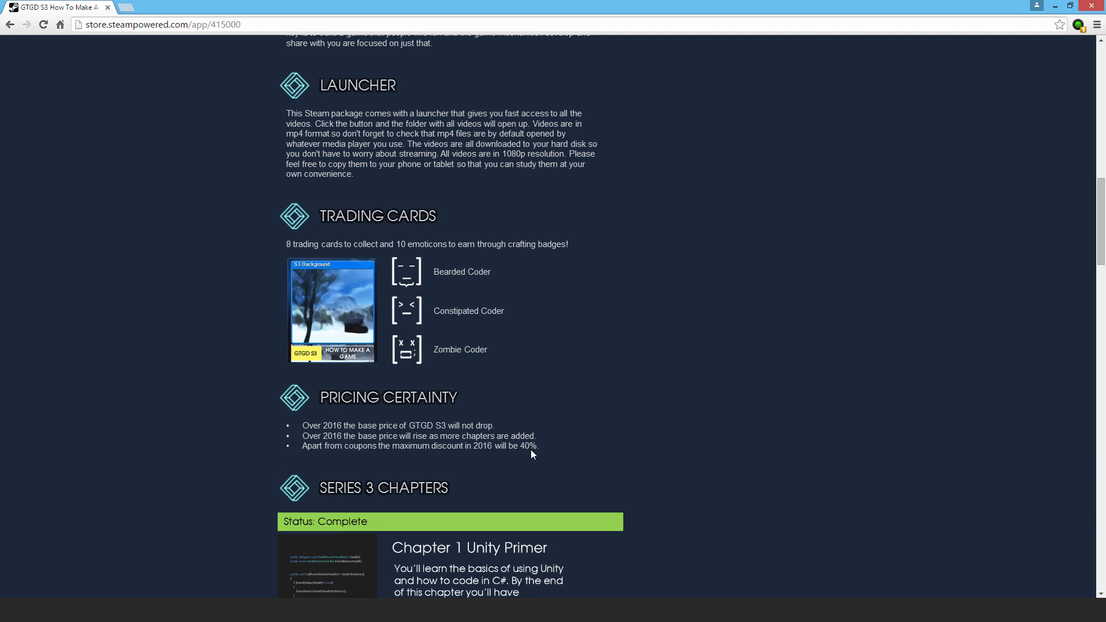
{"action": "scroll", "scroll_direction": "down", "scroll_amount": 3}
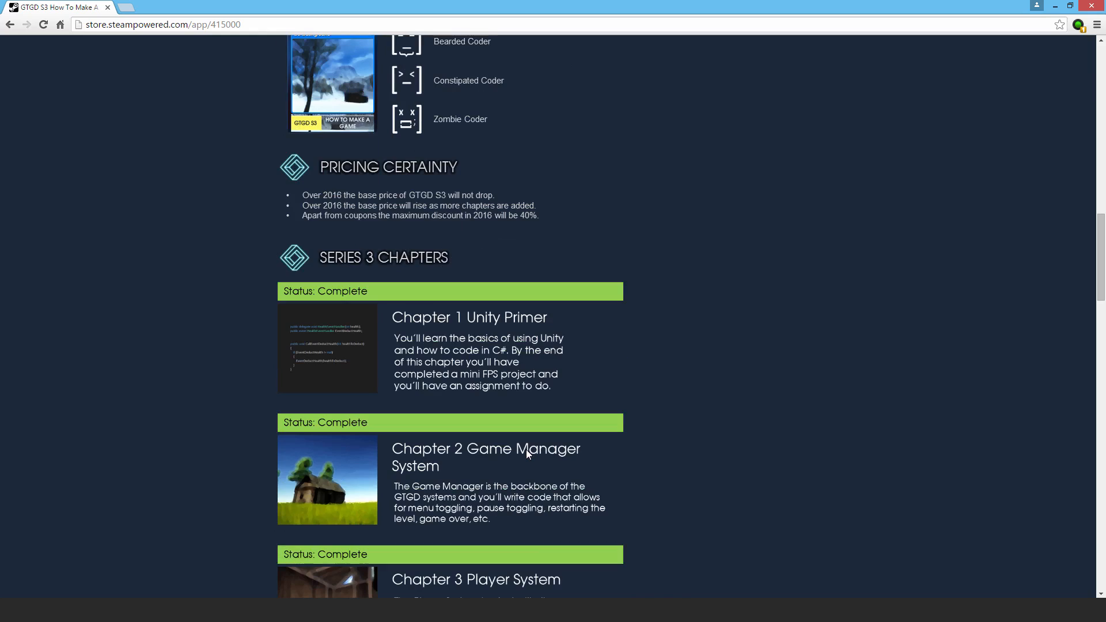
{"action": "scroll", "scroll_direction": "down", "scroll_amount": 3}
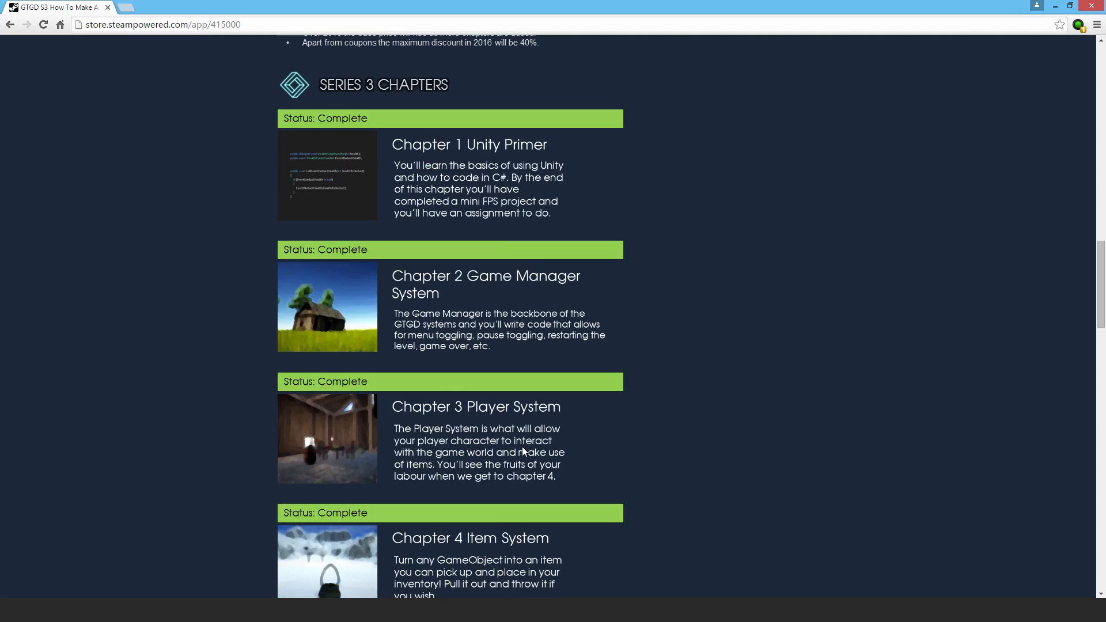
{"action": "scroll", "scroll_direction": "down", "scroll_amount": 3}
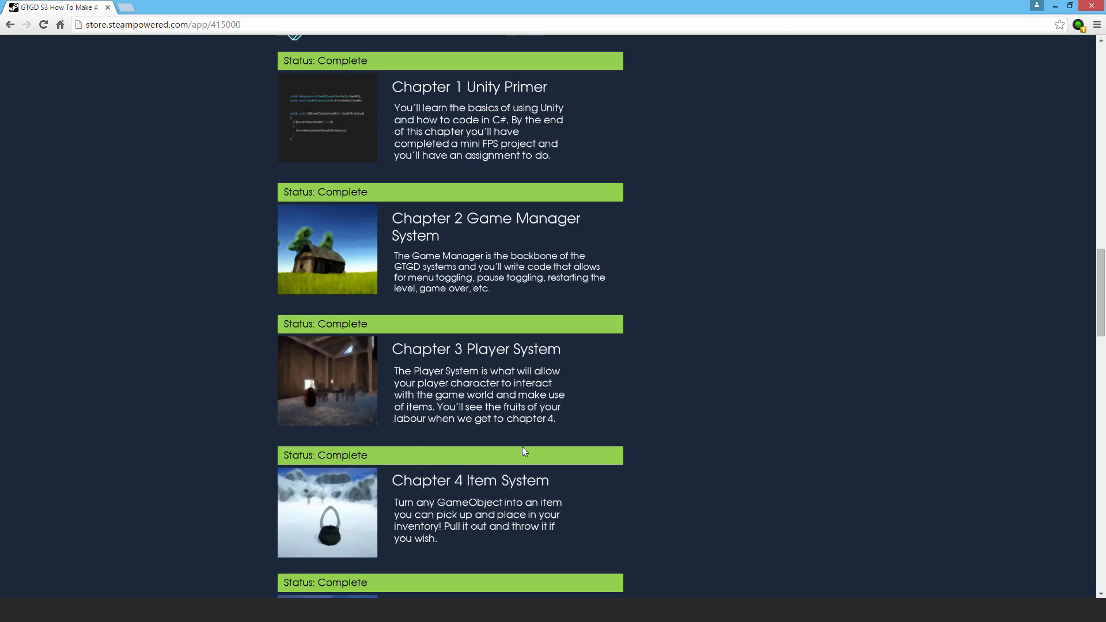
{"action": "scroll", "scroll_direction": "up", "scroll_amount": 3}
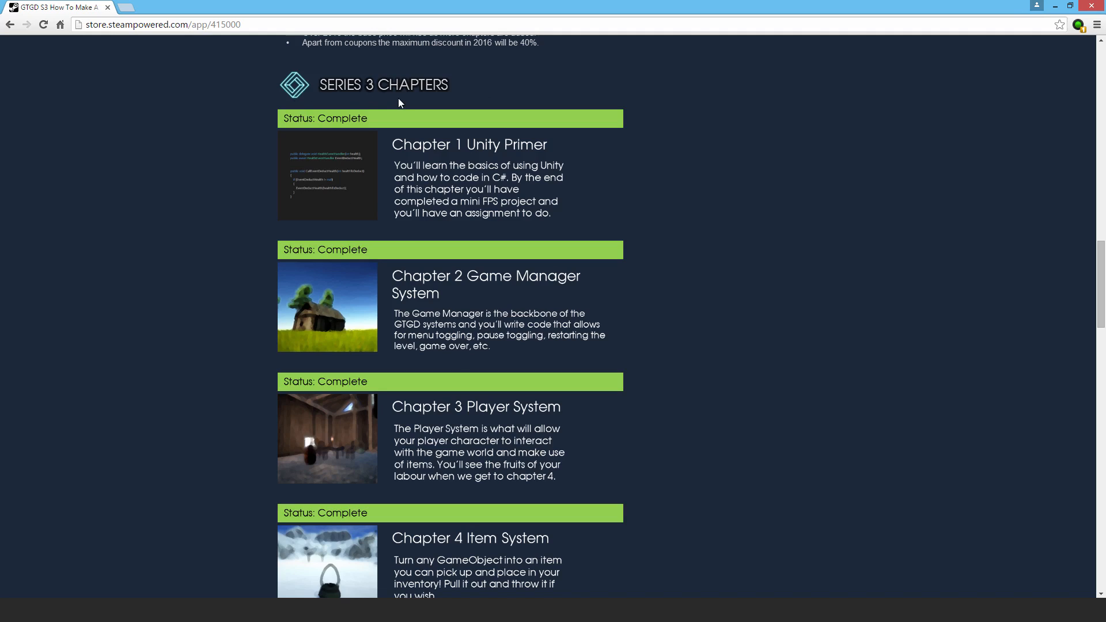
{"action": "mouse_move", "coordinate": [403, 207]}
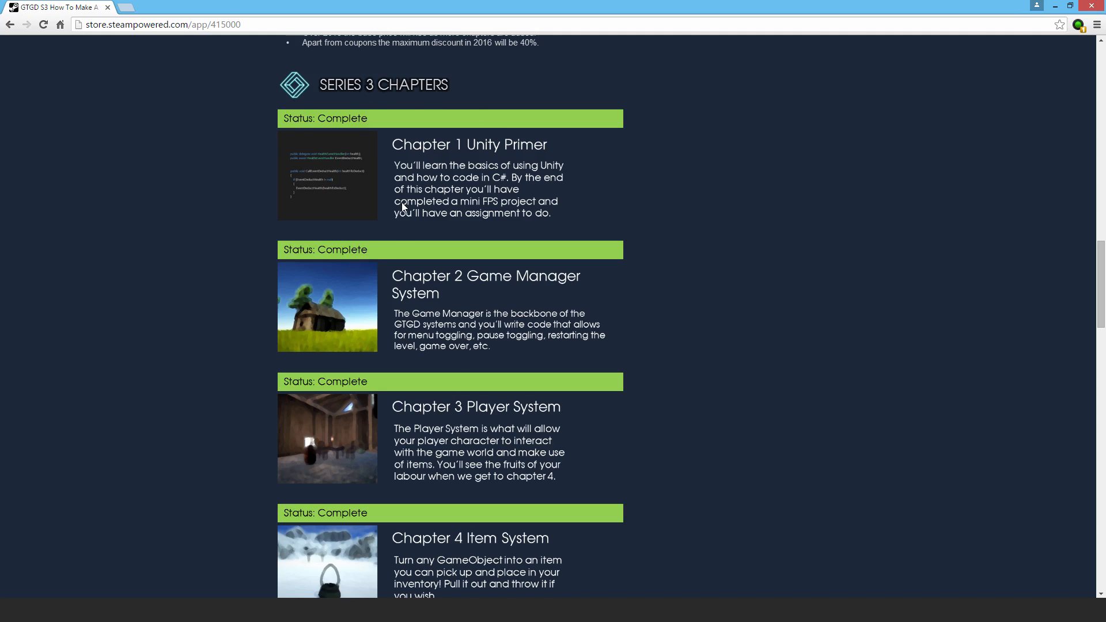
{"action": "mouse_move", "coordinate": [298, 301]}
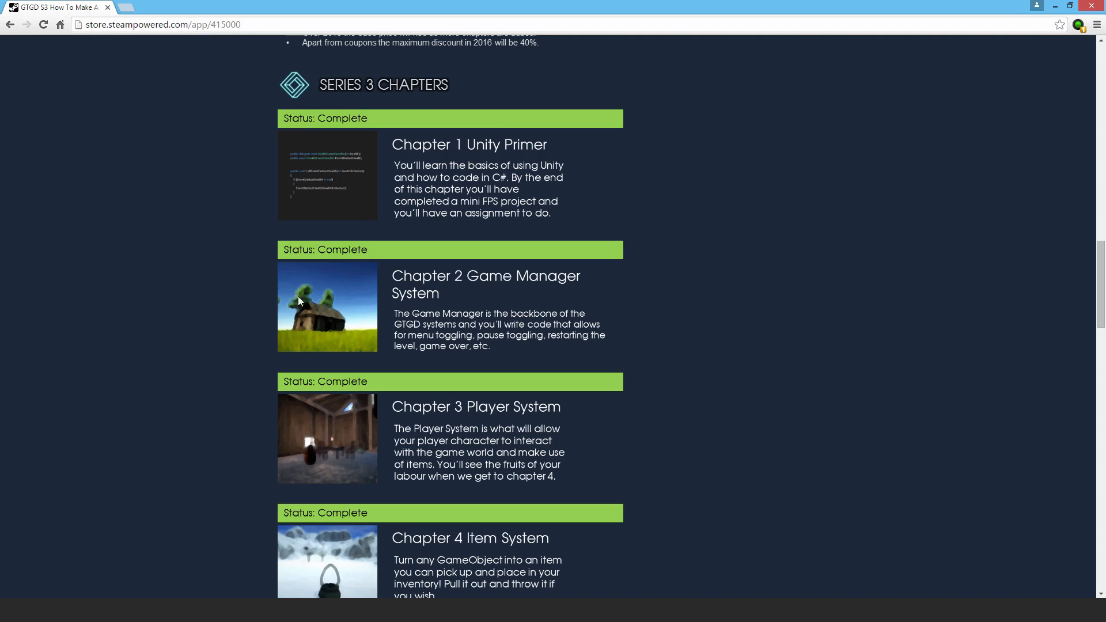
{"action": "mouse_move", "coordinate": [405, 310]}
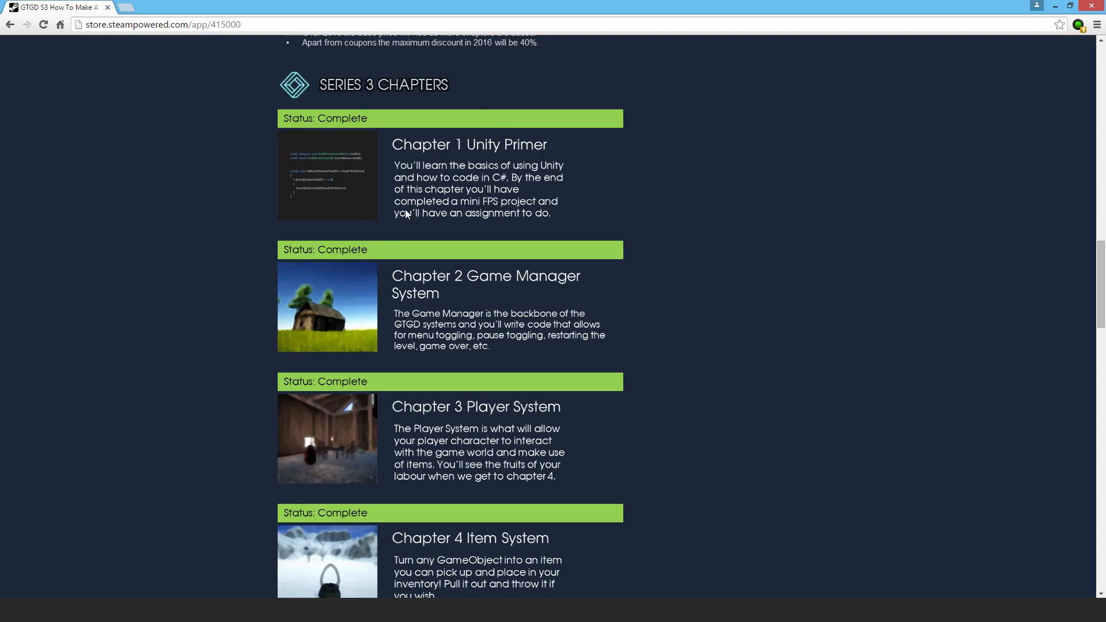
{"action": "mouse_move", "coordinate": [525, 200]}
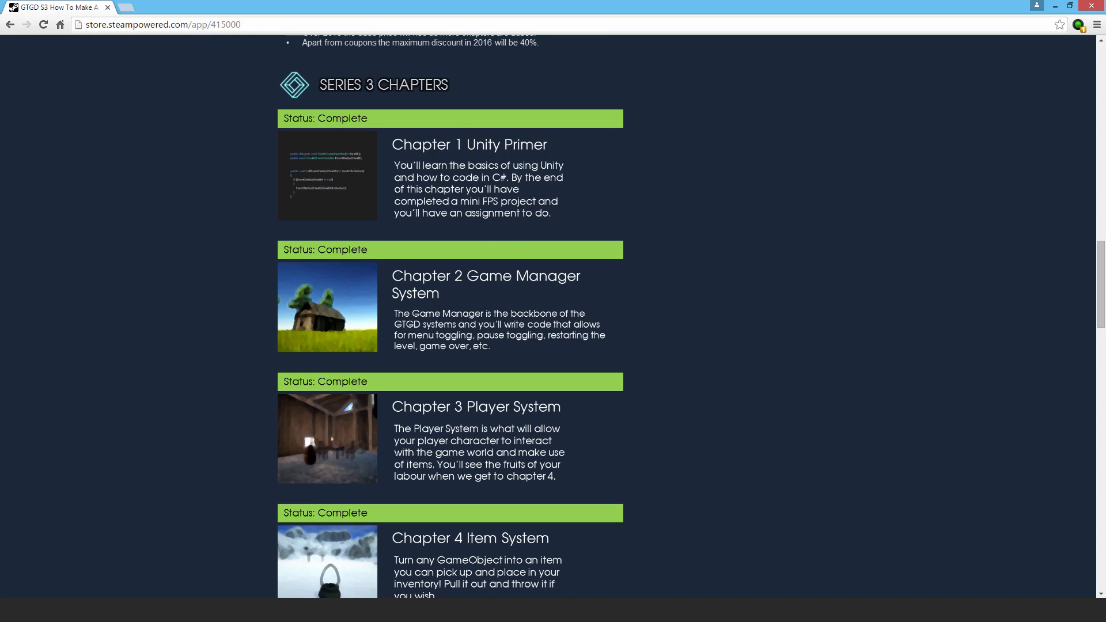
{"action": "mouse_move", "coordinate": [691, 526]}
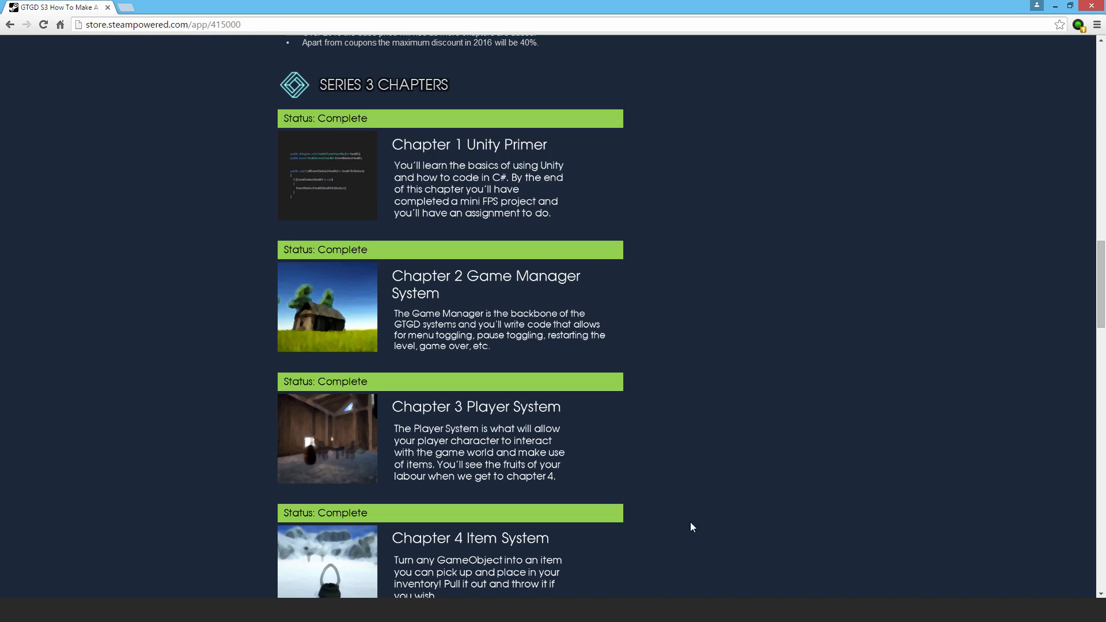
{"action": "mouse_move", "coordinate": [702, 184]}
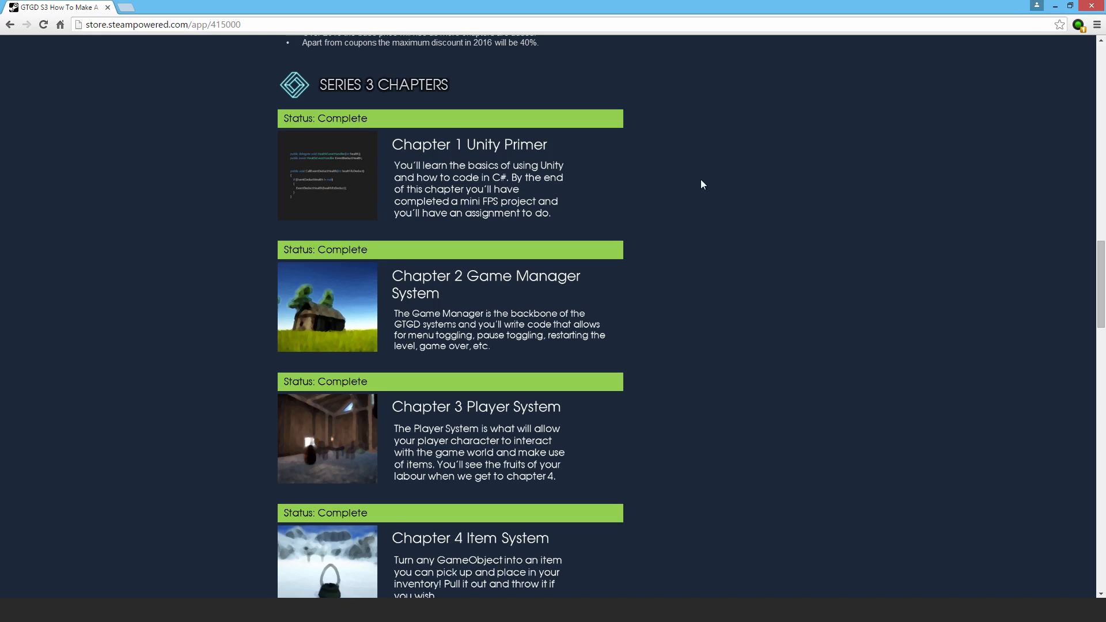
{"action": "mouse_move", "coordinate": [637, 474]}
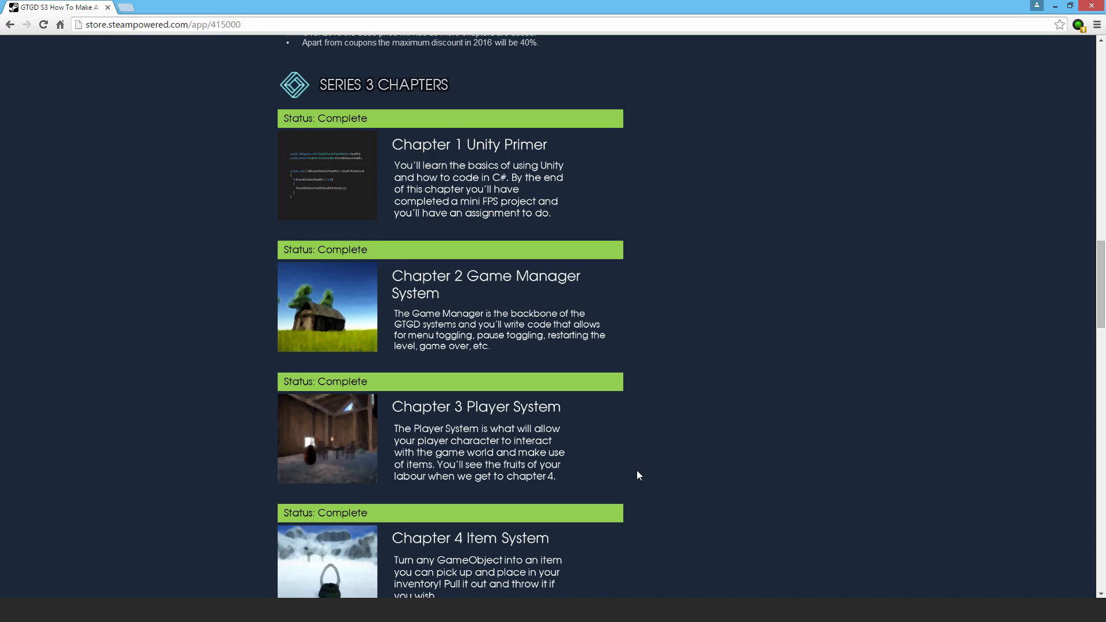
{"action": "mouse_move", "coordinate": [632, 464]}
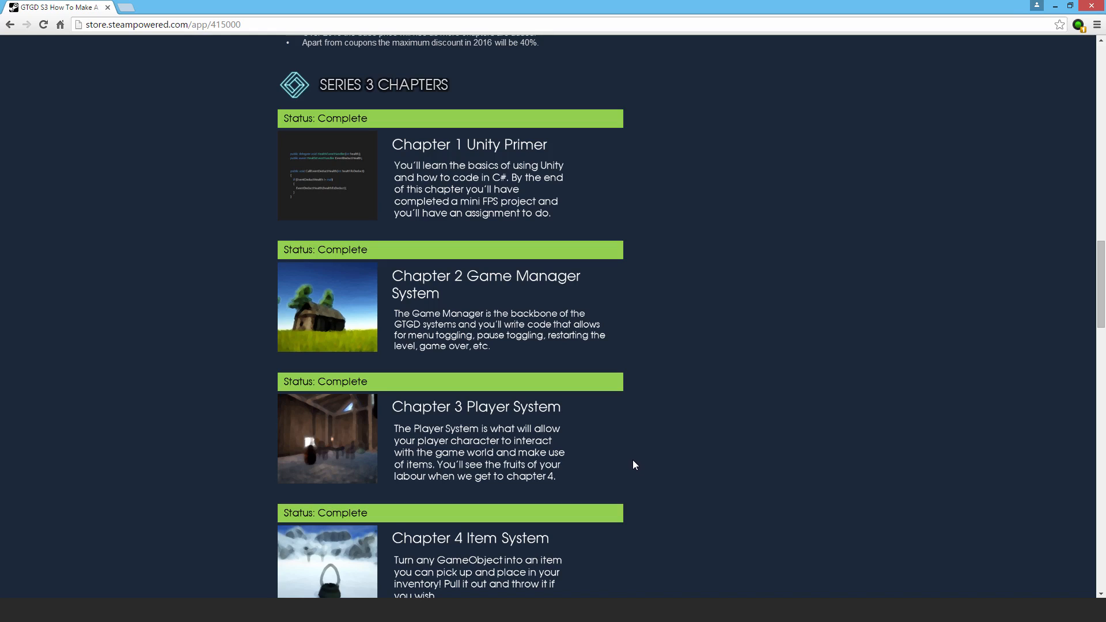
{"action": "mouse_move", "coordinate": [631, 449]}
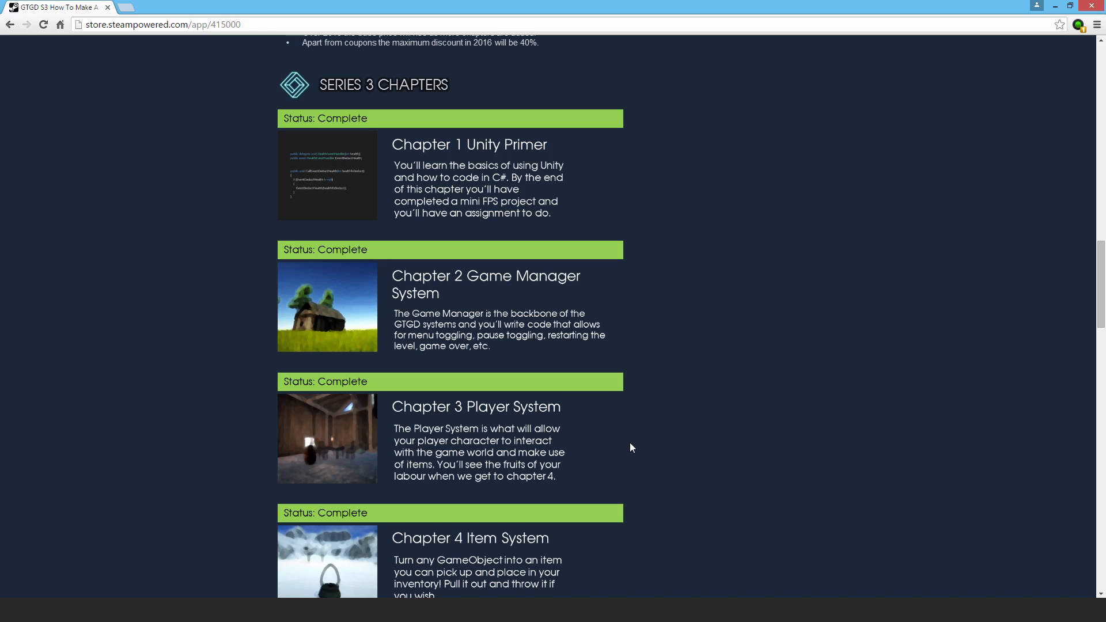
- Scroll through the chapter list to General Chapter(s) Not Complete and System Requirements
{"action": "scroll", "scroll_direction": "down", "scroll_amount": 3}
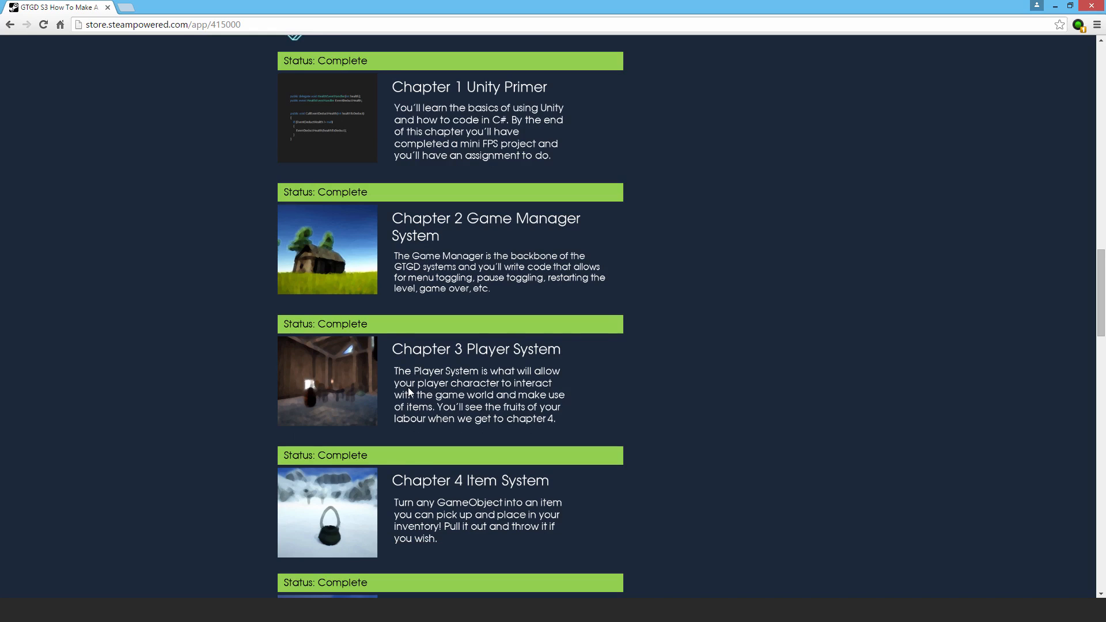
{"action": "scroll", "scroll_direction": "down", "scroll_amount": 3}
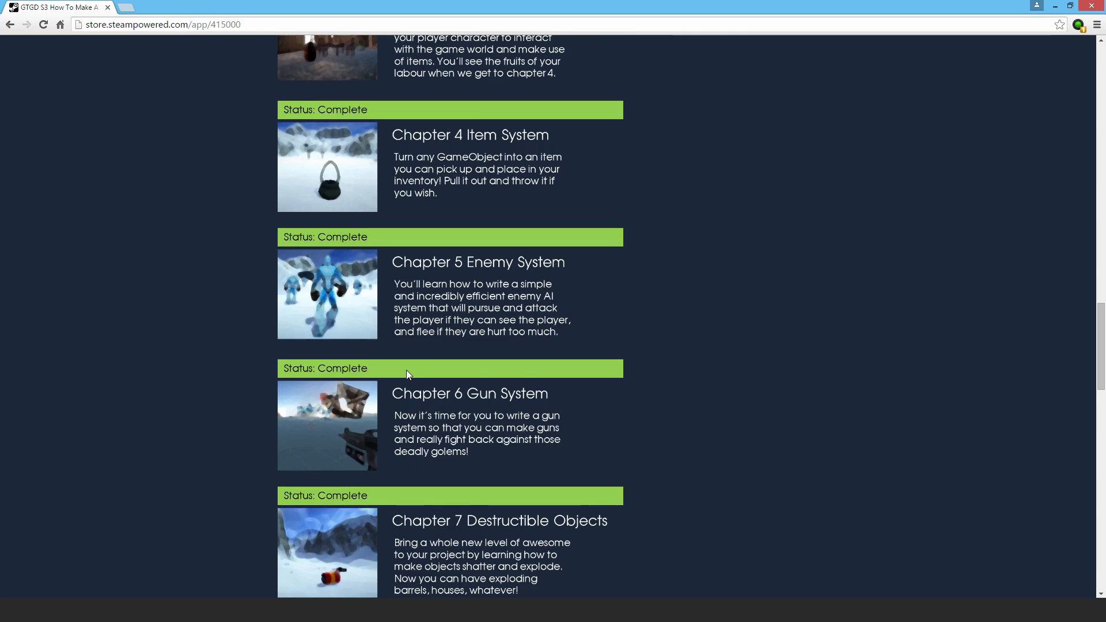
{"action": "scroll", "scroll_direction": "down", "scroll_amount": 3}
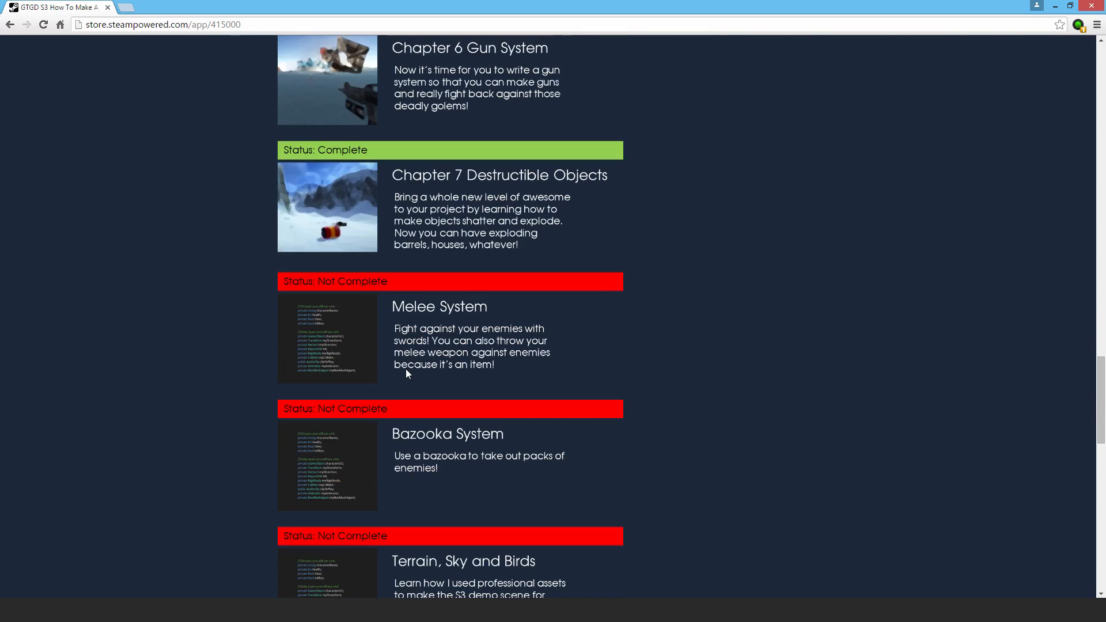
{"action": "scroll", "scroll_direction": "down", "scroll_amount": 3}
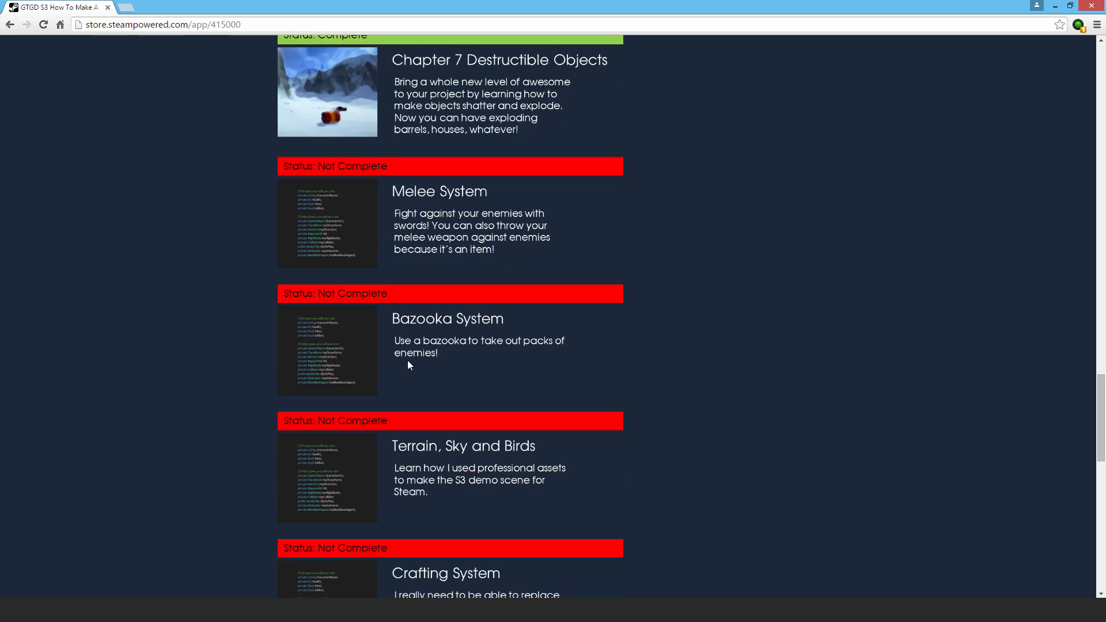
{"action": "mouse_move", "coordinate": [534, 226]}
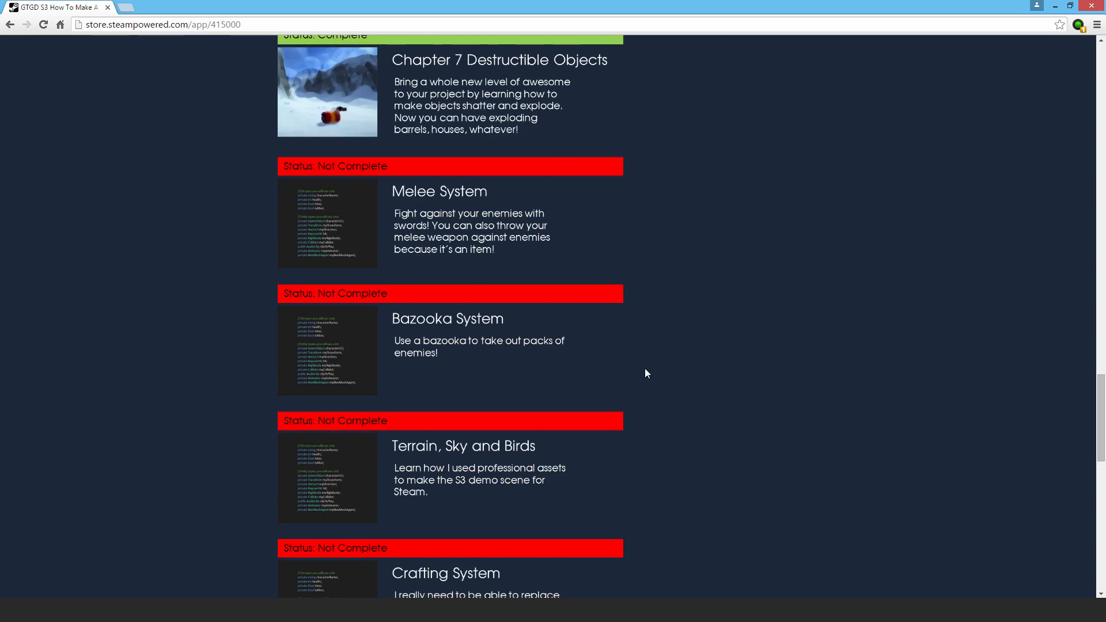
{"action": "scroll", "scroll_direction": "down", "scroll_amount": 3}
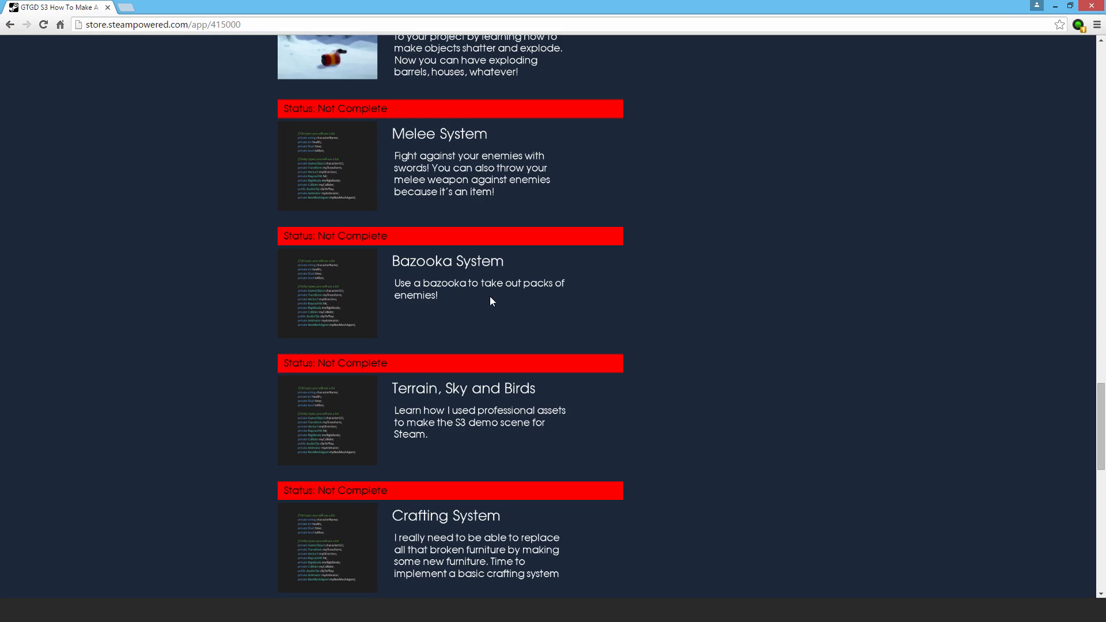
{"action": "mouse_move", "coordinate": [568, 306]}
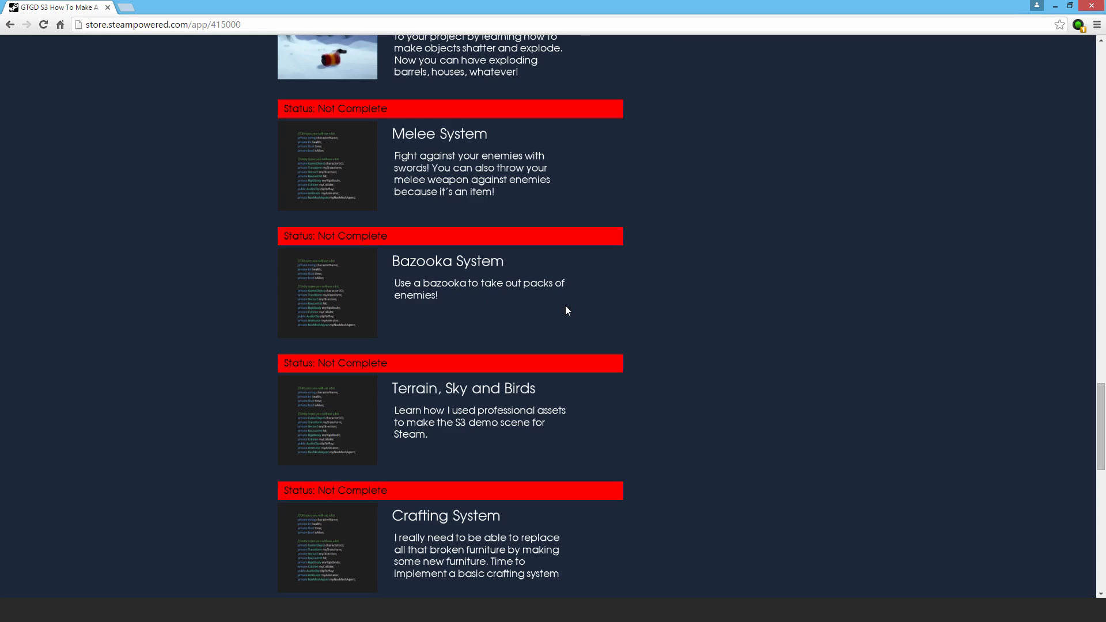
{"action": "mouse_move", "coordinate": [499, 421]}
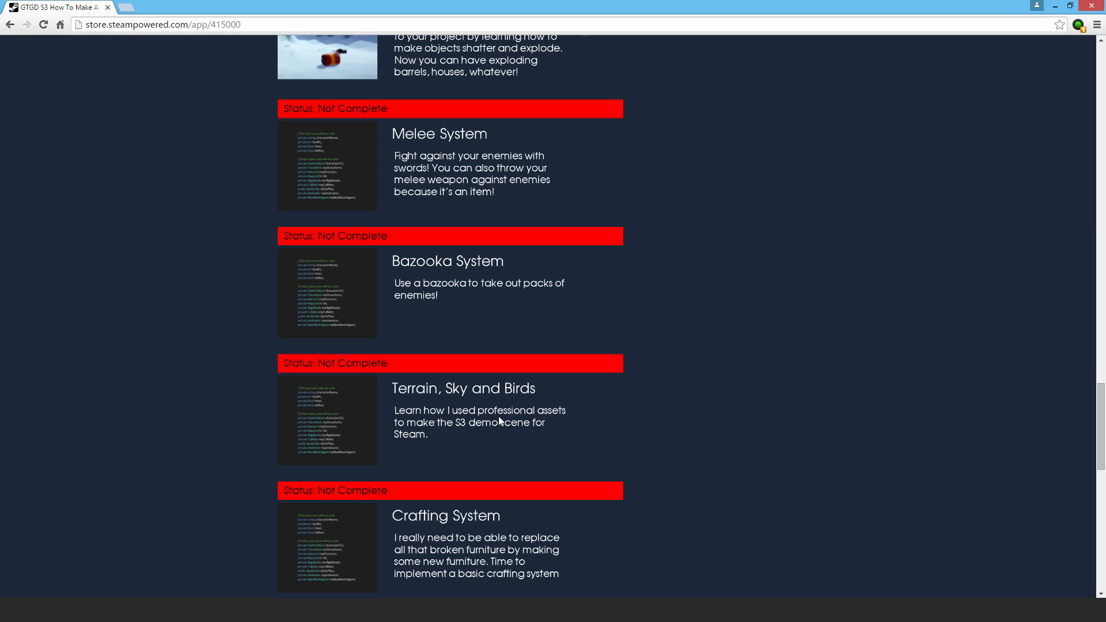
{"action": "mouse_move", "coordinate": [499, 417]}
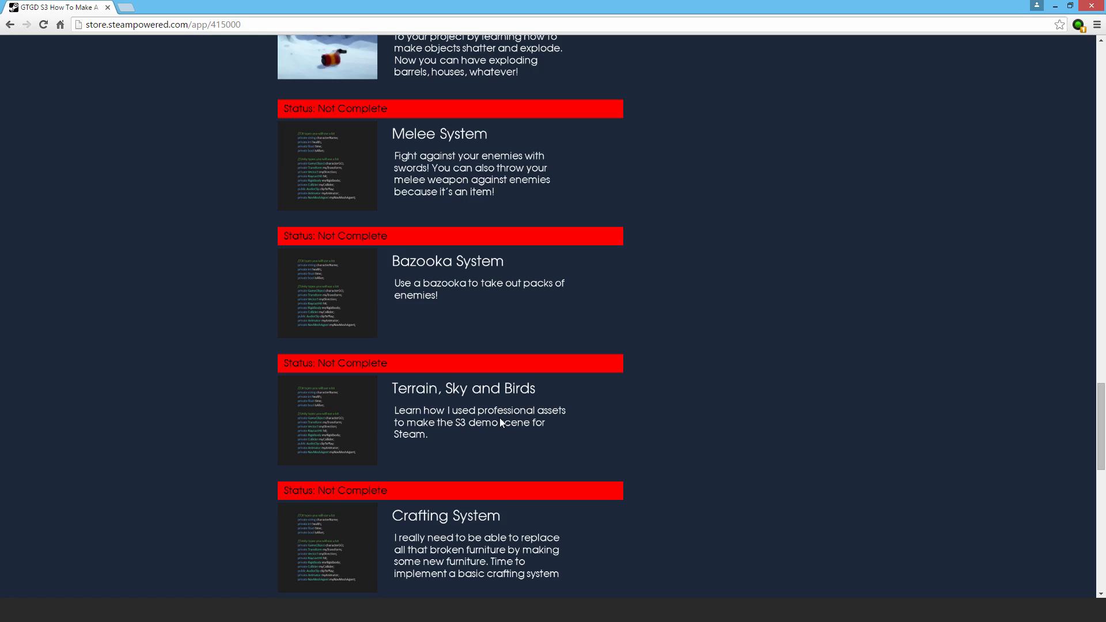
{"action": "scroll", "scroll_direction": "down", "scroll_amount": 3}
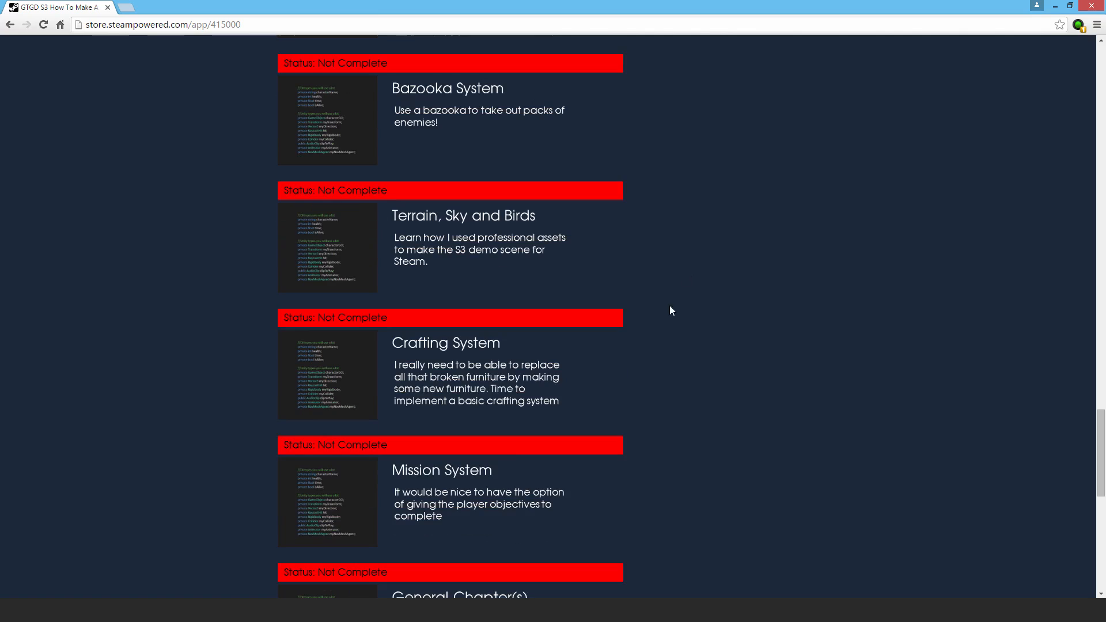
{"action": "scroll", "scroll_direction": "down", "scroll_amount": 3}
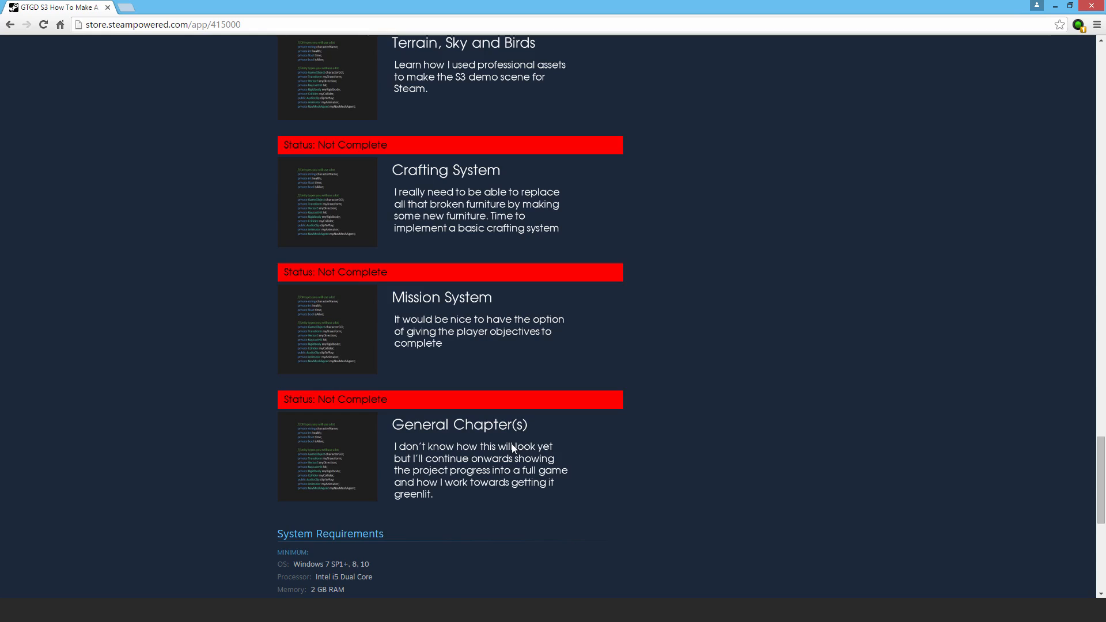
{"action": "mouse_move", "coordinate": [513, 420]}
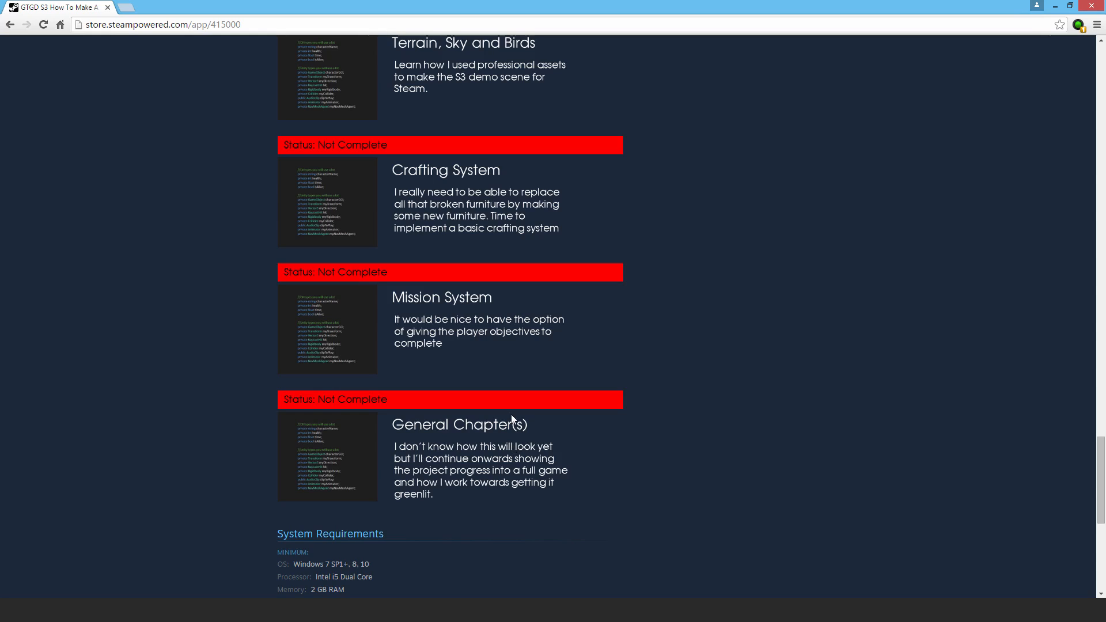
- Return to the page's media gallery and show the launcher screenshot
{"action": "scroll", "scroll_direction": "down", "scroll_amount": 3}
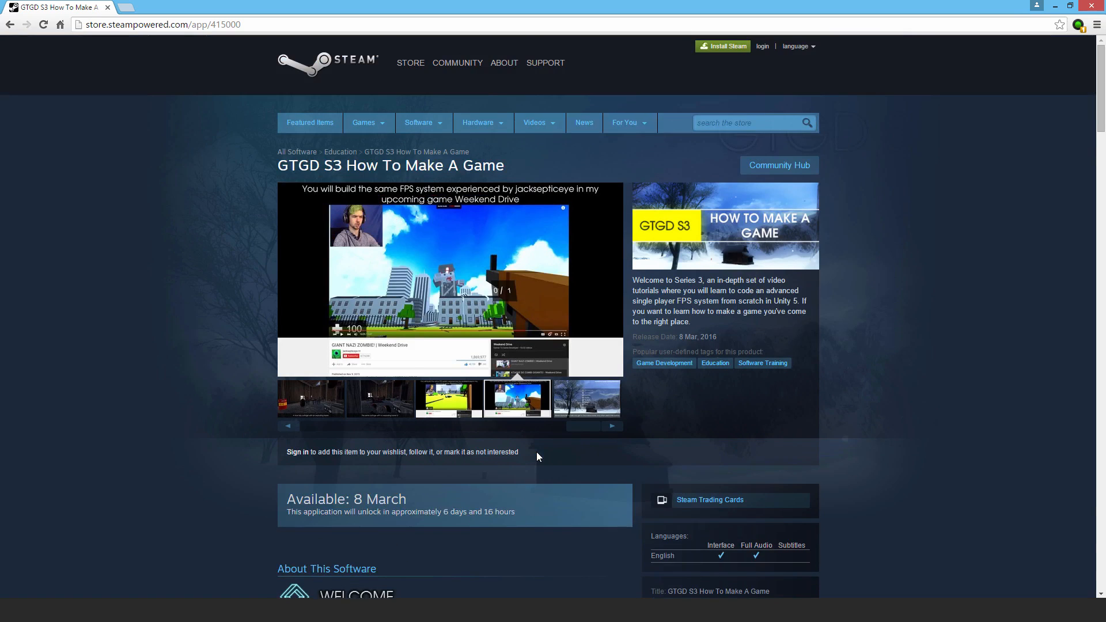
{"action": "mouse_move", "coordinate": [716, 436]}
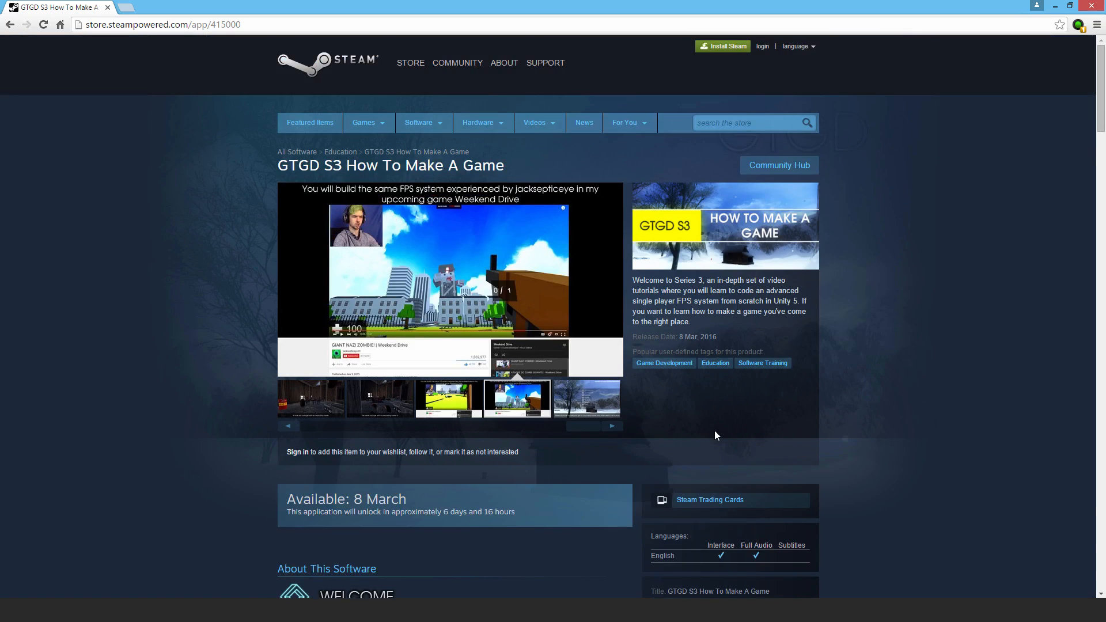
{"action": "left_click", "coordinate": [586, 397]}
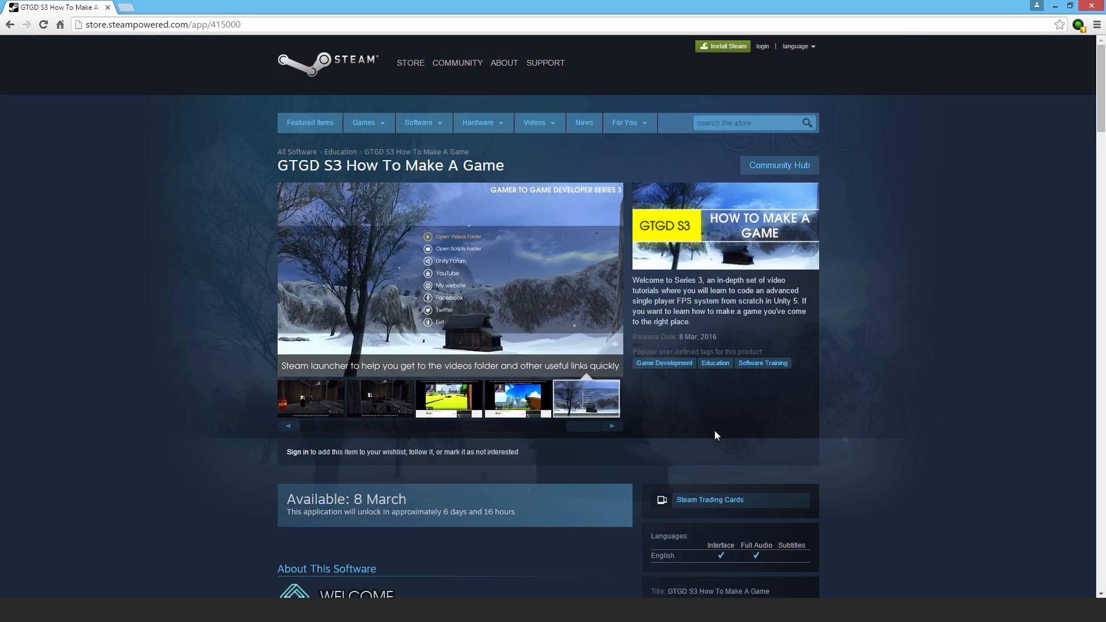
{"action": "mouse_move", "coordinate": [701, 426]}
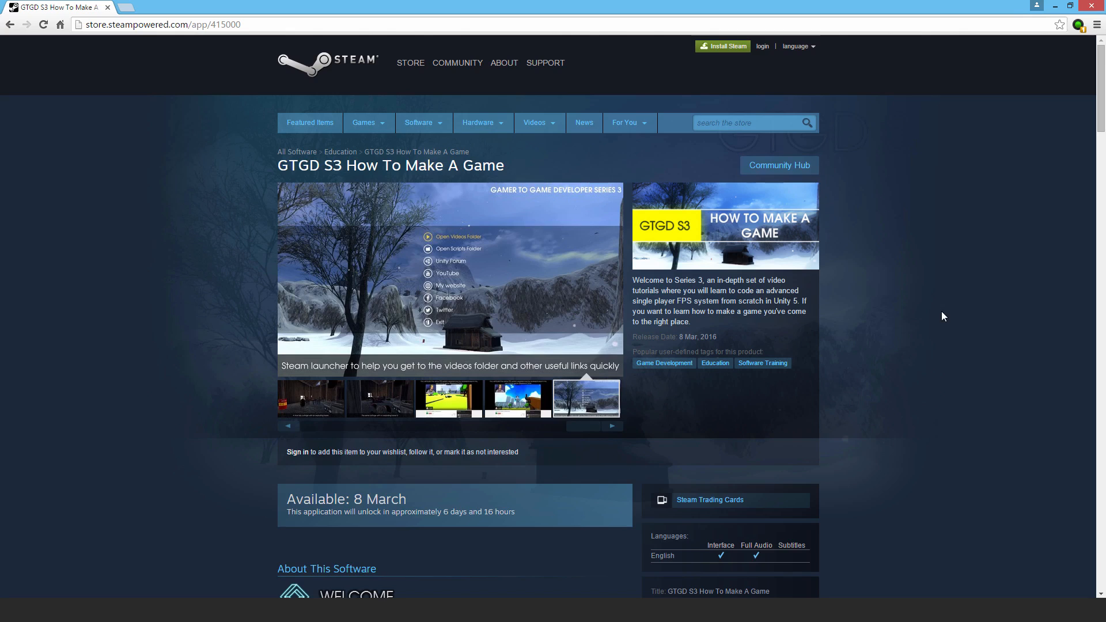
{"action": "mouse_move", "coordinate": [942, 315]}
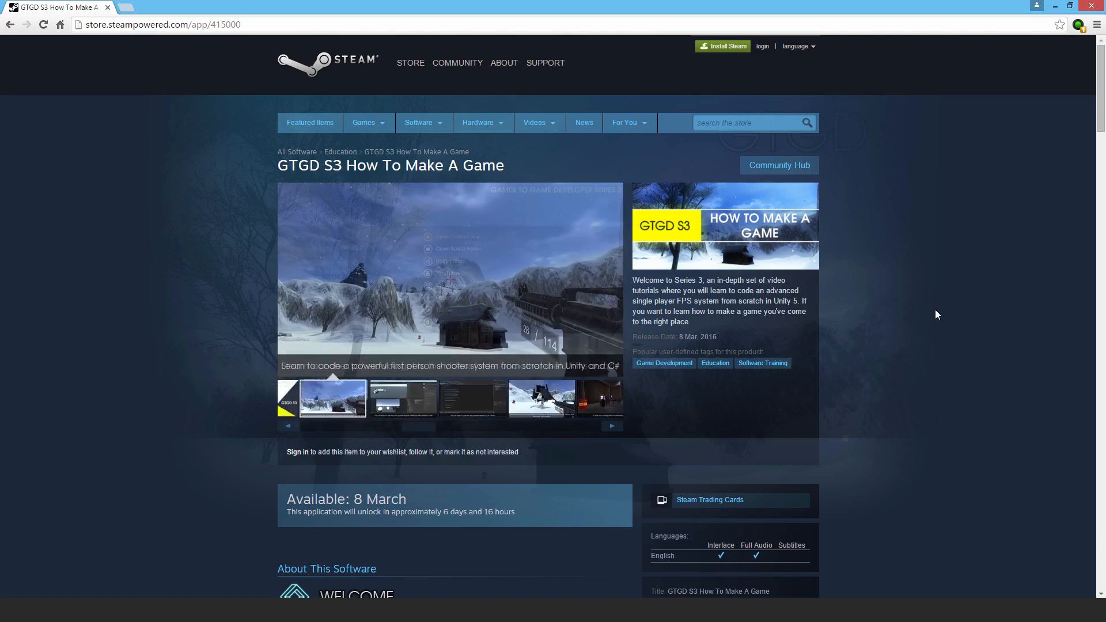
{"action": "scroll", "scroll_direction": "down", "scroll_amount": 3}
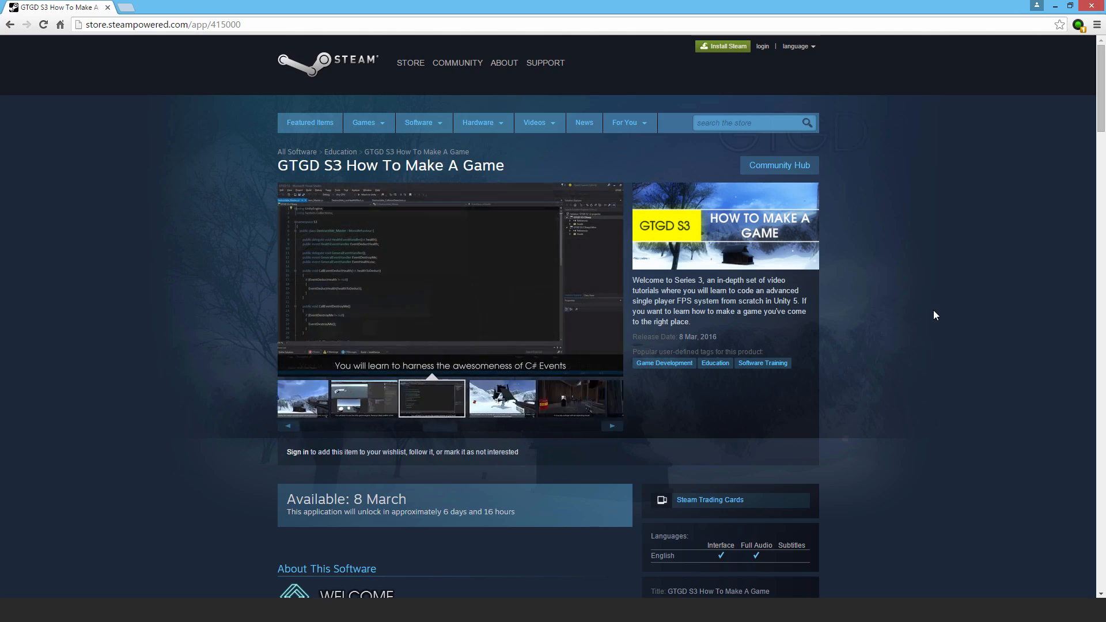
- View the C# Events, carry-and-throw and barrel screenshots, ending on the barrel-free cottage
{"action": "left_click", "coordinate": [610, 427]}
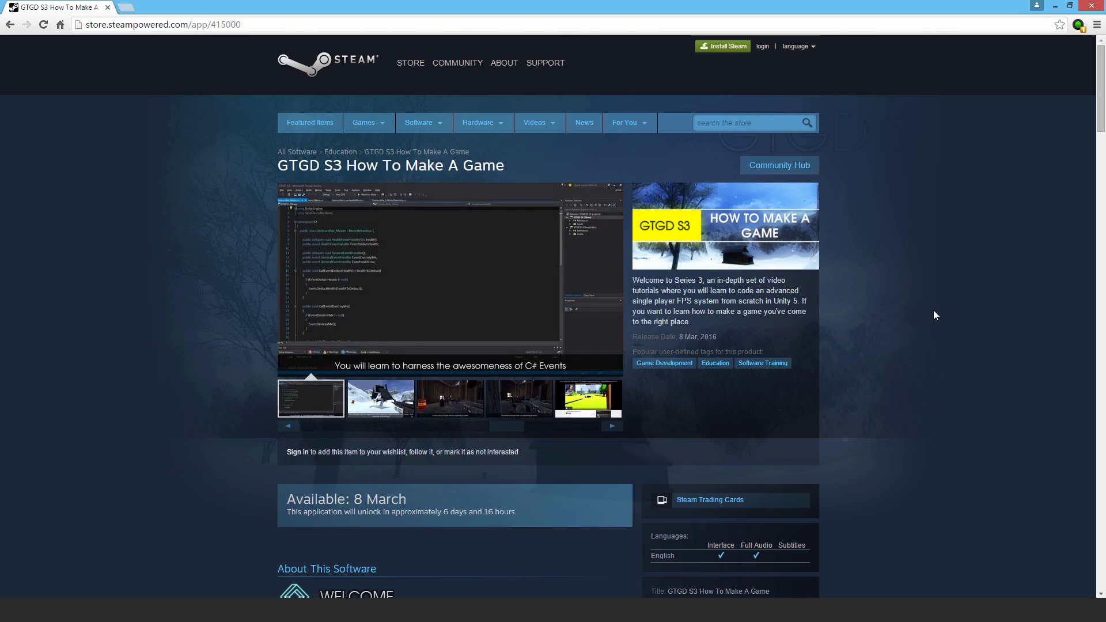
{"action": "left_click", "coordinate": [379, 398]}
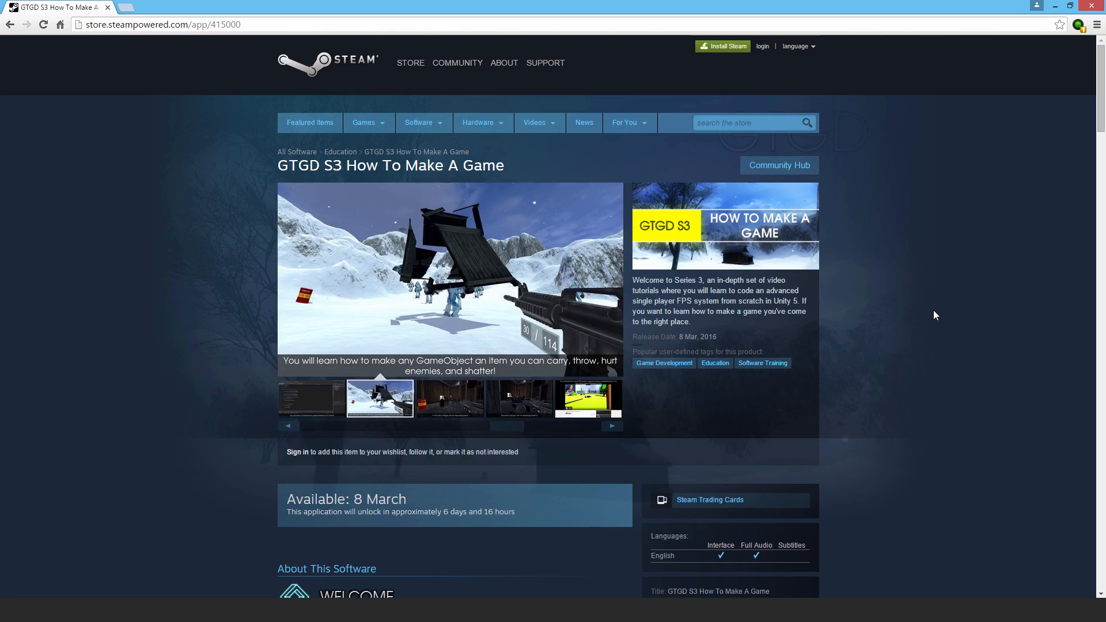
{"action": "left_click", "coordinate": [449, 398]}
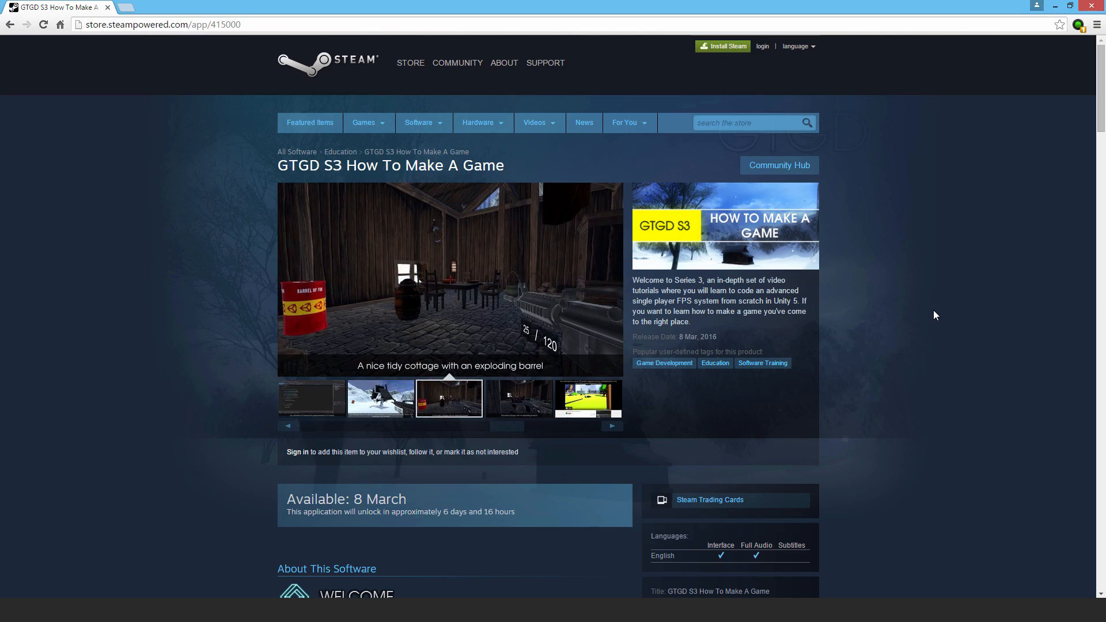
{"action": "left_click", "coordinate": [518, 398]}
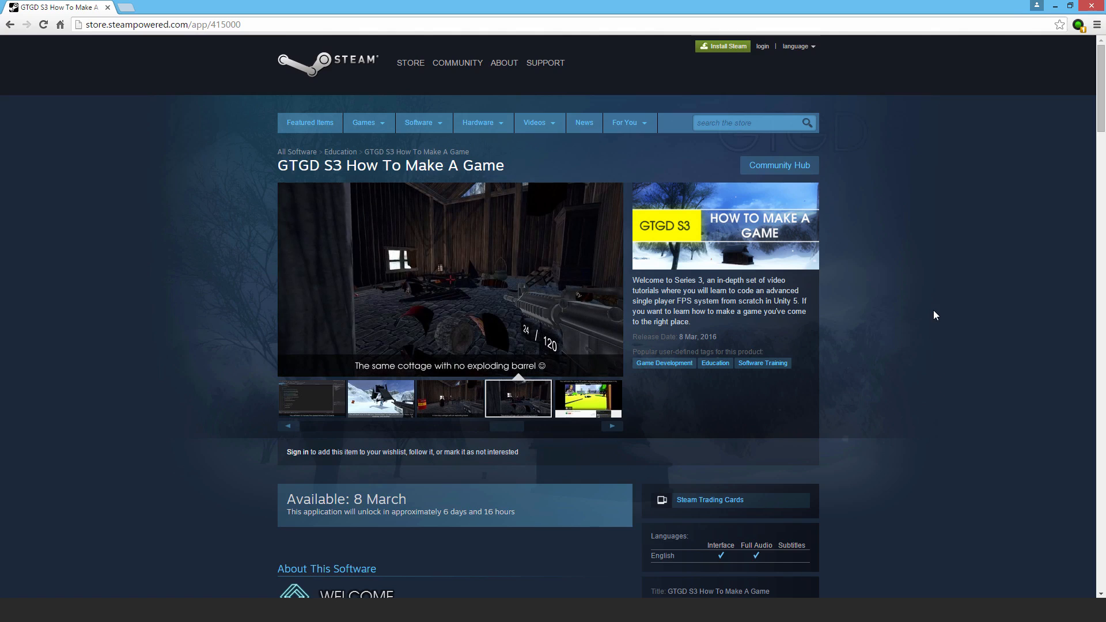